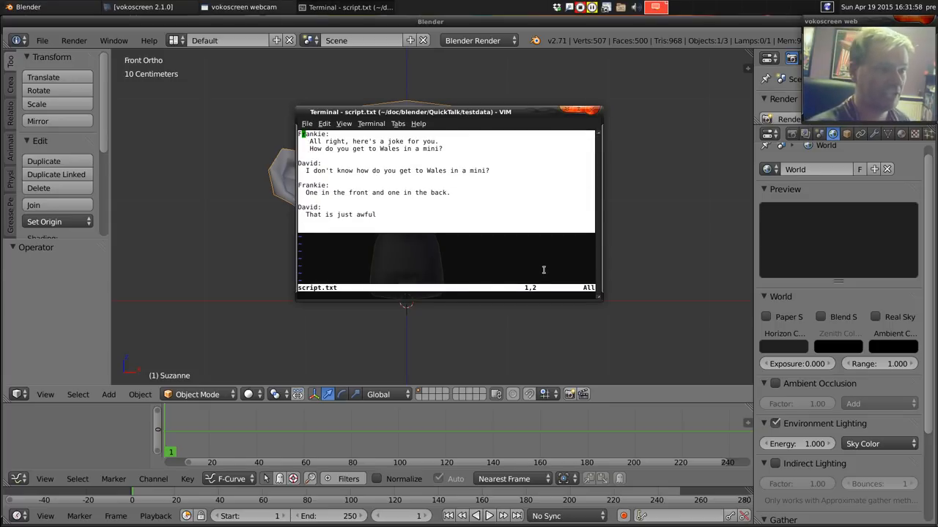
mouse_move(555, 225)
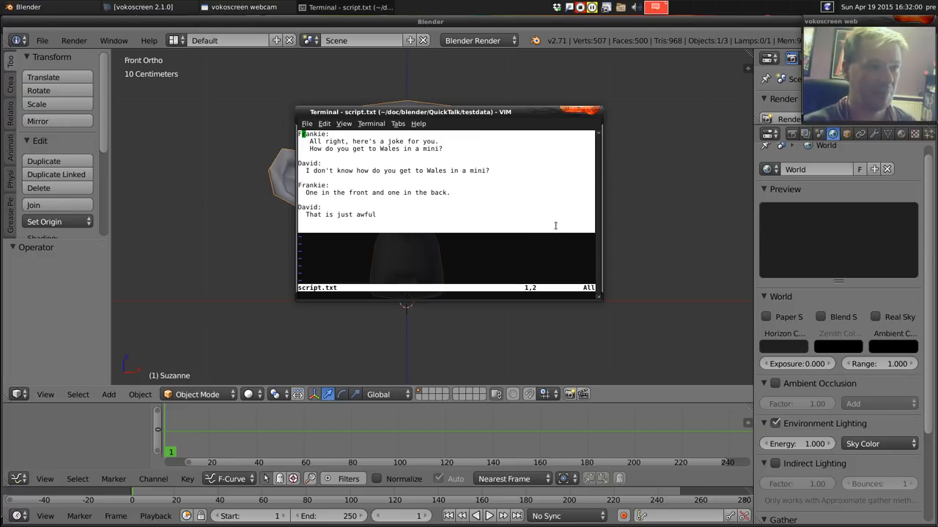
mouse_move(536, 205)
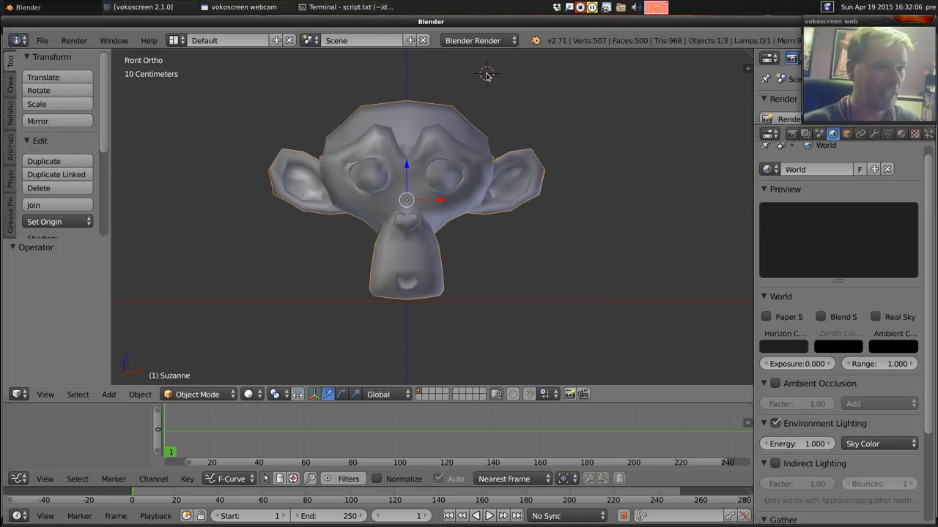
mouse_move(449, 132)
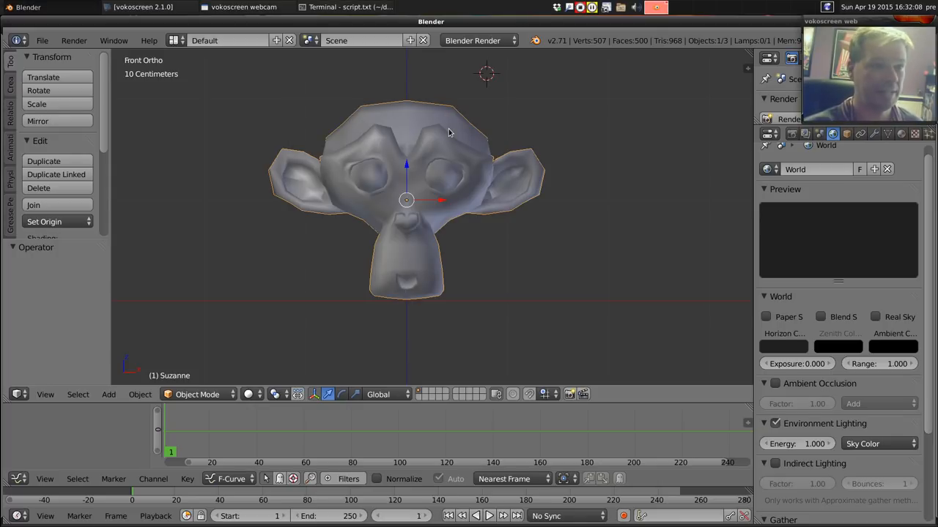
mouse_move(422, 269)
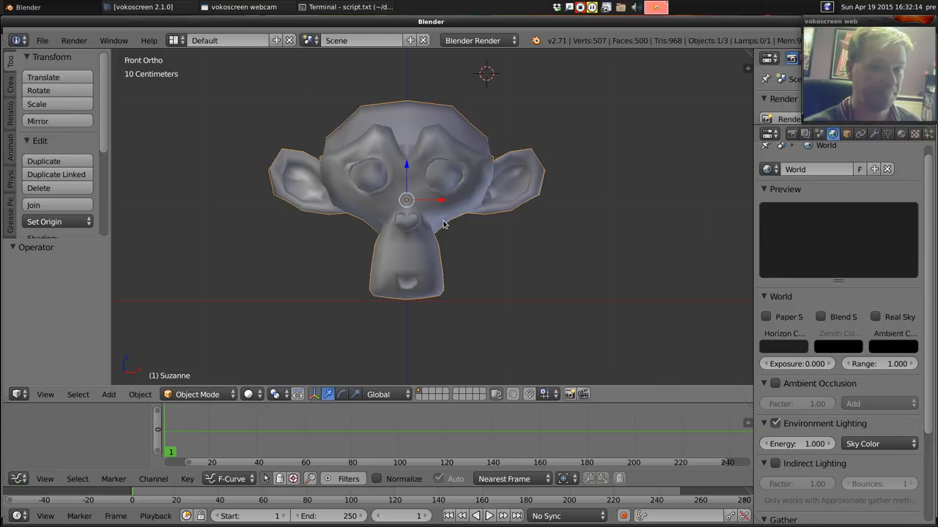
Step: Scale Suzanne's mouth vertices wider along X using proportional editing for a smooth falloff
key("Tab")
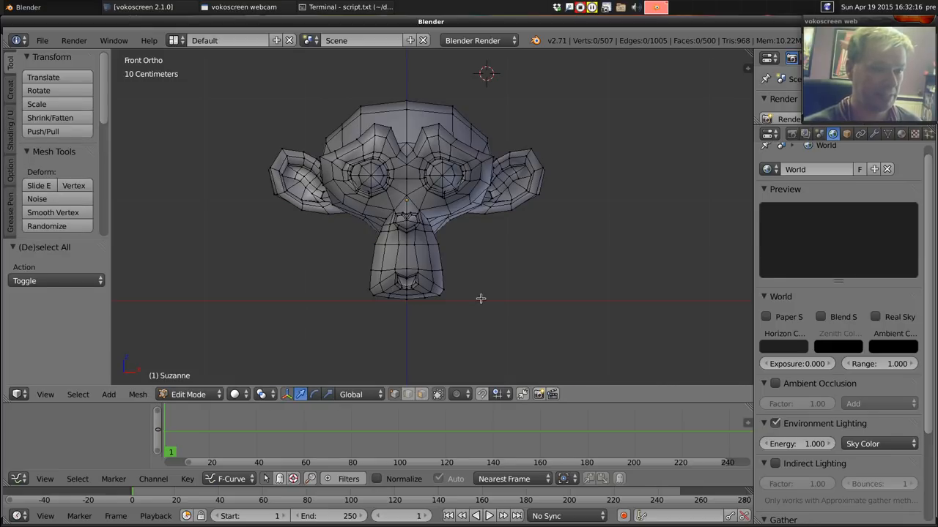
scroll("up", 3)
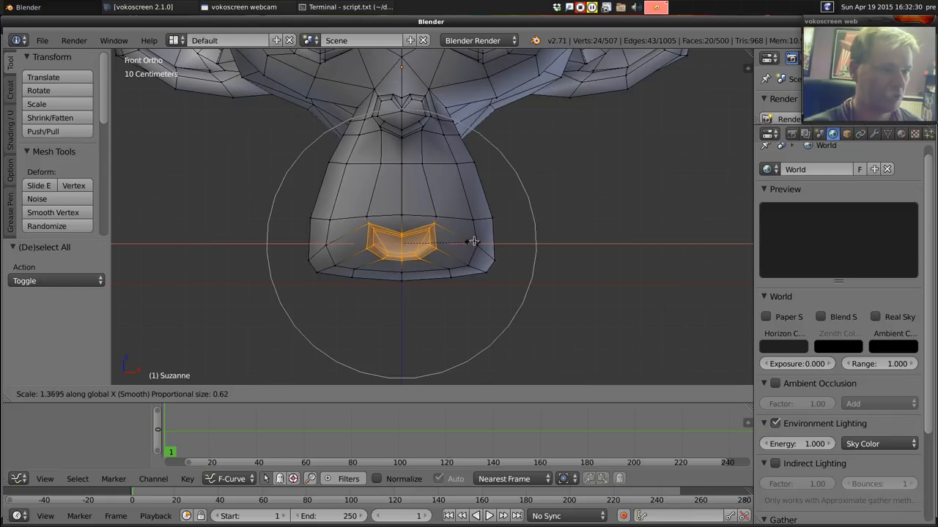
mouse_move(501, 239)
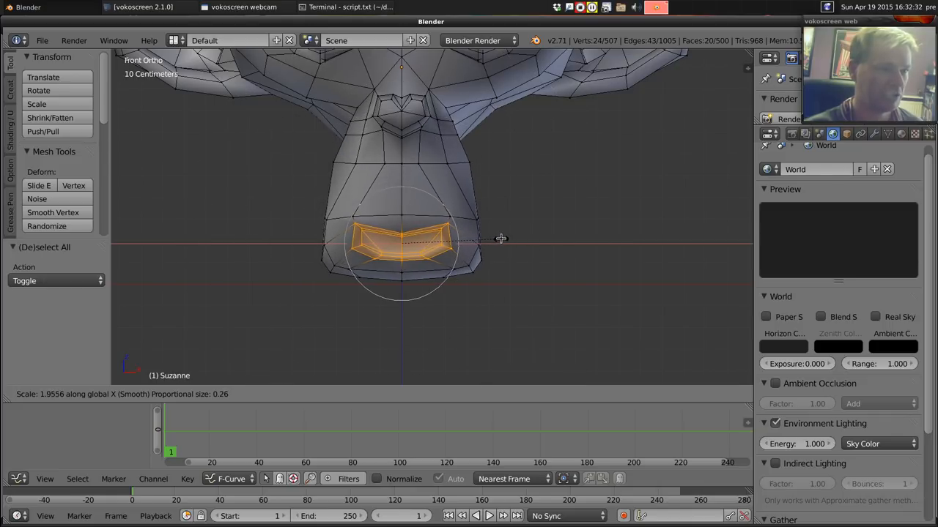
mouse_move(509, 240)
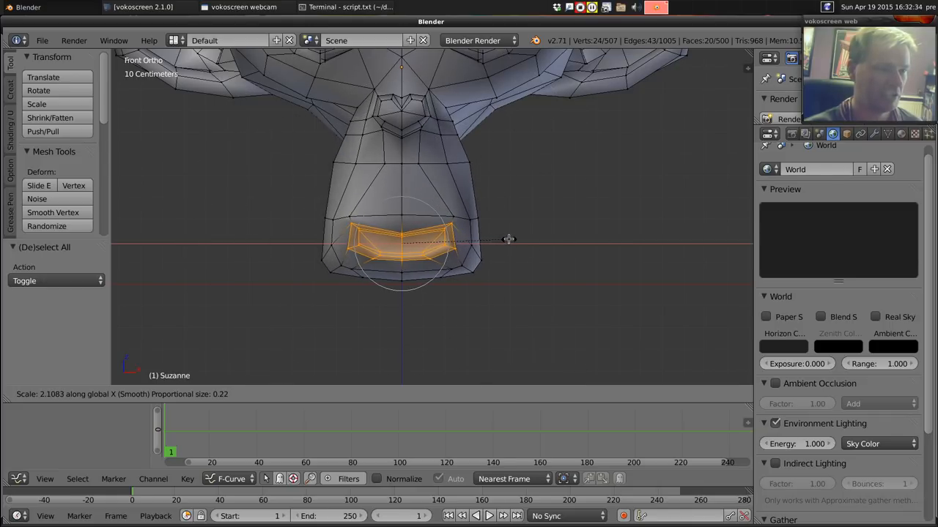
mouse_move(516, 240)
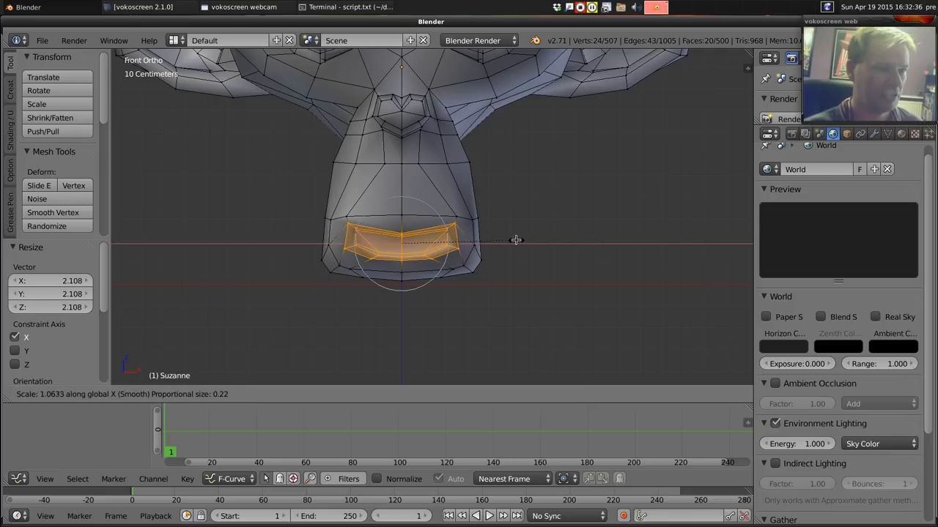
mouse_move(582, 249)
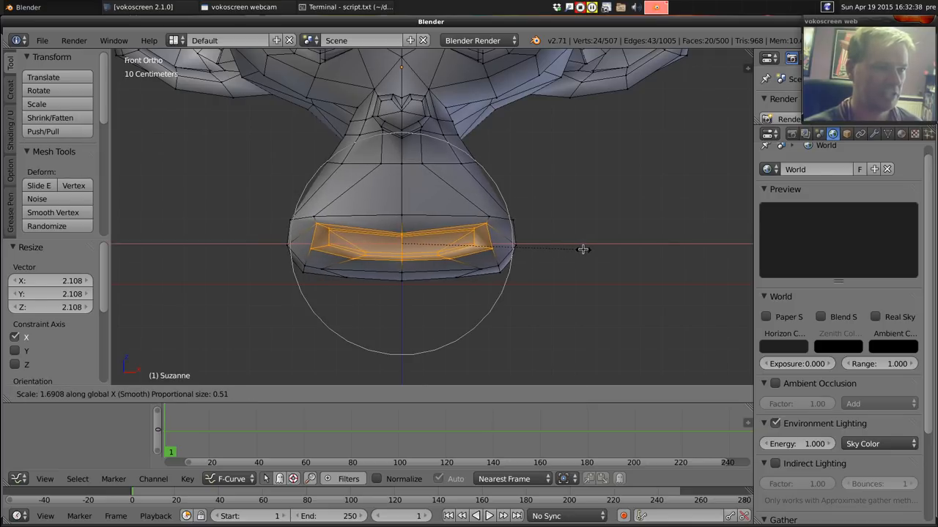
left_click(581, 249)
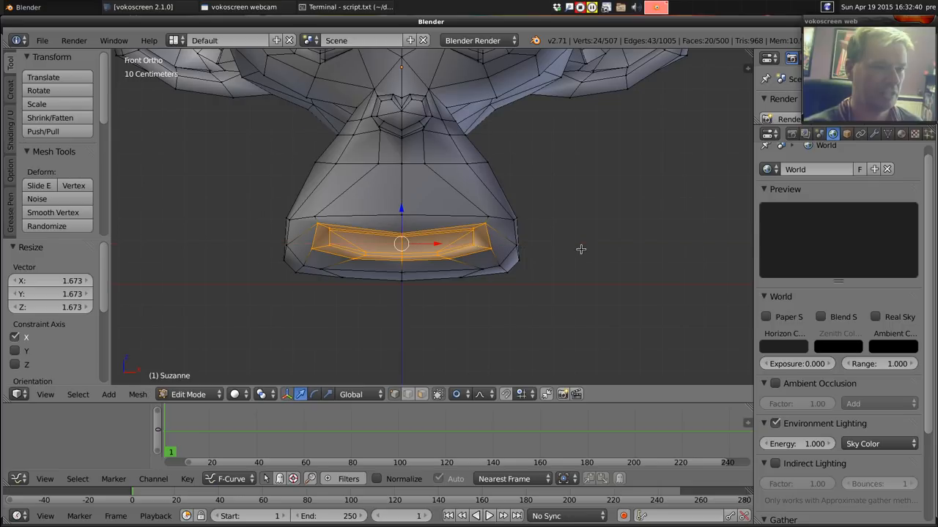
Step: Show the Object Data settings and move the lip vertices together along Z to close the mouth
key("Tab")
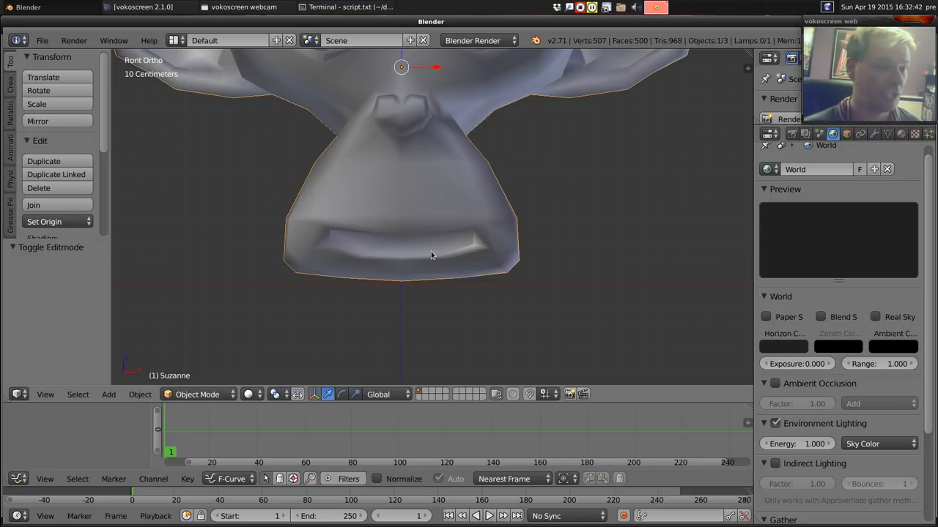
mouse_move(436, 225)
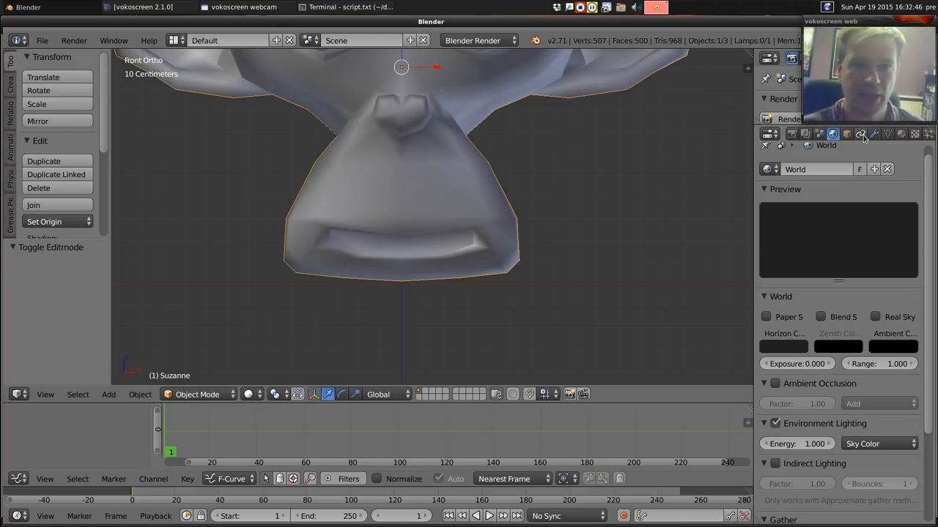
left_click(888, 133)
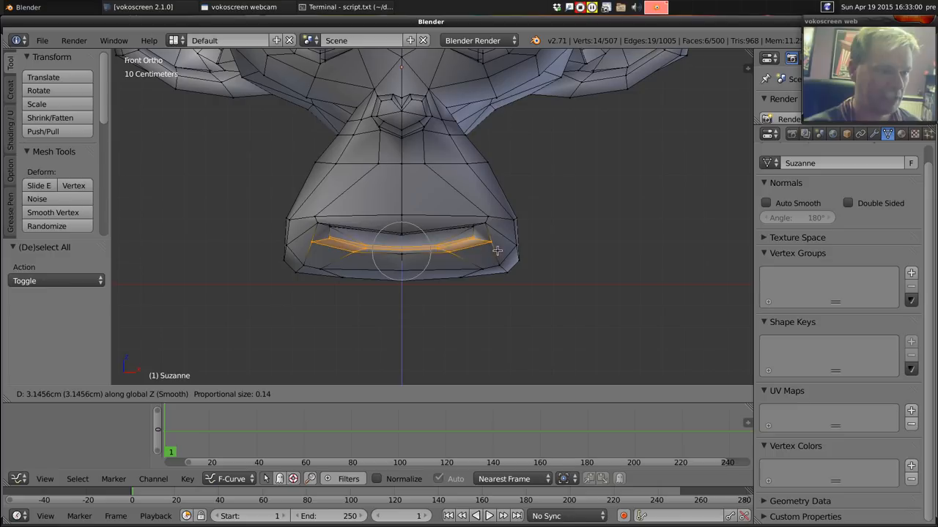
left_click(401, 246)
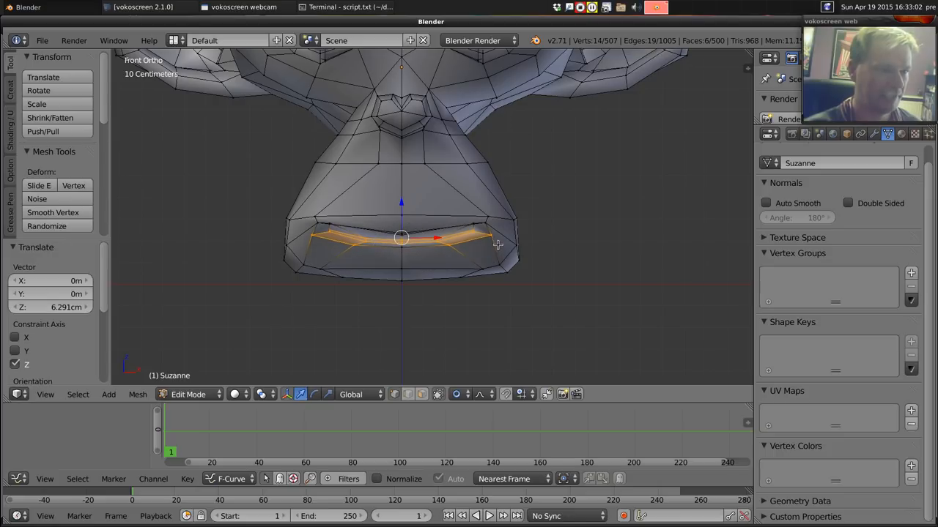
mouse_move(401, 229)
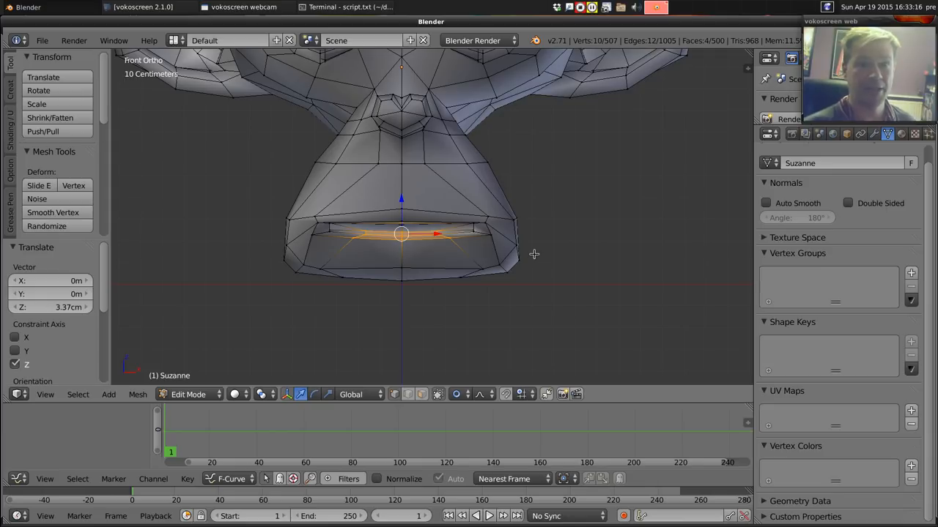
key("Tab")
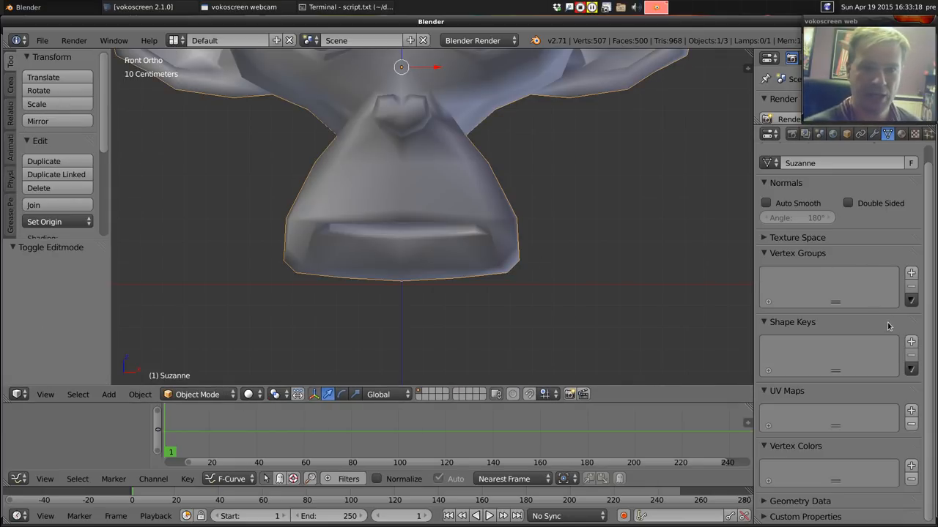
Step: Add a Basis shape key and a second key renamed AI
left_click(911, 341)
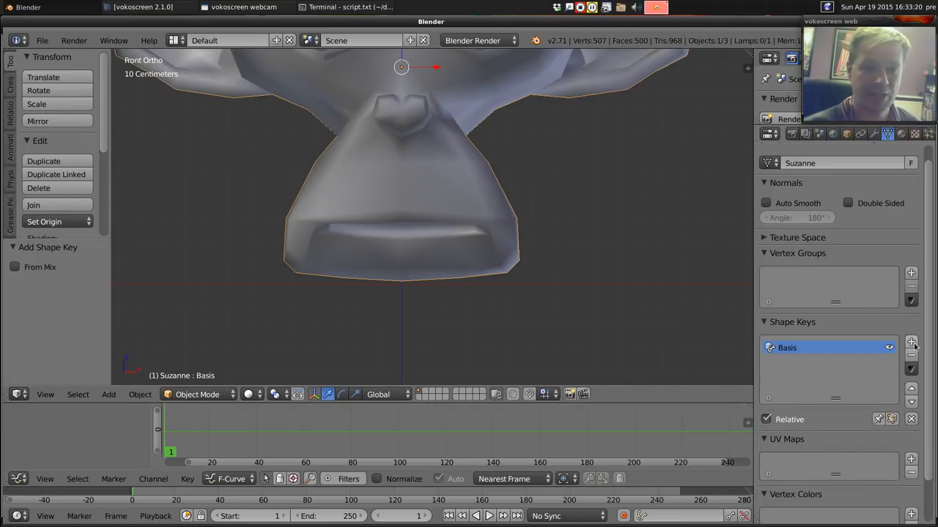
left_click(911, 341)
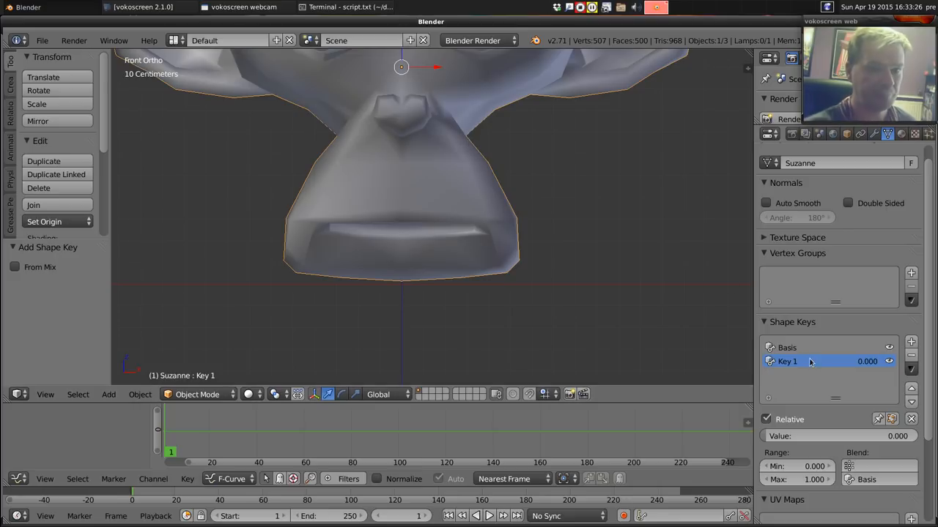
double_click(787, 362)
type("AI")
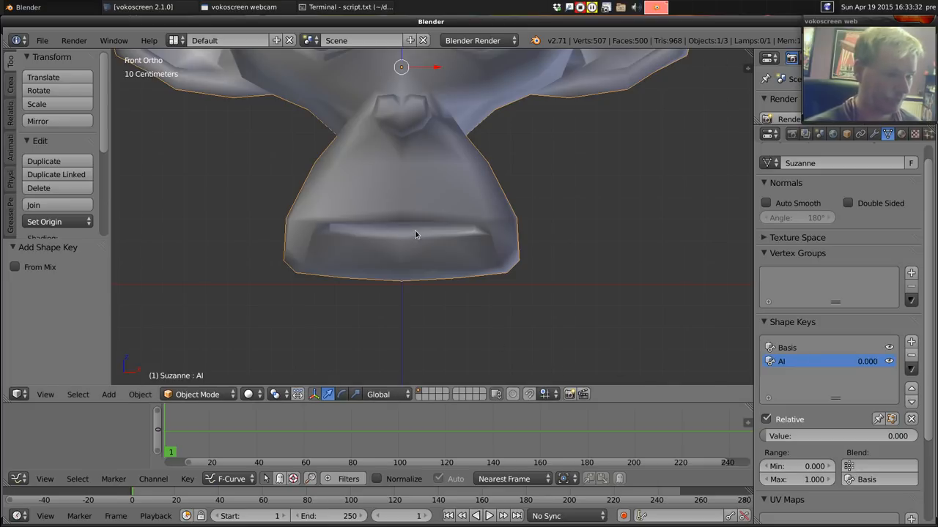
Step: Lower the chin vertices to sculpt the AI mouth wide open
key("Tab")
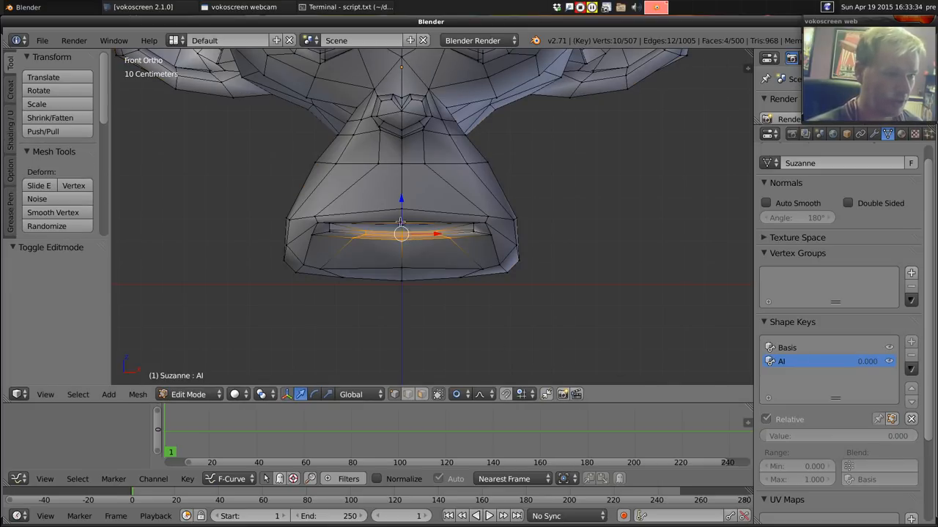
key("a")
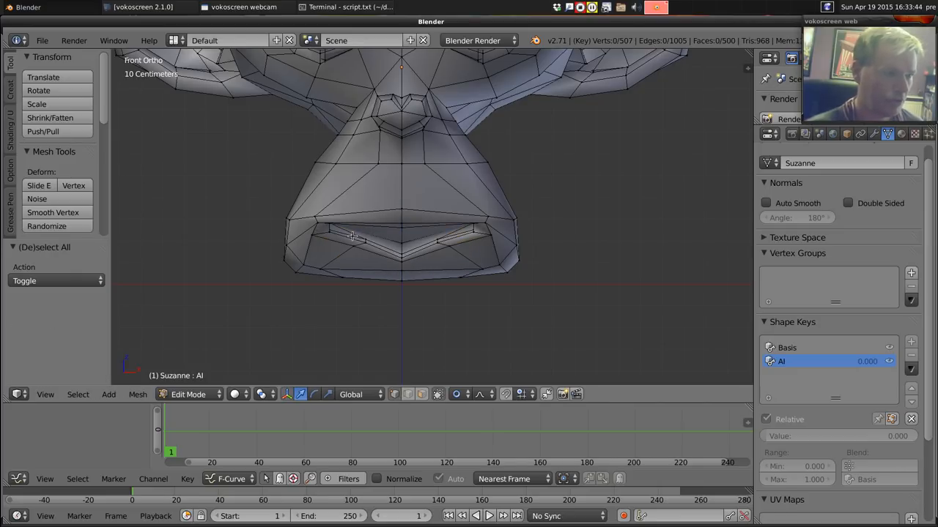
mouse_move(416, 207)
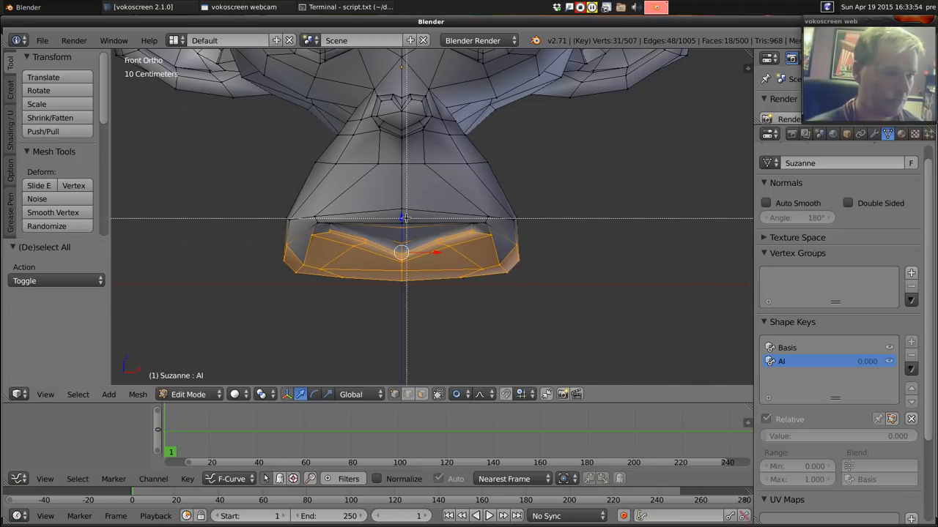
left_click_drag(403, 220, 403, 275)
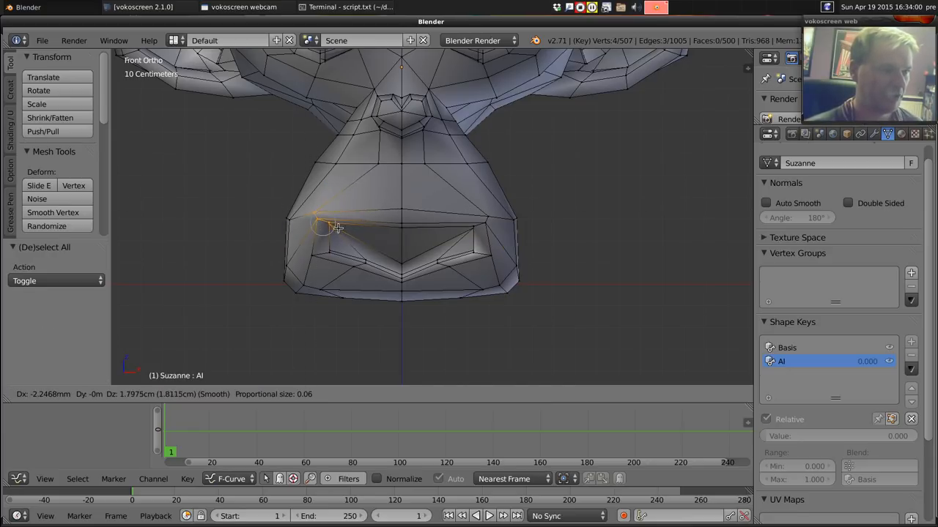
mouse_move(504, 221)
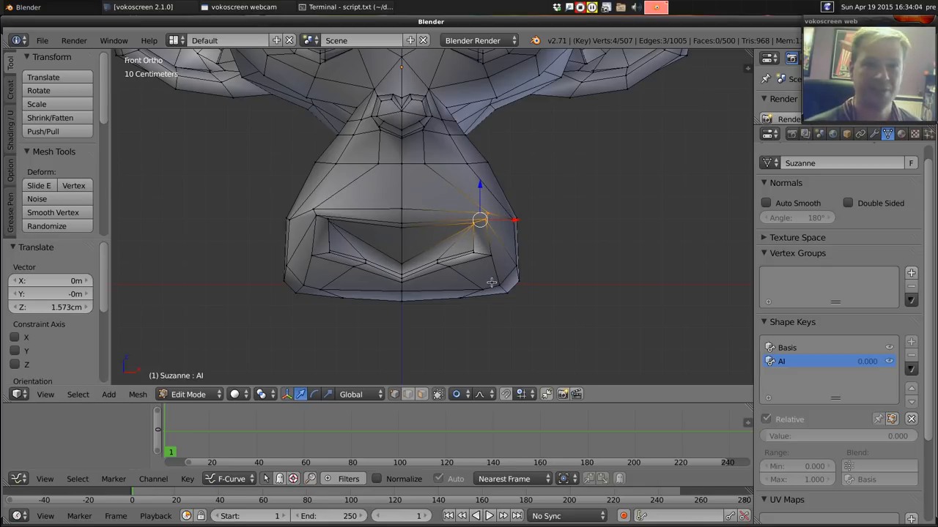
mouse_move(491, 254)
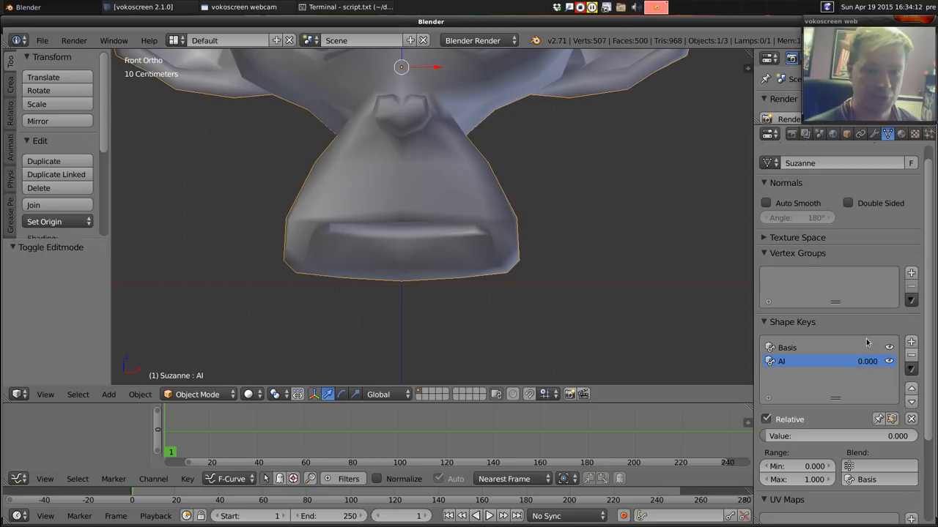
Step: Set AI to 1.0, create an O shape key from the mix, and raise its upper lip
left_click(787, 347)
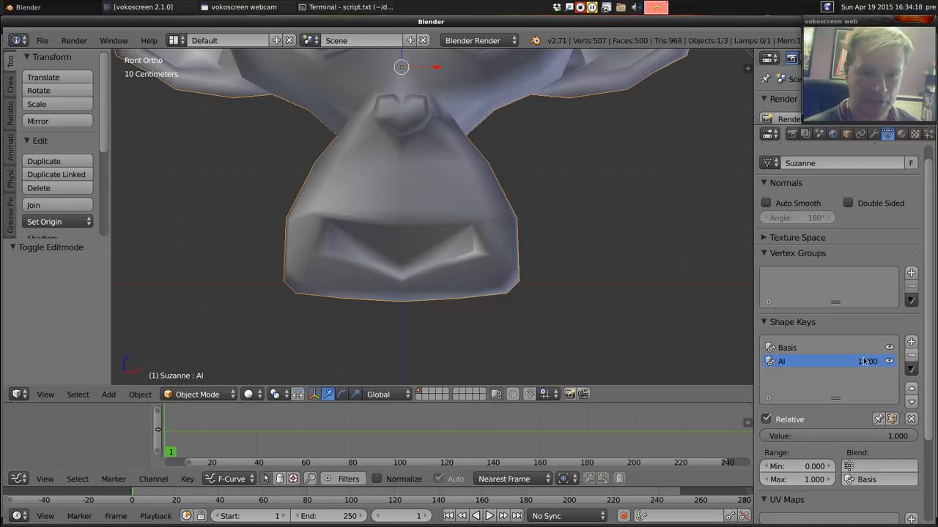
left_click(911, 369)
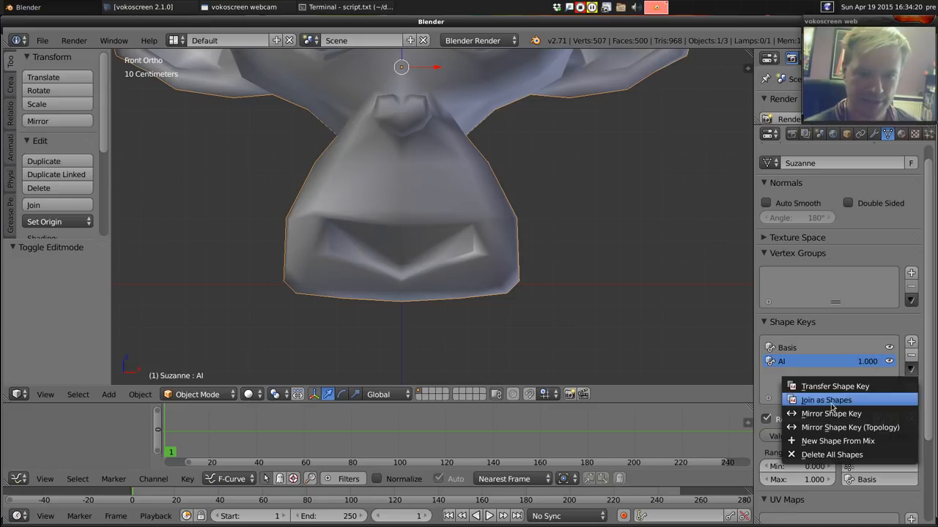
mouse_move(837, 441)
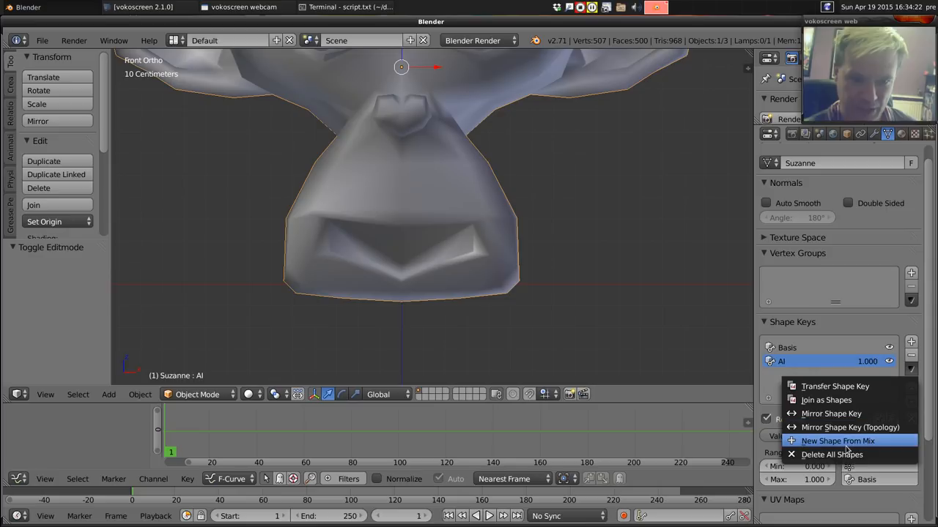
left_click(838, 440)
type("O")
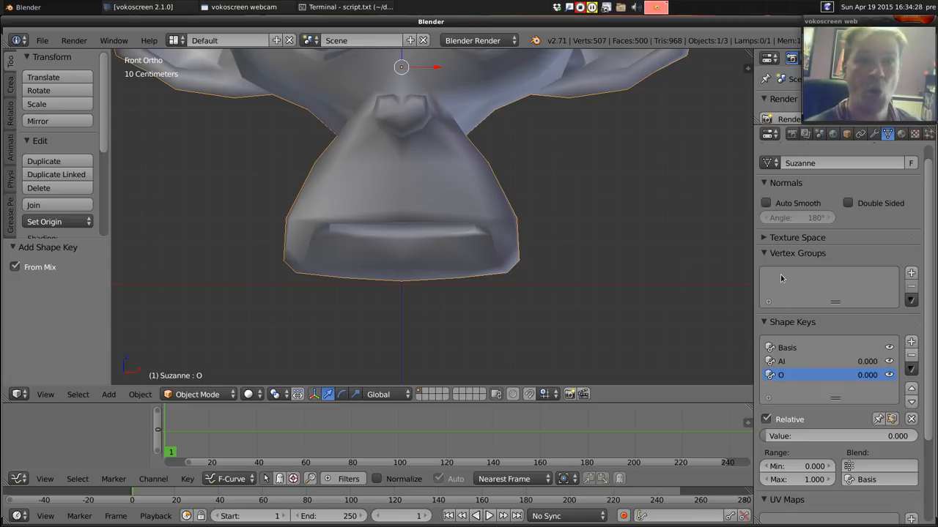
mouse_move(556, 203)
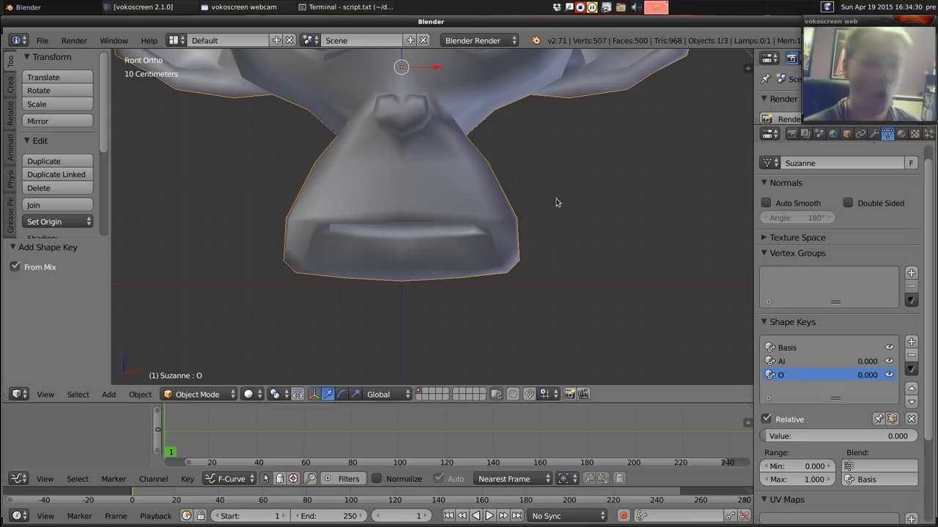
key("Tab")
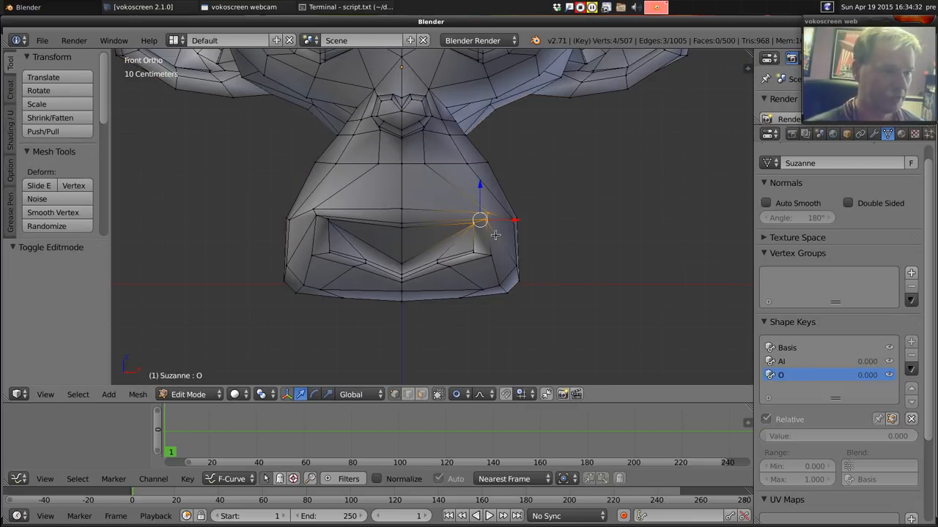
key("a")
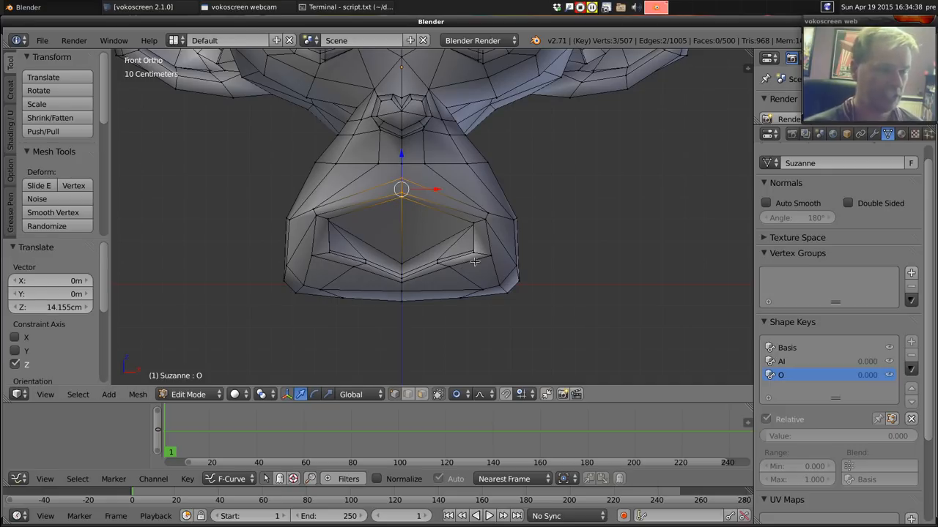
mouse_move(491, 283)
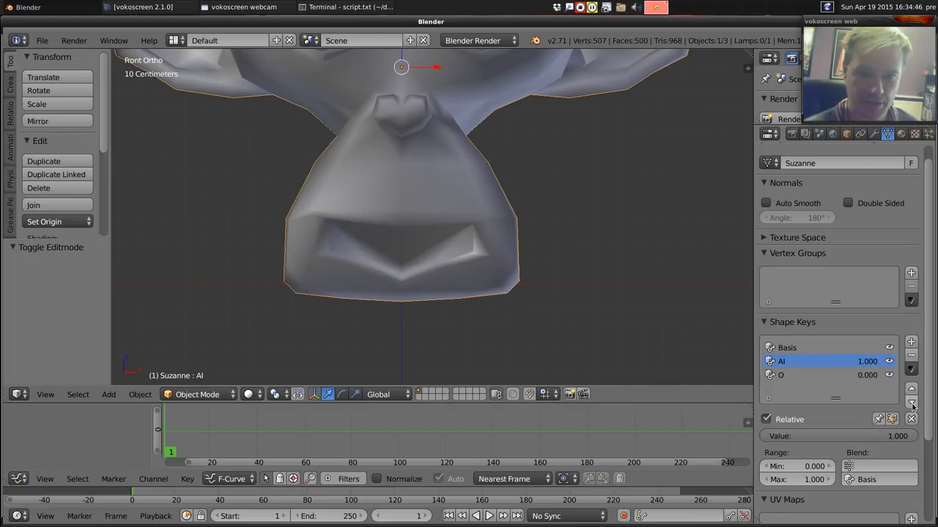
Step: Create an E shape key from the mix with a narrow, flattened slit mouth
left_click(911, 405)
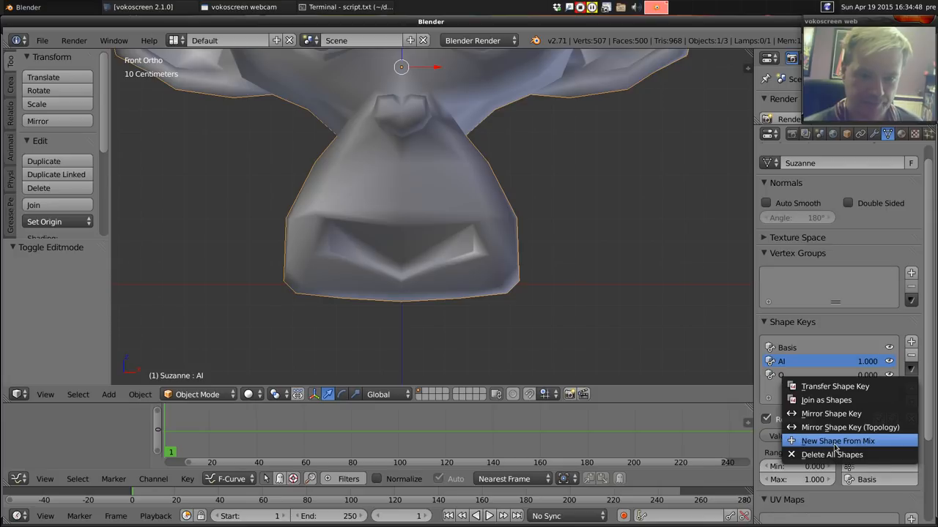
left_click(837, 441)
type("E")
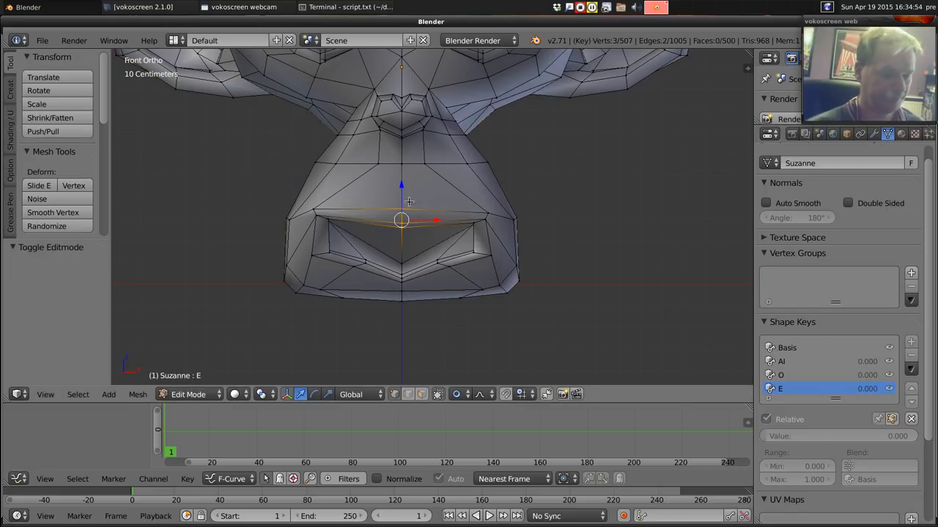
mouse_move(445, 236)
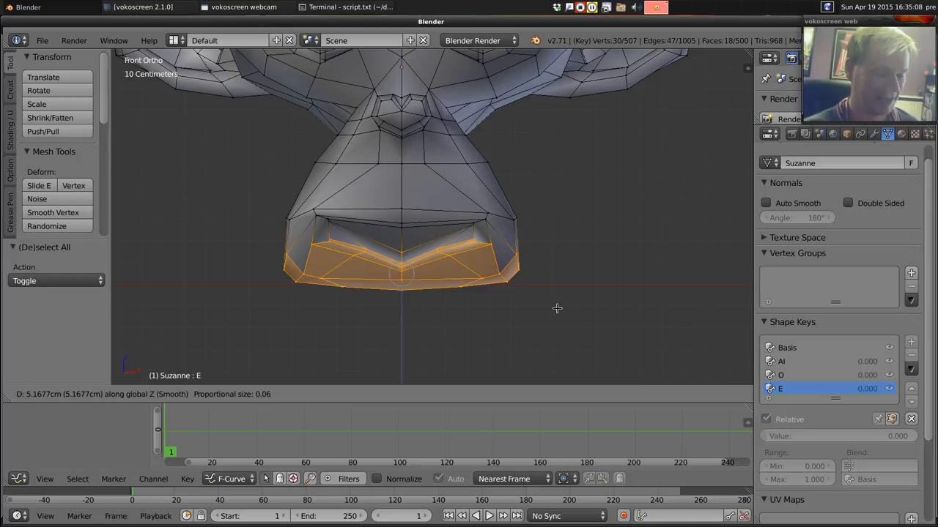
mouse_move(497, 218)
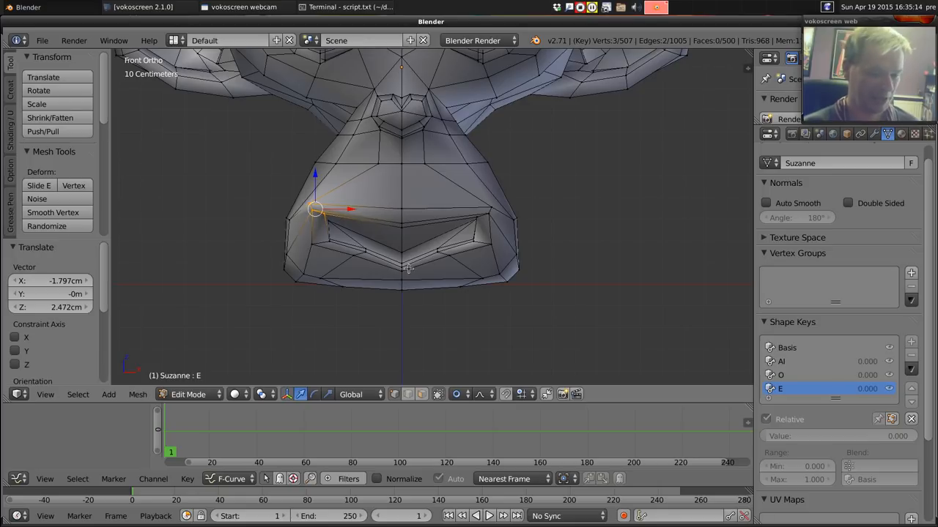
mouse_move(452, 279)
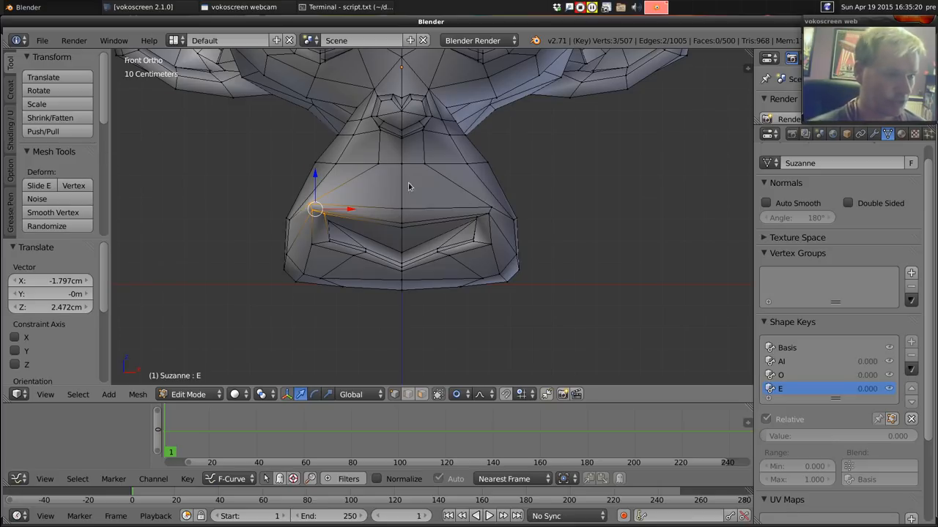
key("Tab")
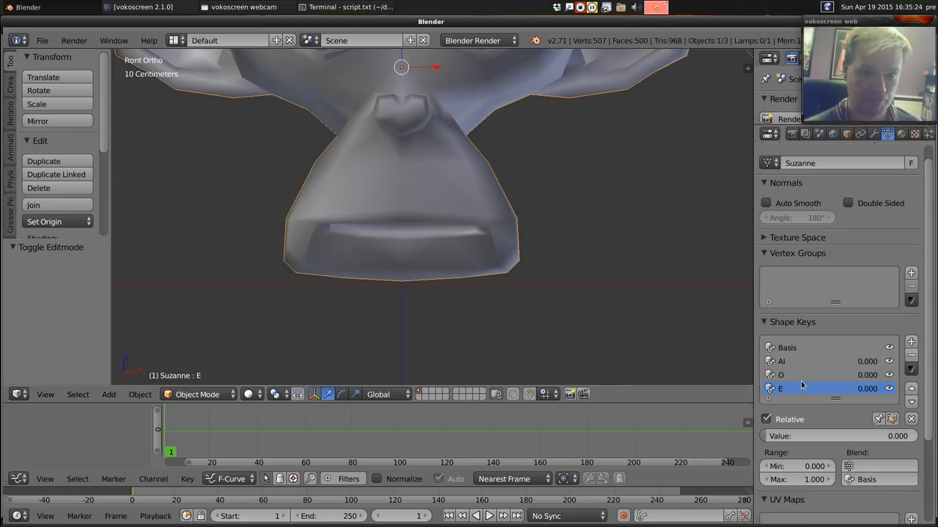
Step: Create a U shape key from the O mix and pull its upper lip down
left_click(781, 374)
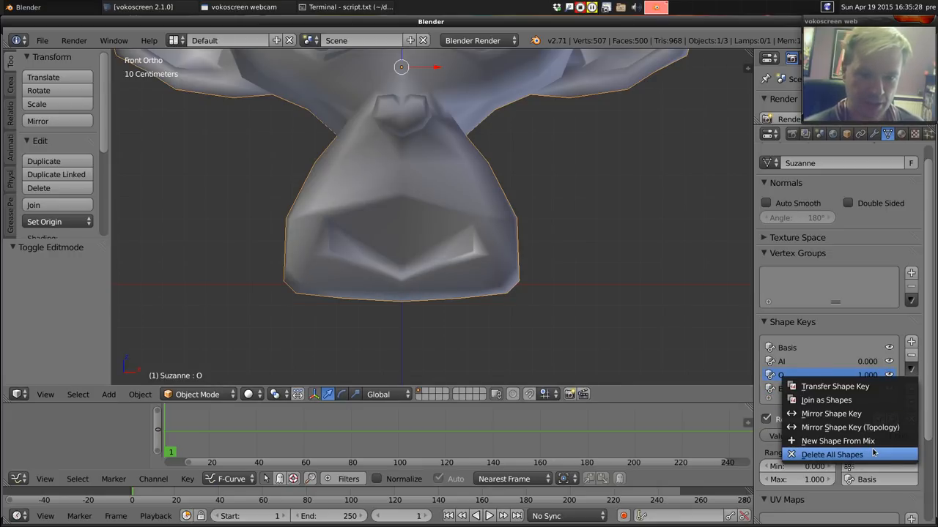
left_click(837, 440)
type("U")
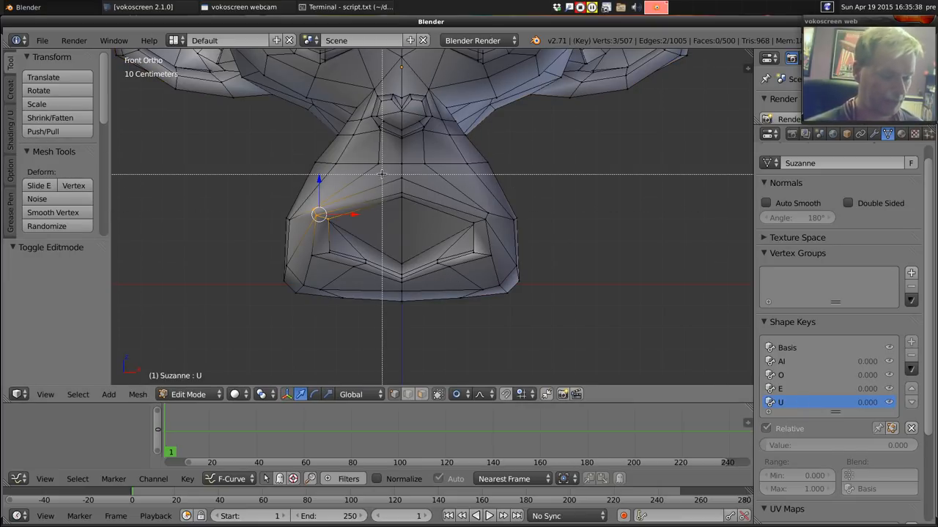
key("a")
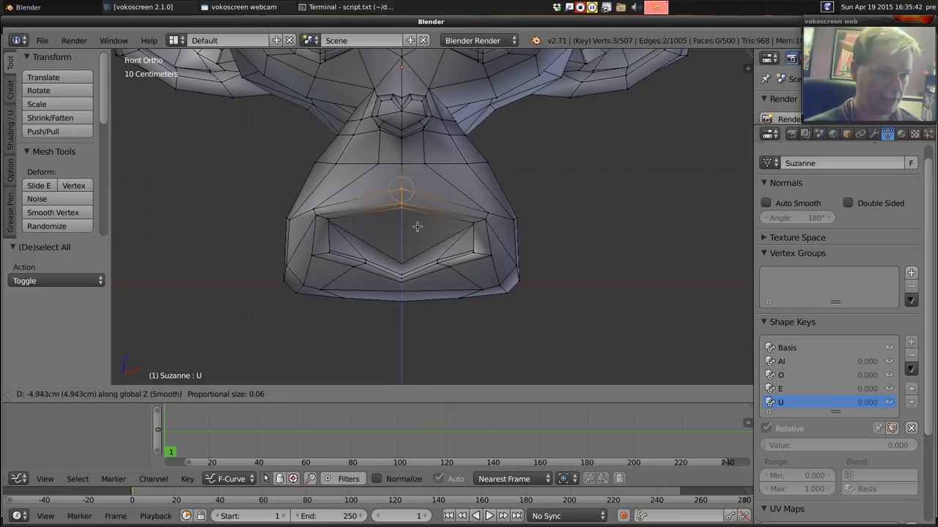
mouse_move(414, 234)
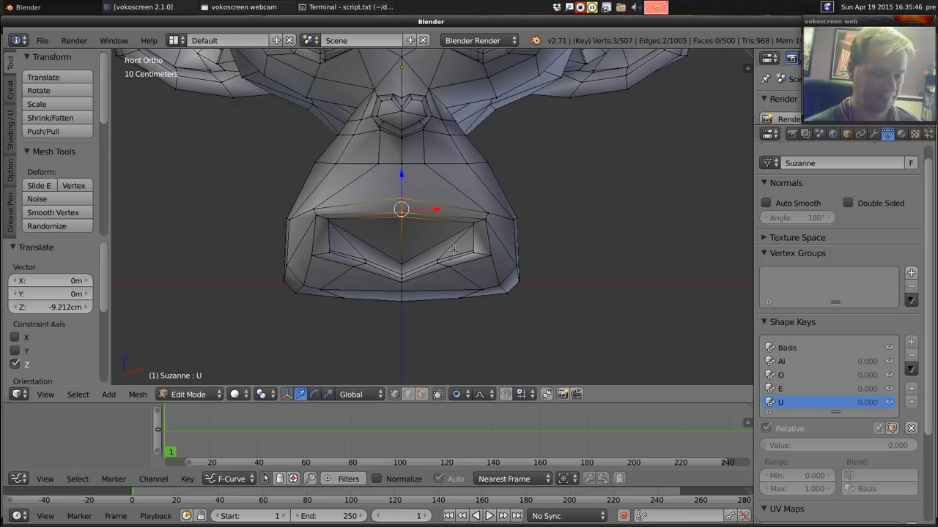
key("Tab")
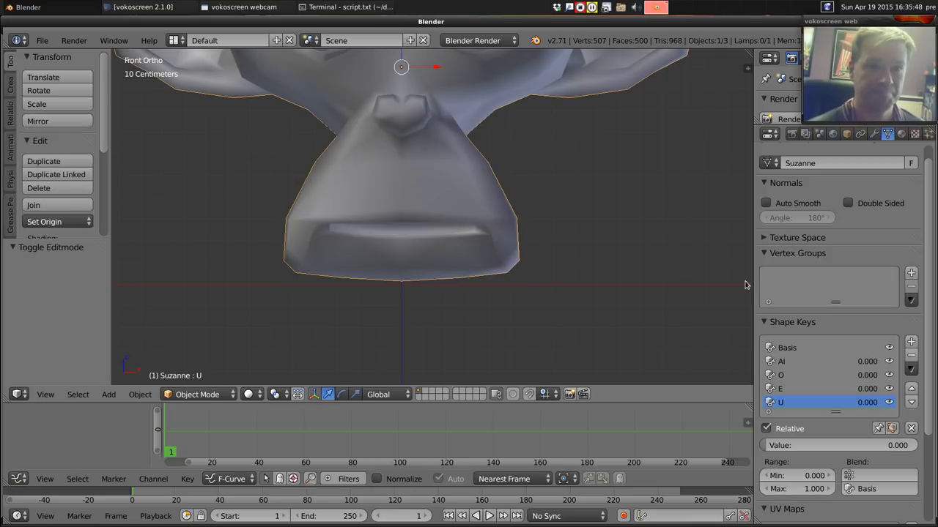
mouse_move(736, 262)
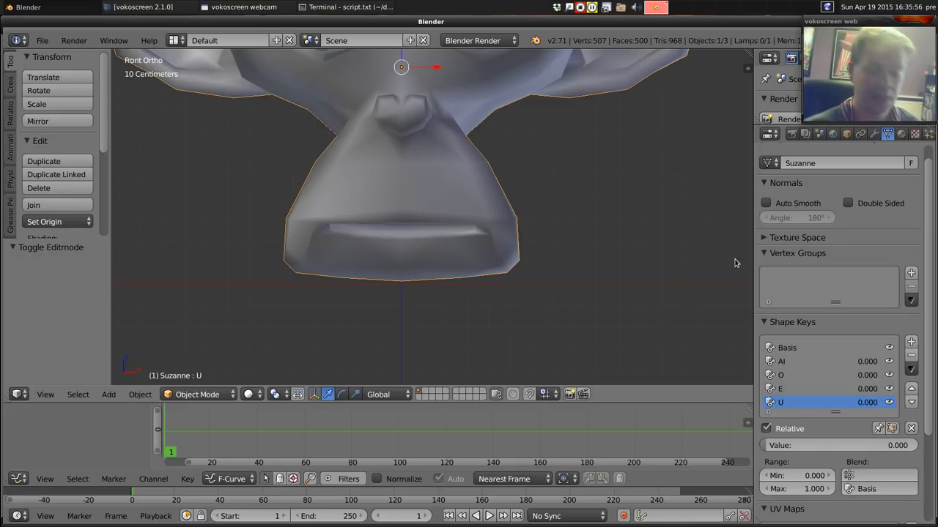
mouse_move(451, 184)
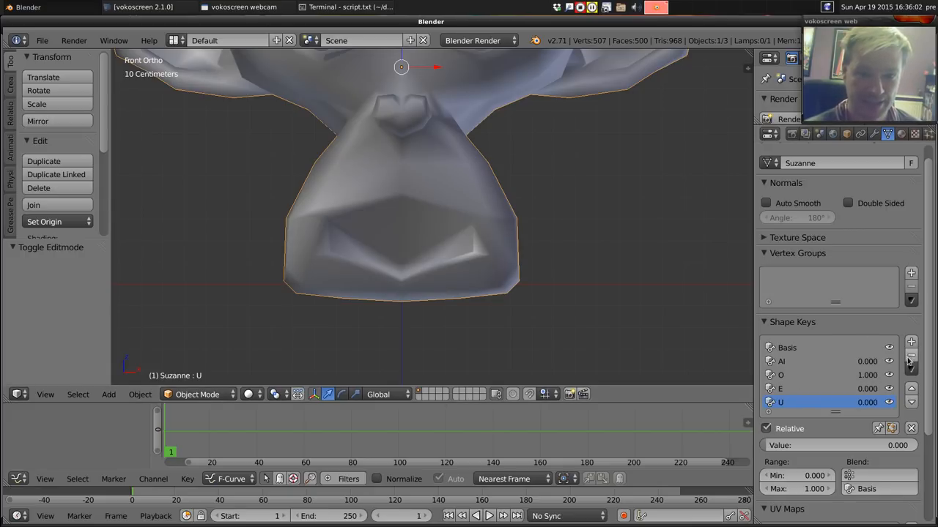
Step: Add an L shape key from the O mouth and select its lip vertices for lowering
left_click(911, 341)
type("L")
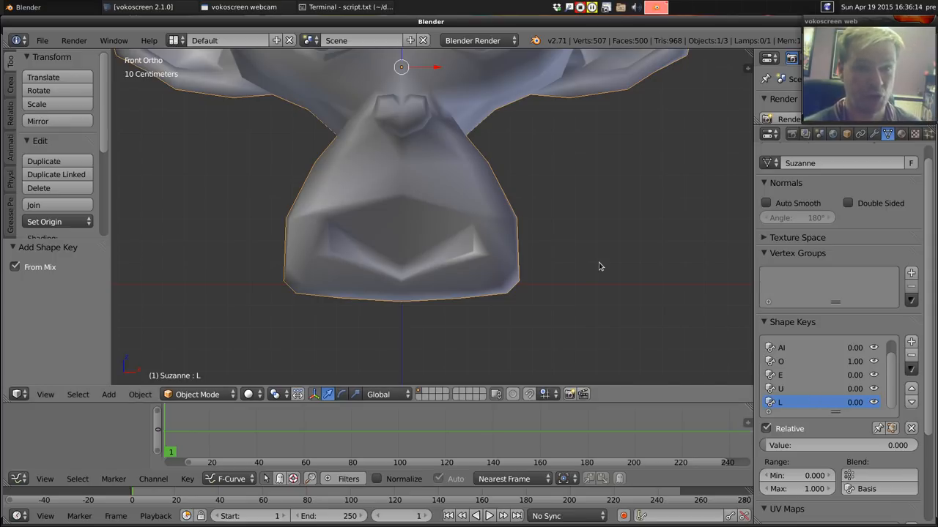
key("Tab")
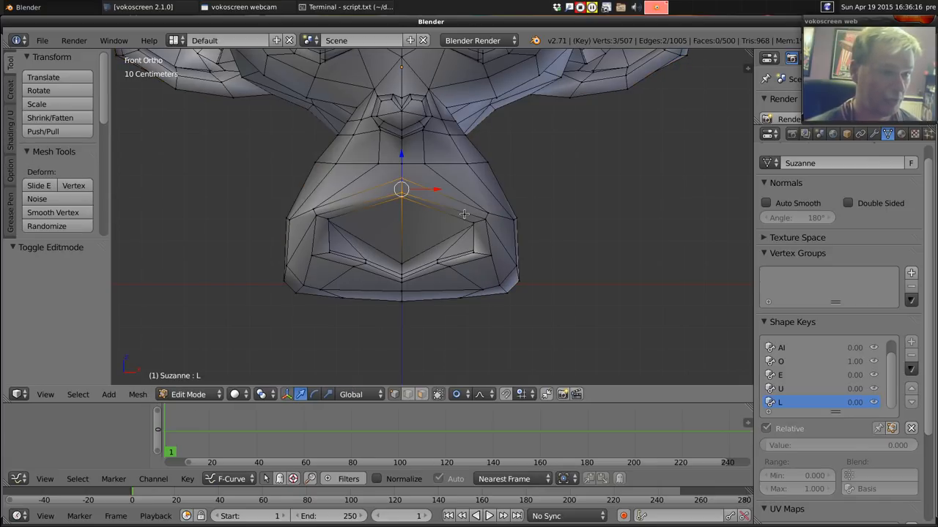
mouse_move(590, 266)
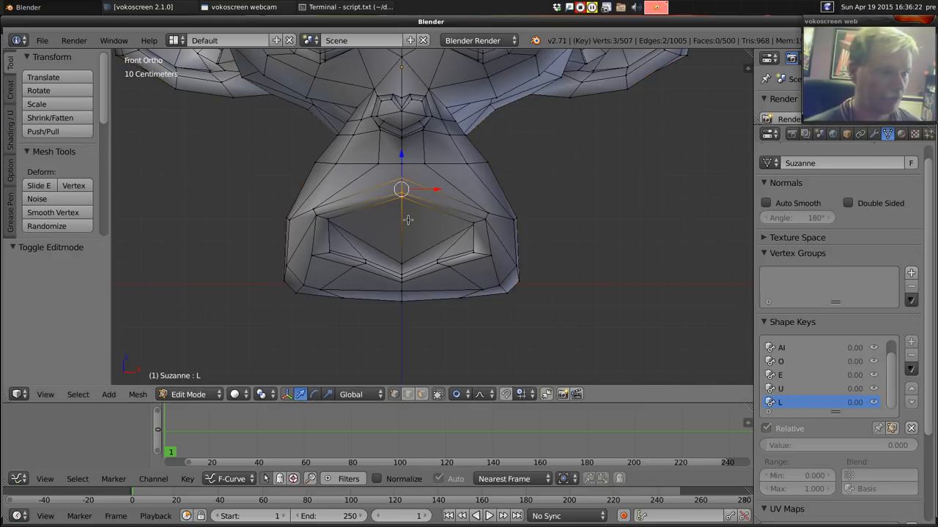
key("a")
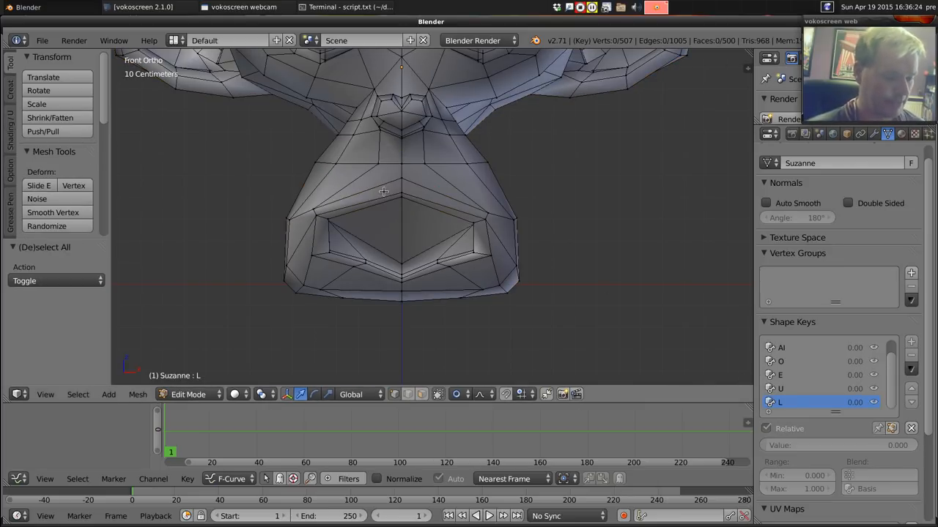
key("Tab")
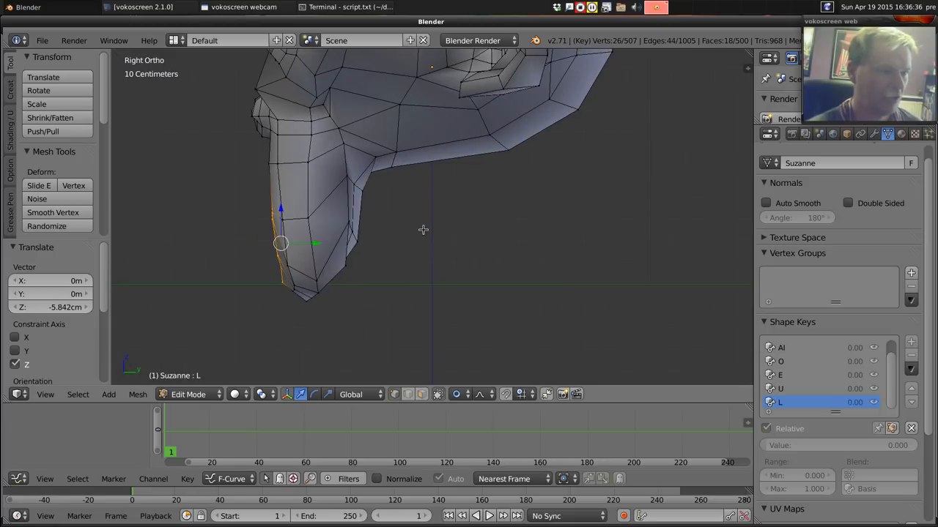
mouse_move(313, 243)
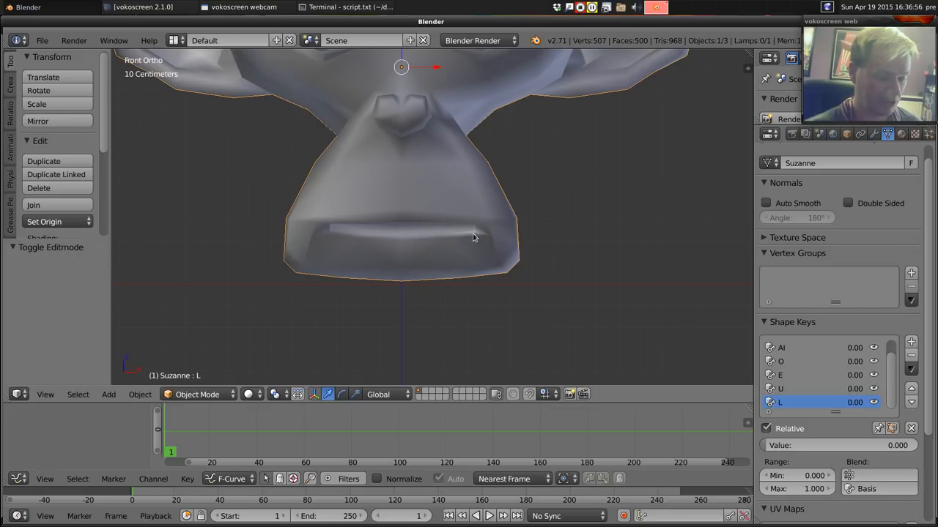
mouse_move(852, 373)
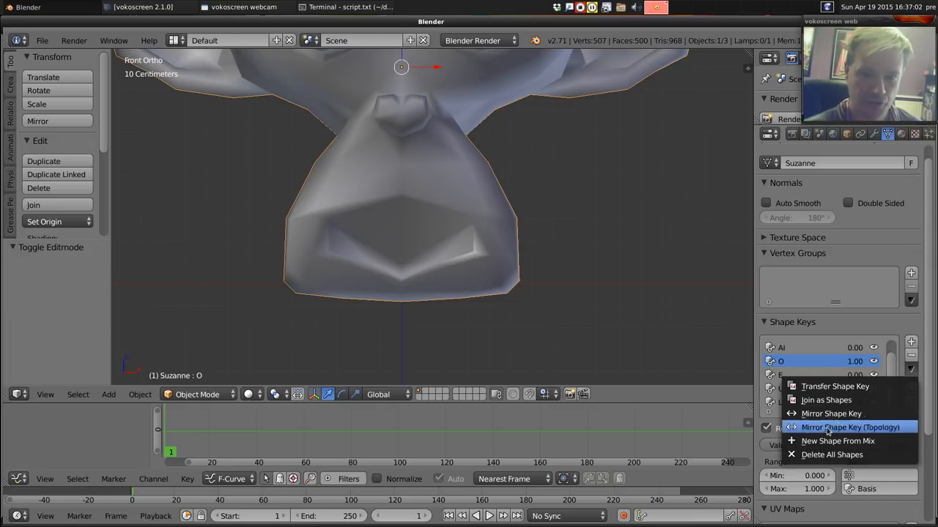
Step: Create a WQ shape key from the mix and push its mouth corners inward into a pucker
left_click(837, 441)
type("WQ")
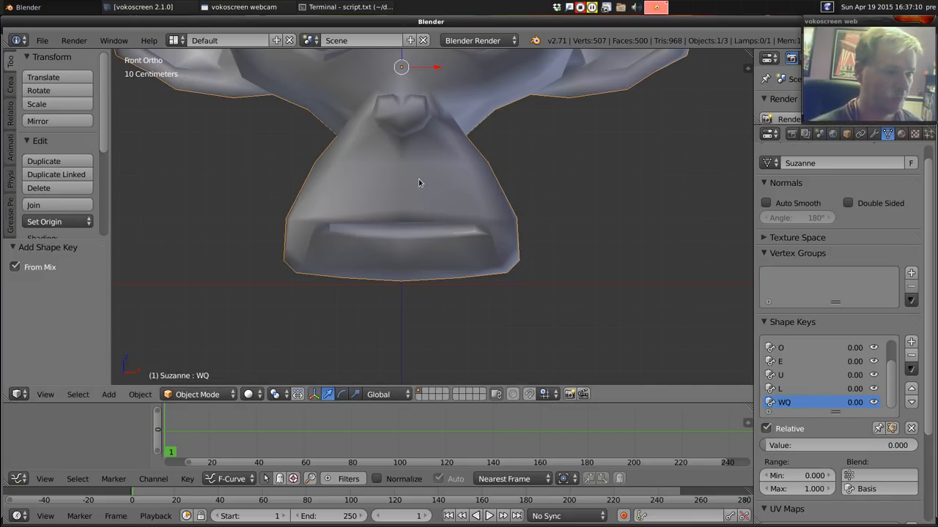
key("Tab")
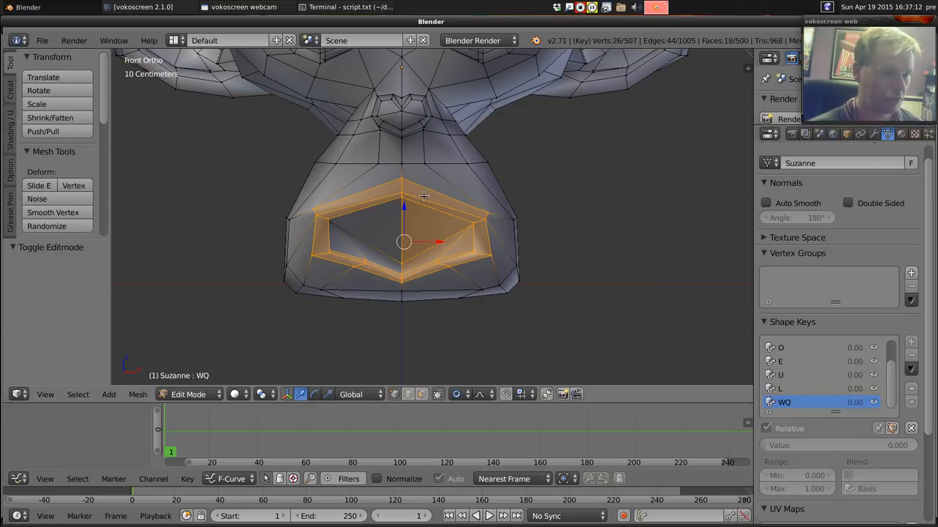
key("a")
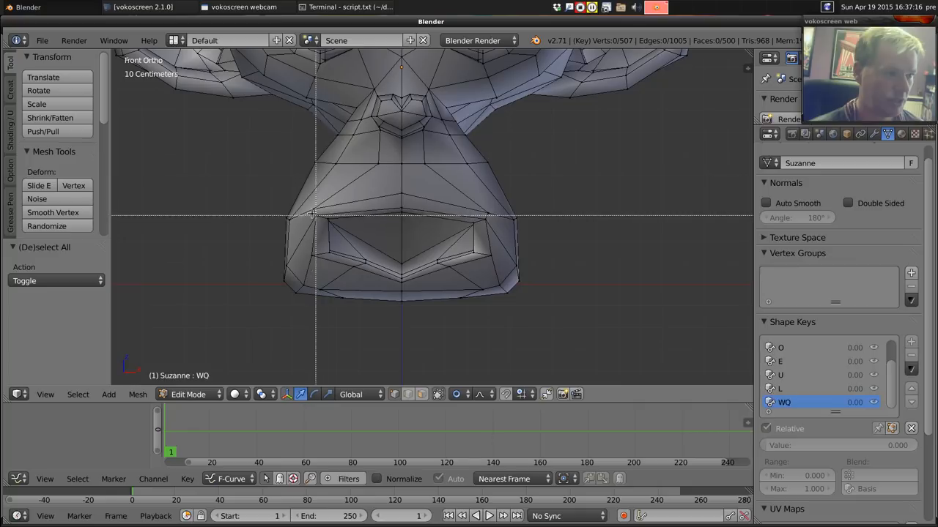
left_click(319, 234)
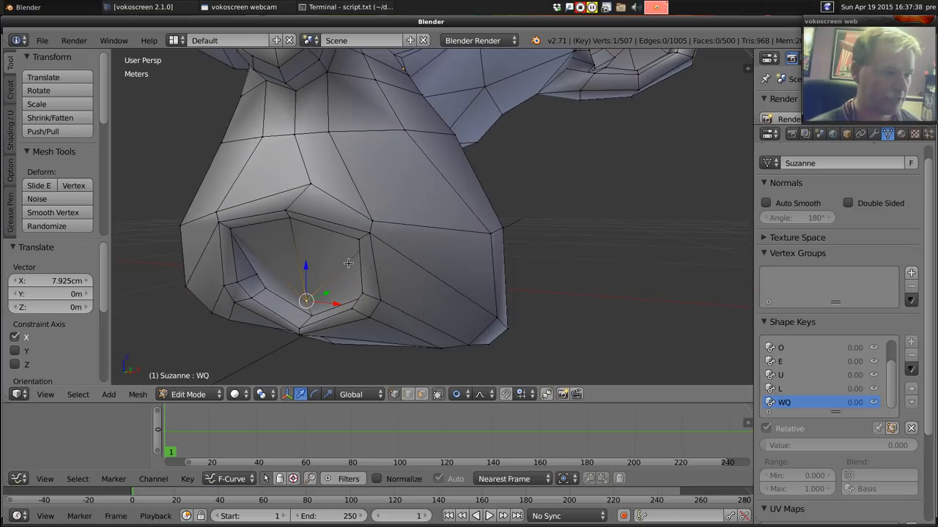
left_click_drag(306, 300, 353, 283)
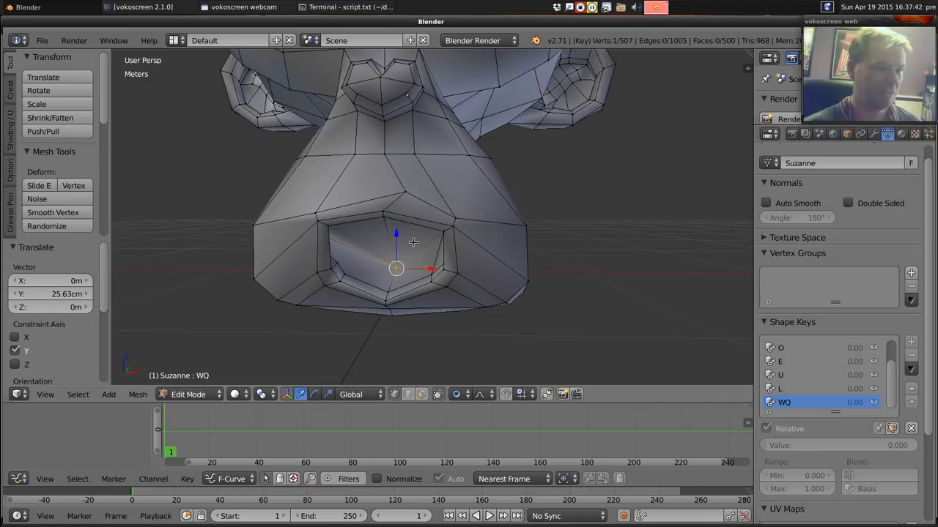
key("Tab")
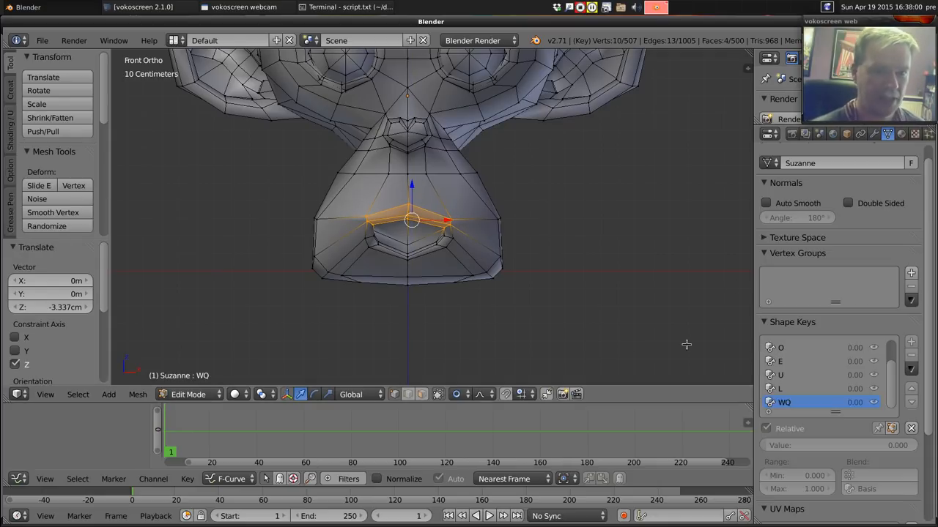
key("Tab")
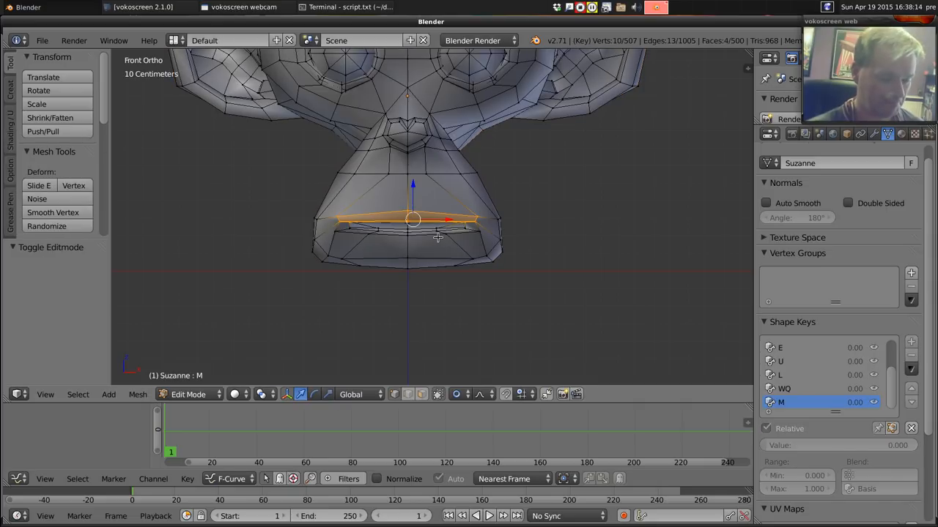
Step: Press the M key's lips closed and stretch them wider along X
key("a")
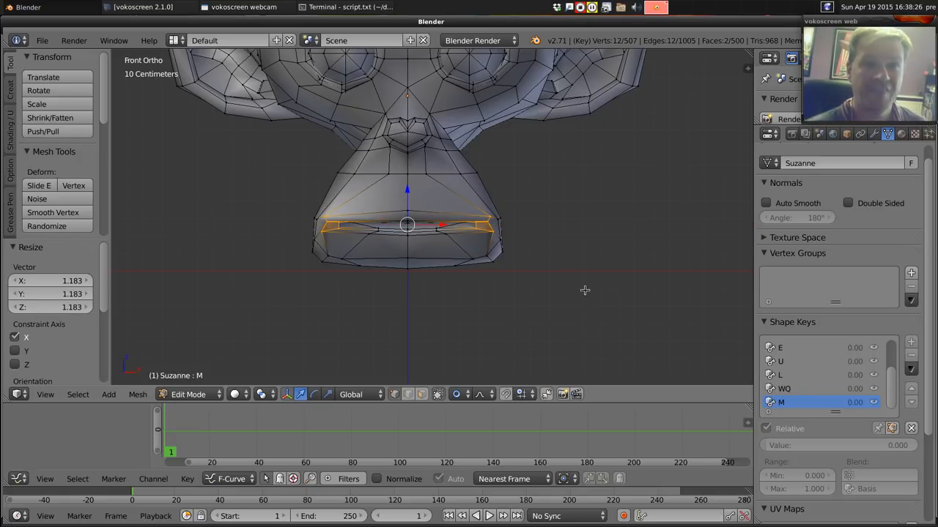
mouse_move(540, 212)
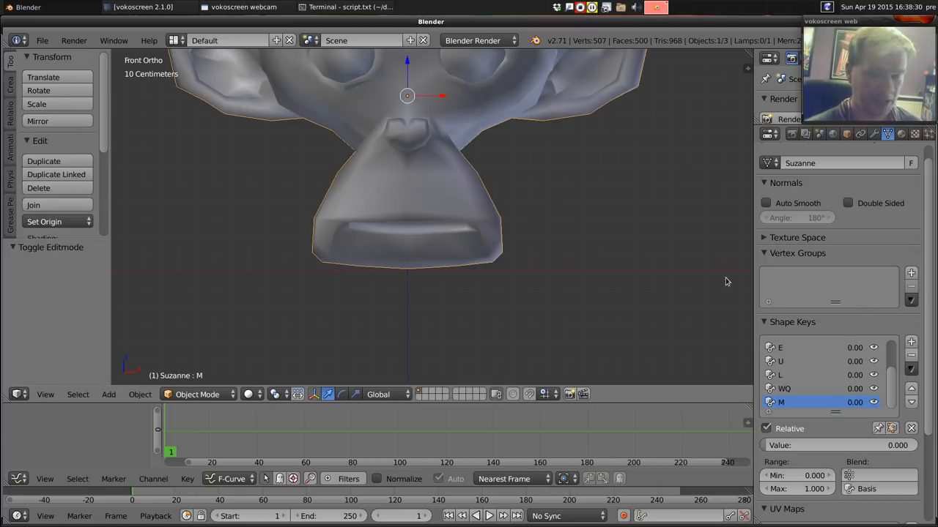
Step: Add a new shape key and rename it FV
scroll("up", 3)
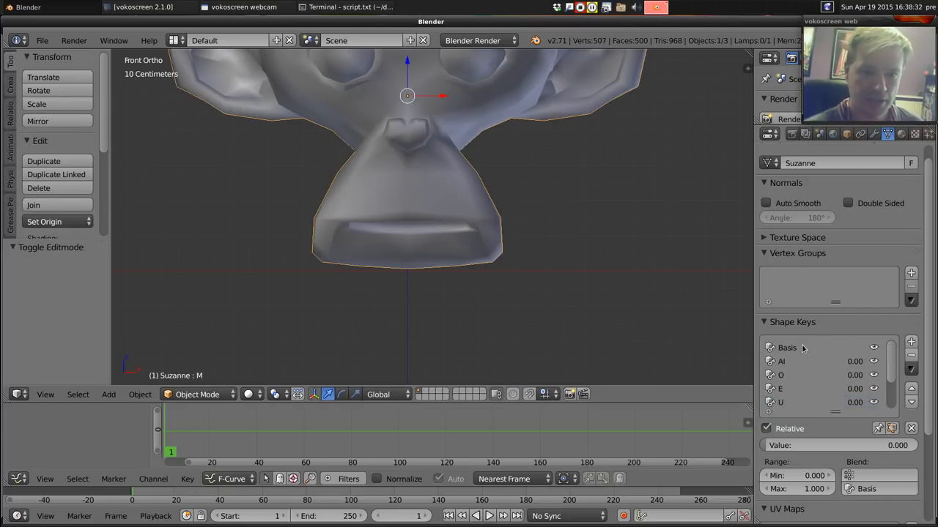
scroll("down", 3)
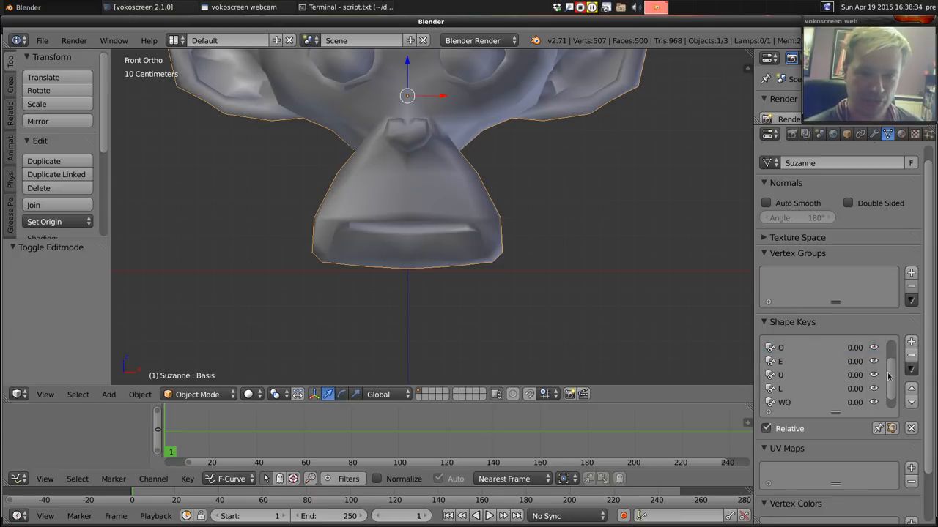
left_click(910, 341)
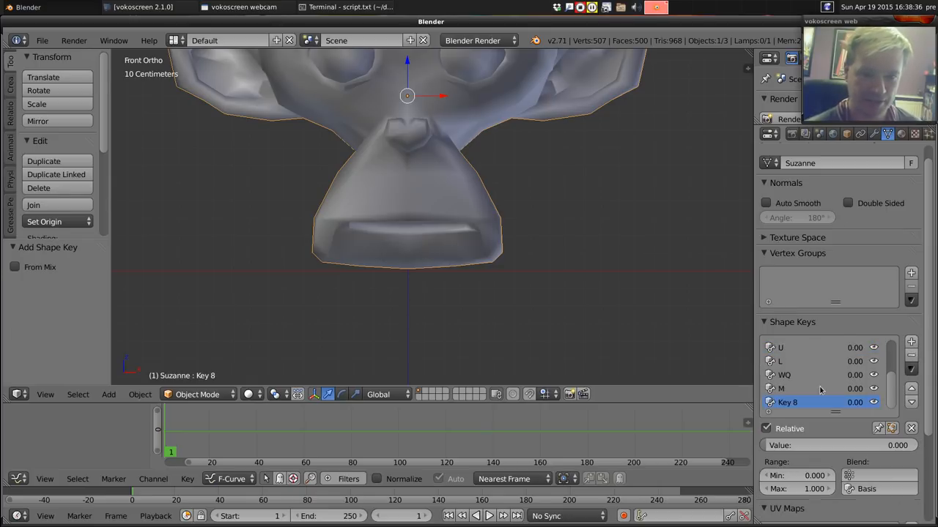
double_click(787, 402)
type("FV")
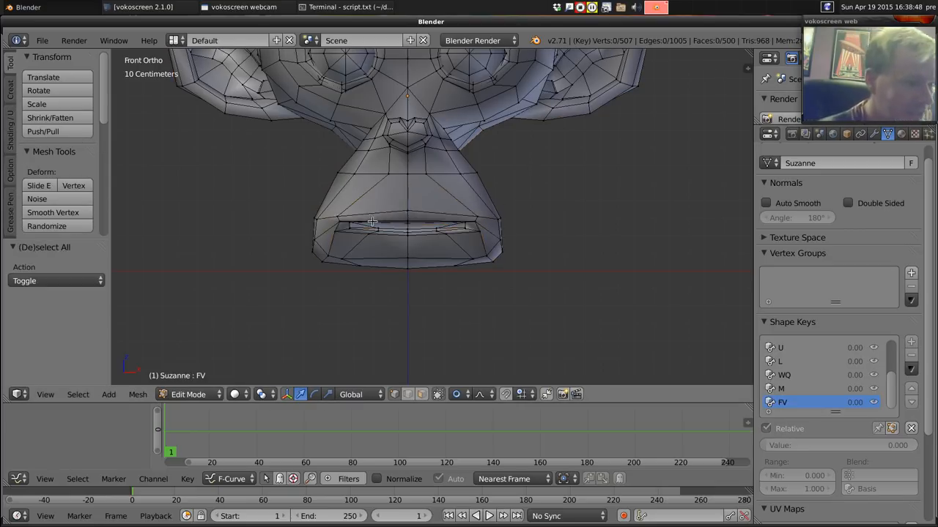
Step: Lower the FV key's central lip vertices slightly, then return to Object Mode
left_click(370, 227)
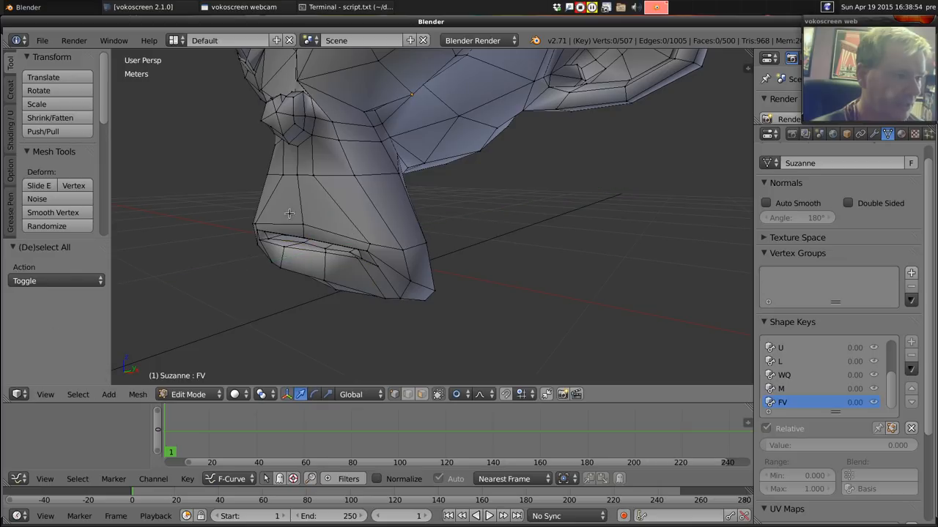
left_click(326, 240)
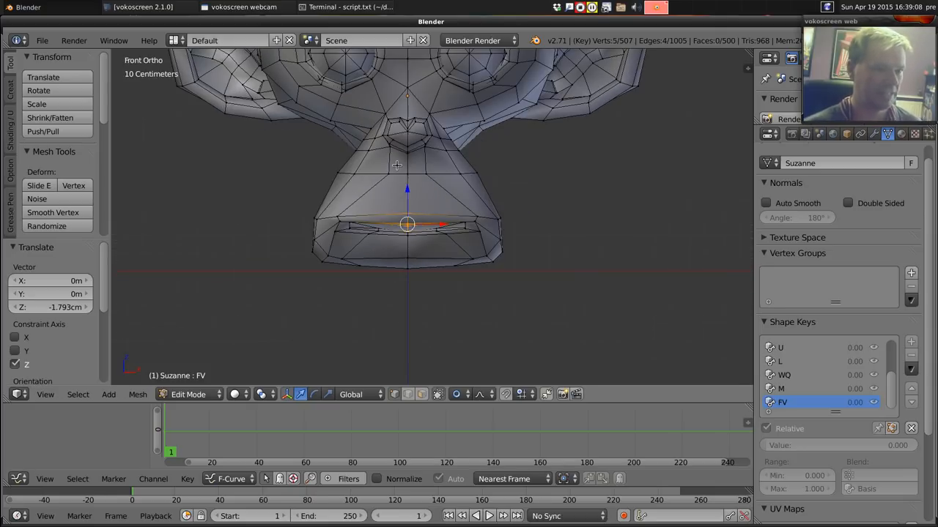
key("Tab")
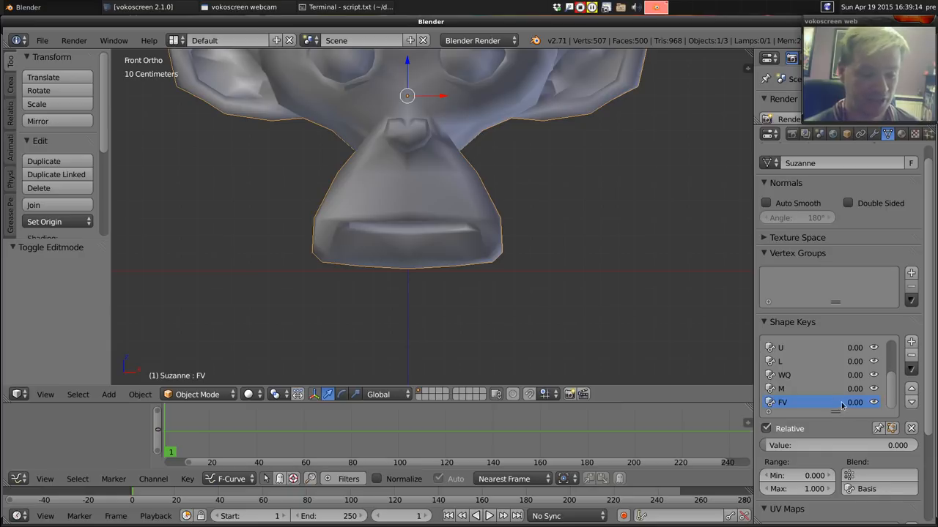
Step: Add a tenth shape key, ETC, from the current mix with Suzanne's lower lip raised
scroll("up", 3)
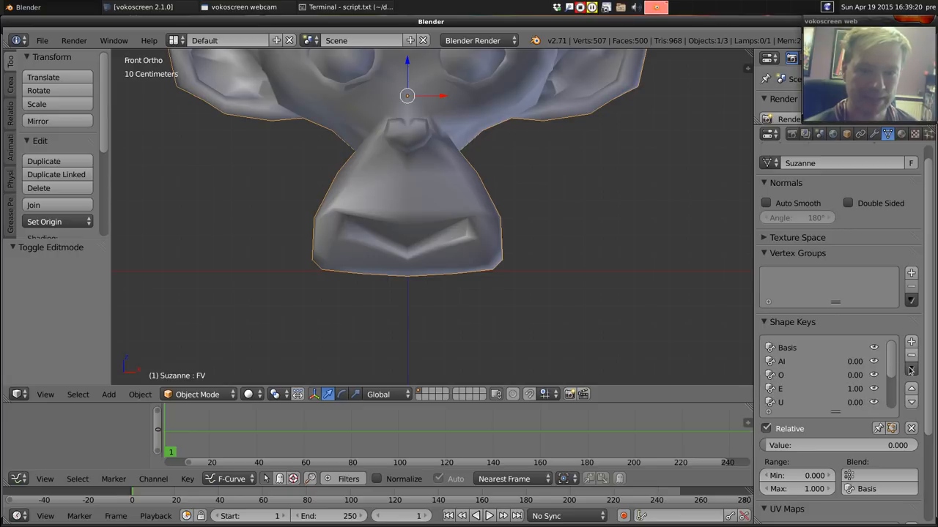
left_click(911, 370)
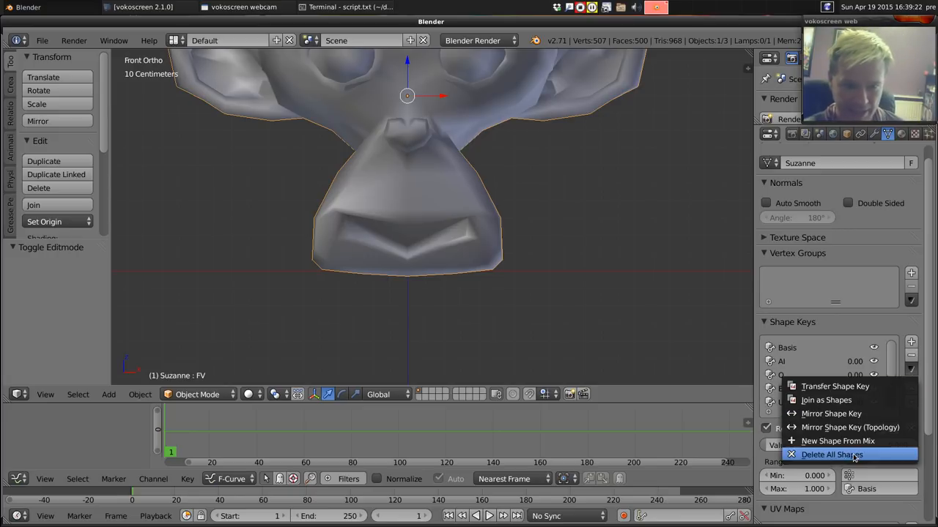
left_click(837, 441)
type("ETC")
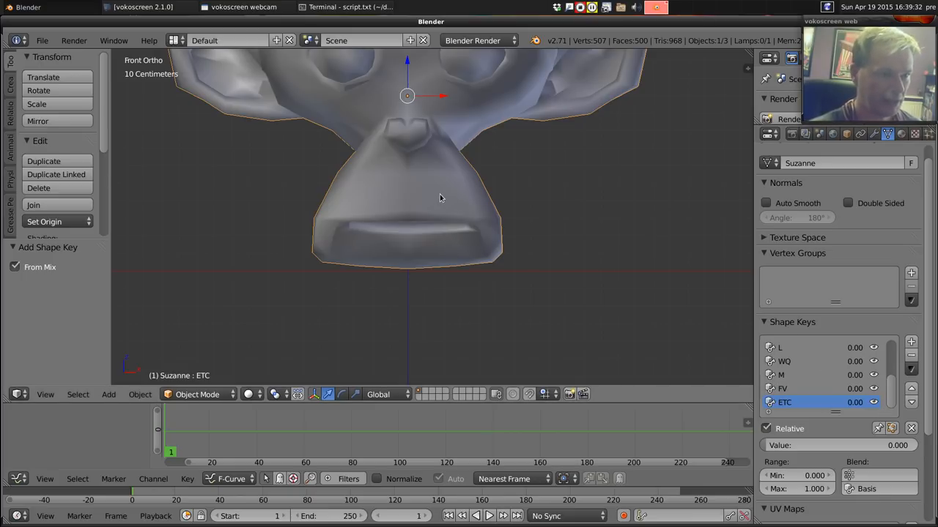
mouse_move(483, 240)
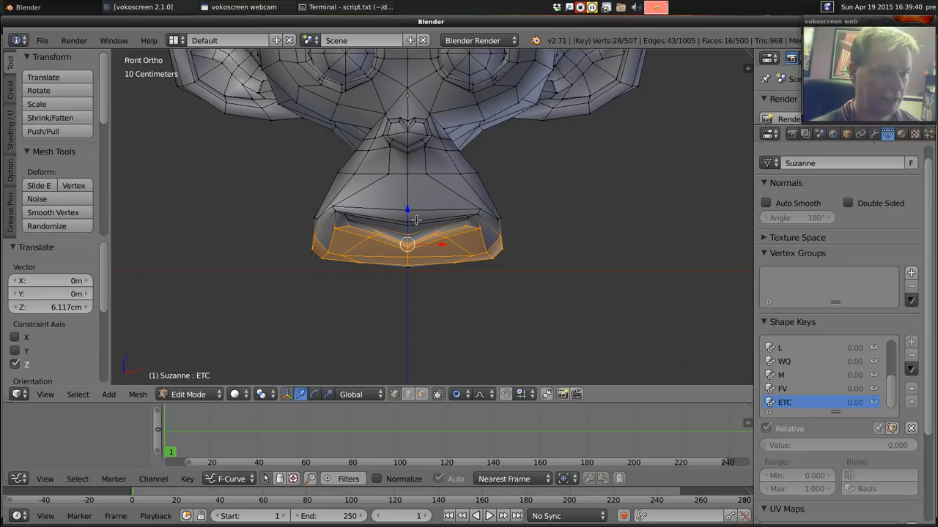
key("Tab")
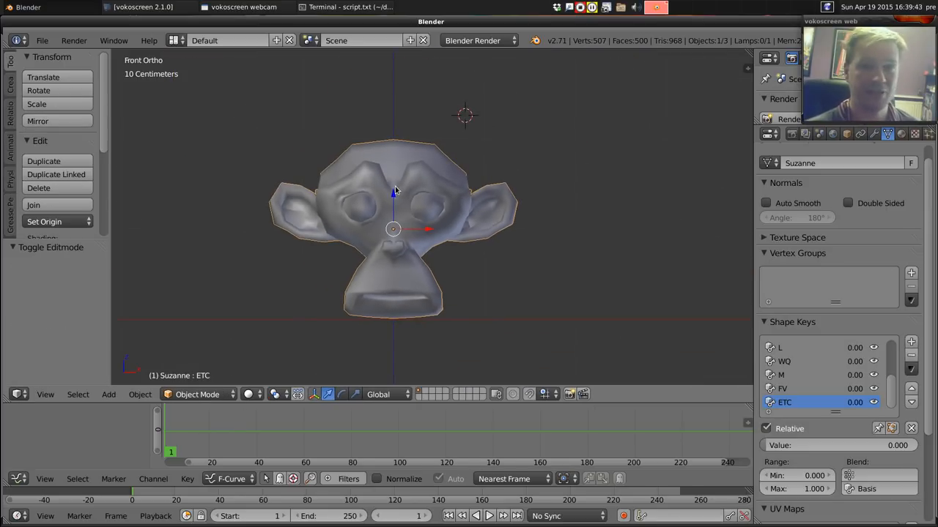
mouse_move(399, 192)
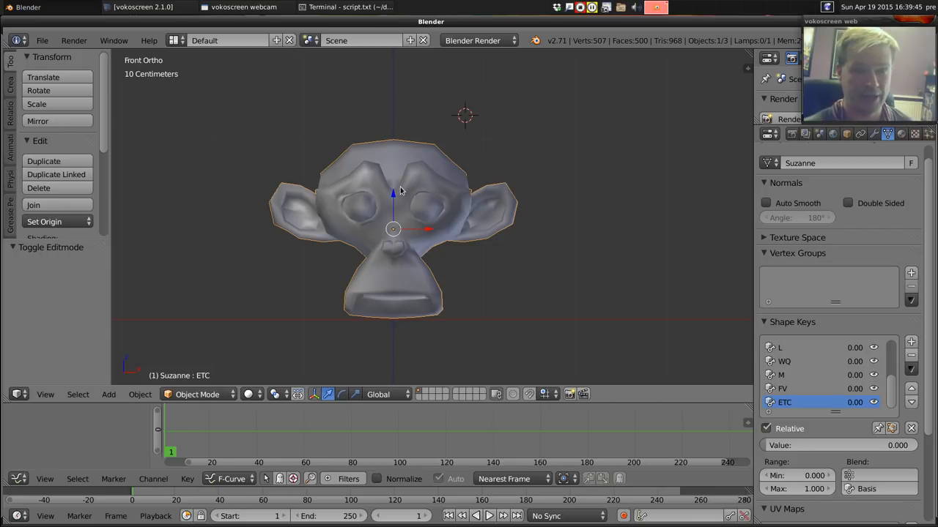
mouse_move(545, 201)
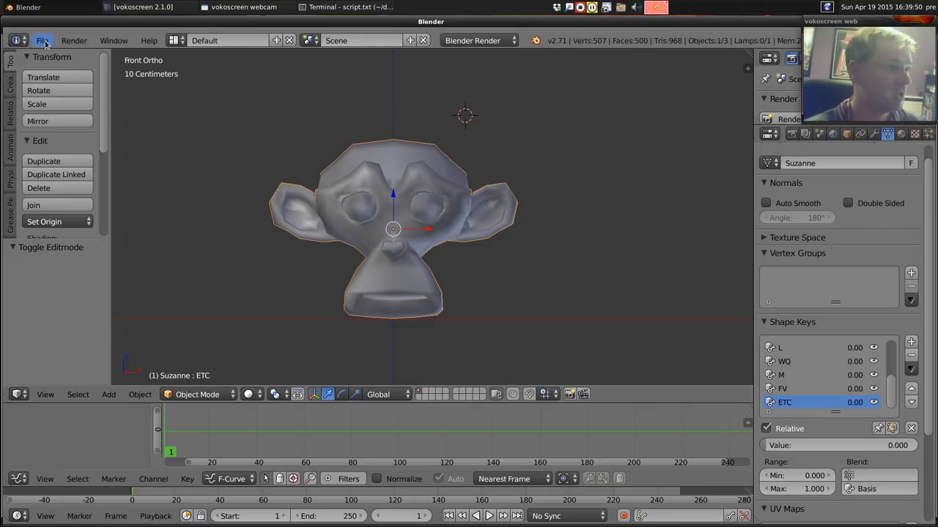
Step: Install QuickTalk.py through Add-on preferences and enable the QuickTalk Lipsyncher add-on
left_click(43, 41)
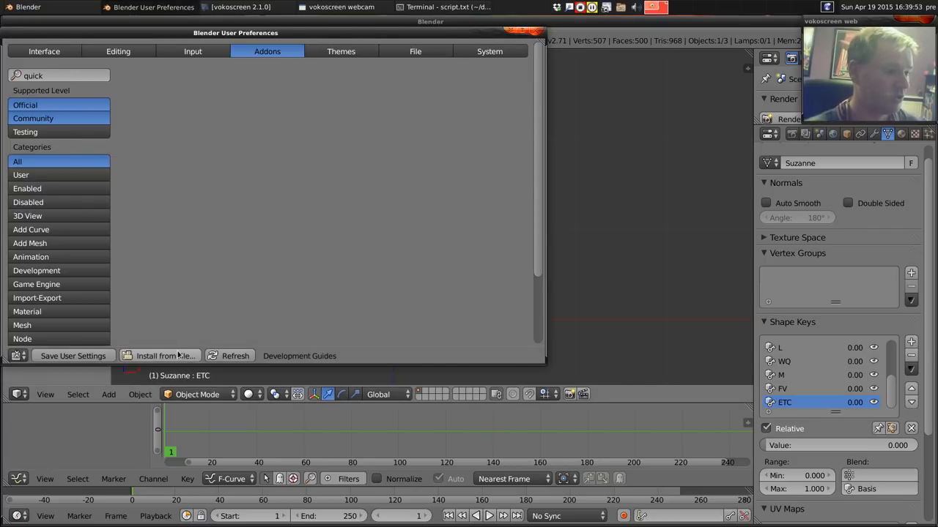
left_click(159, 356)
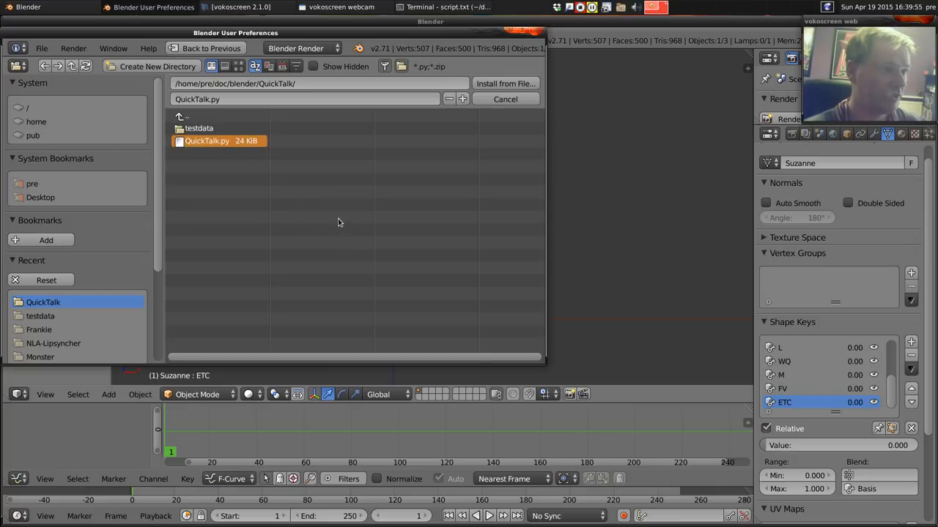
mouse_move(349, 215)
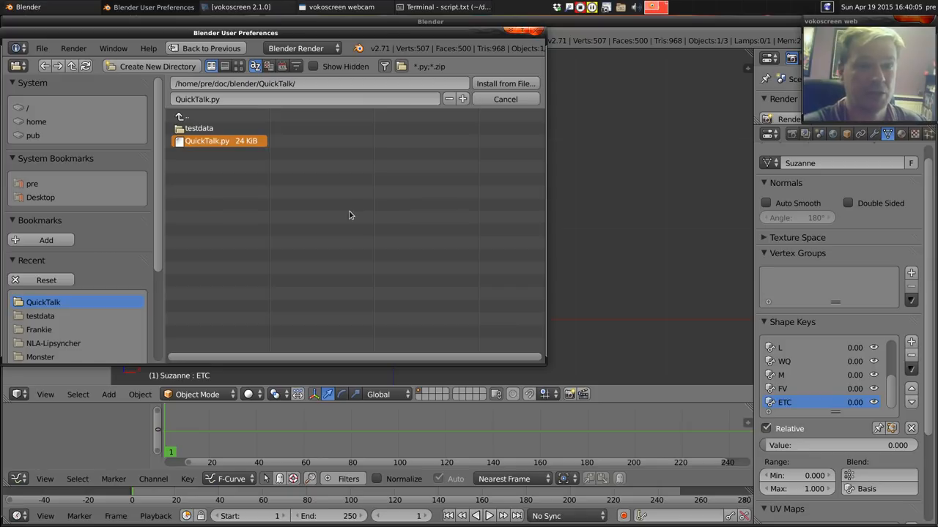
mouse_move(308, 126)
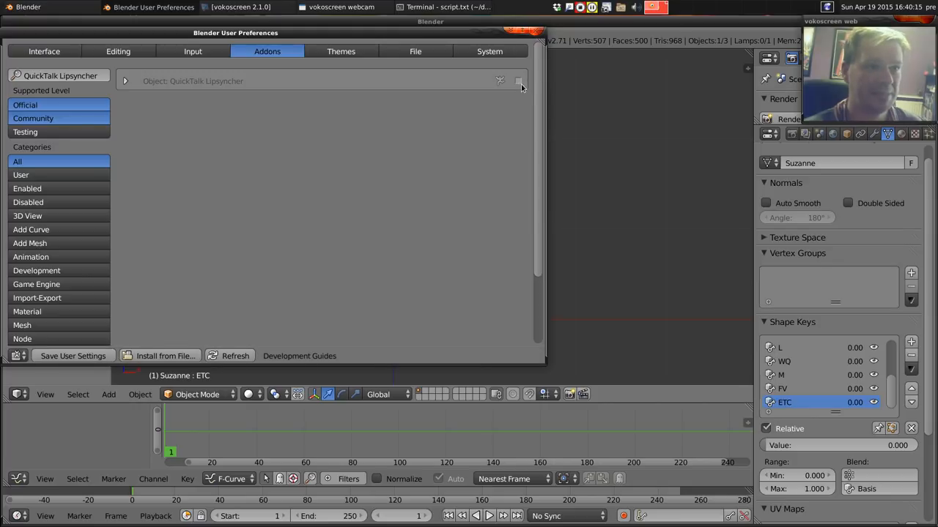
left_click(518, 80)
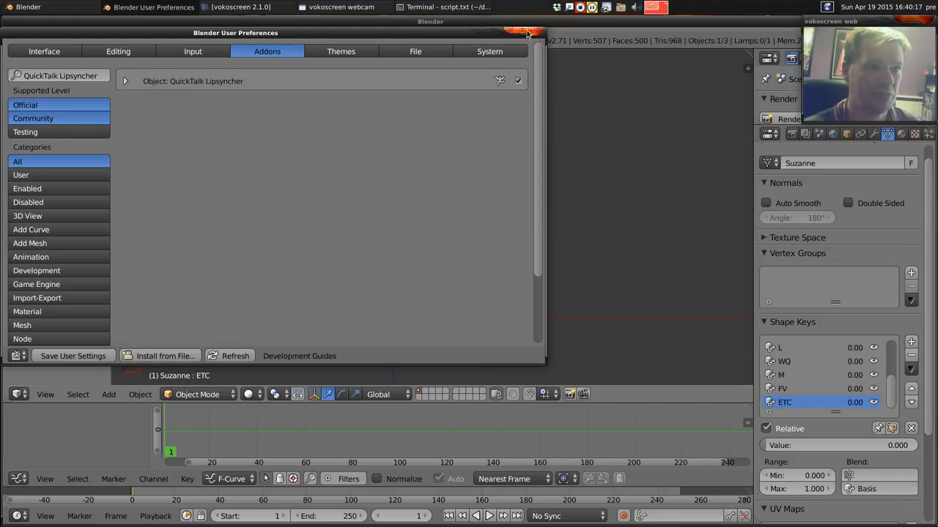
Step: Add a single-bone armature inside Suzanne's head and parent the head with automatic weights
left_click(527, 28)
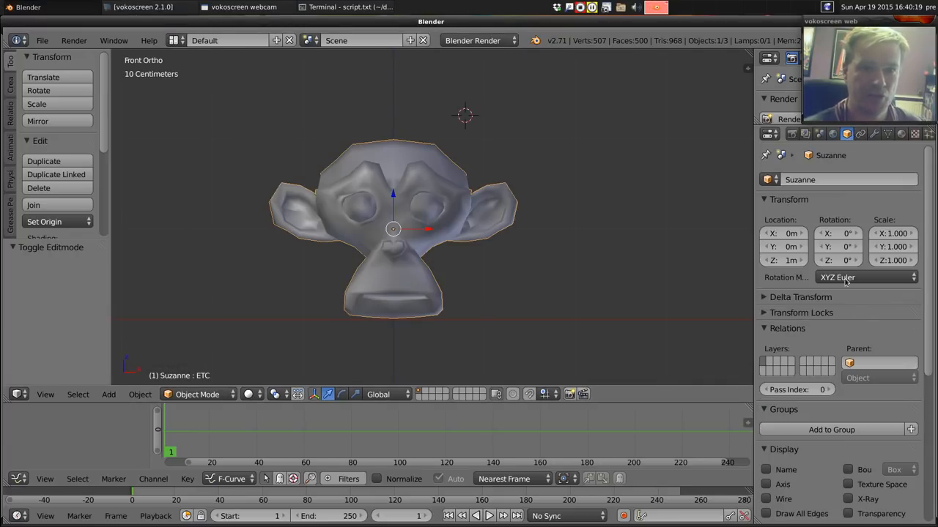
scroll("down", 3)
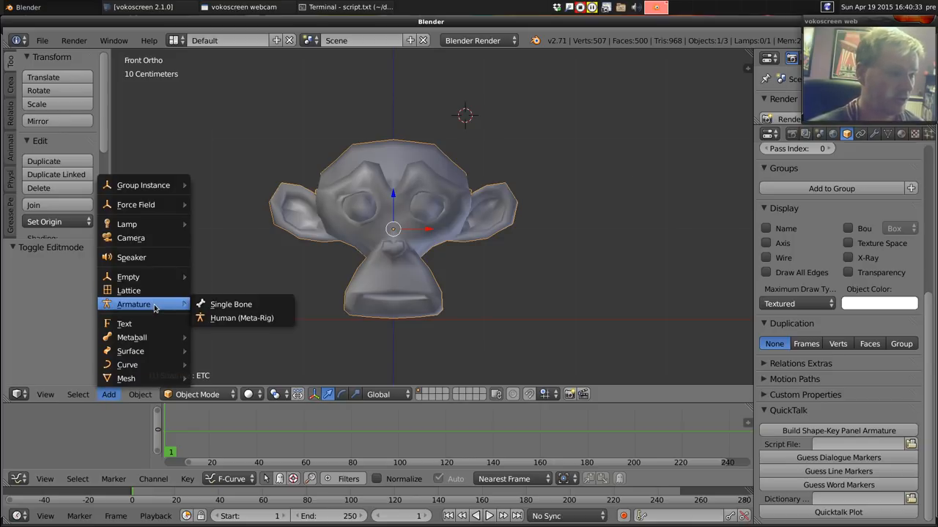
left_click(230, 304)
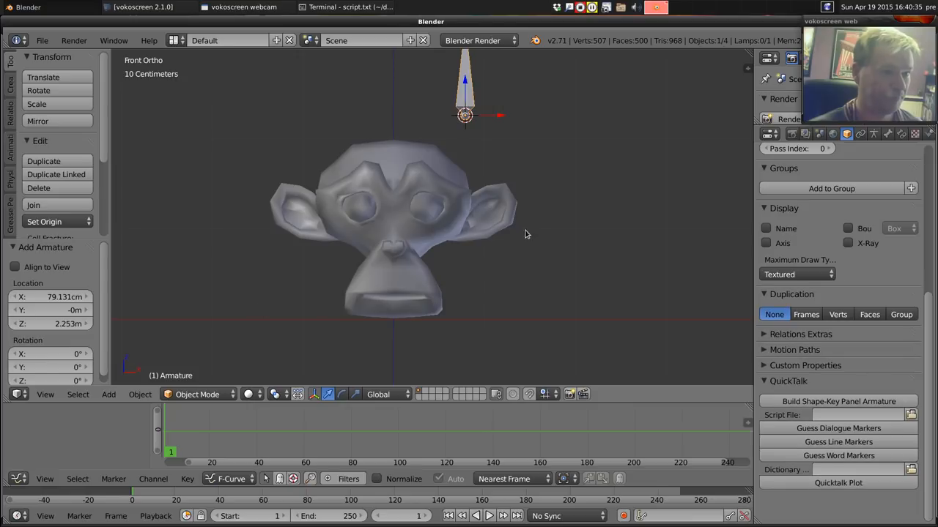
mouse_move(453, 183)
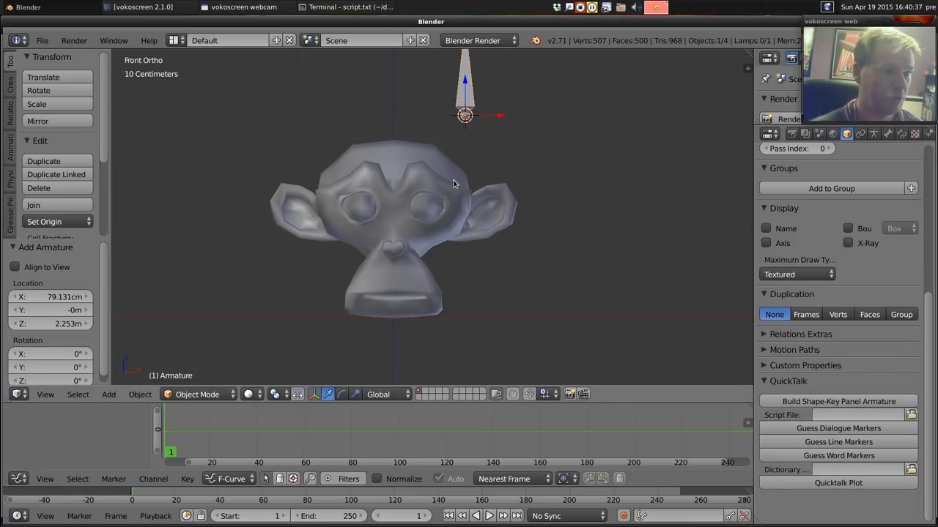
left_click_drag(465, 113, 399, 118)
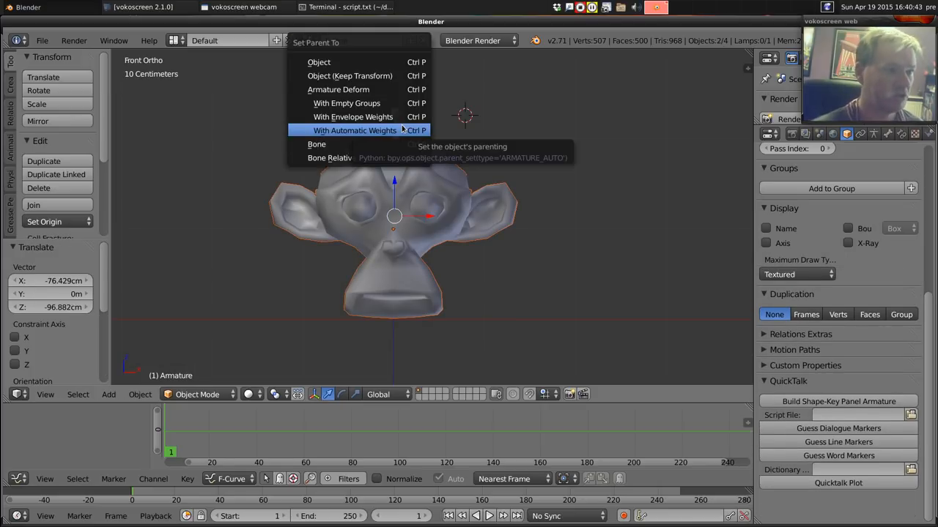
left_click(355, 130)
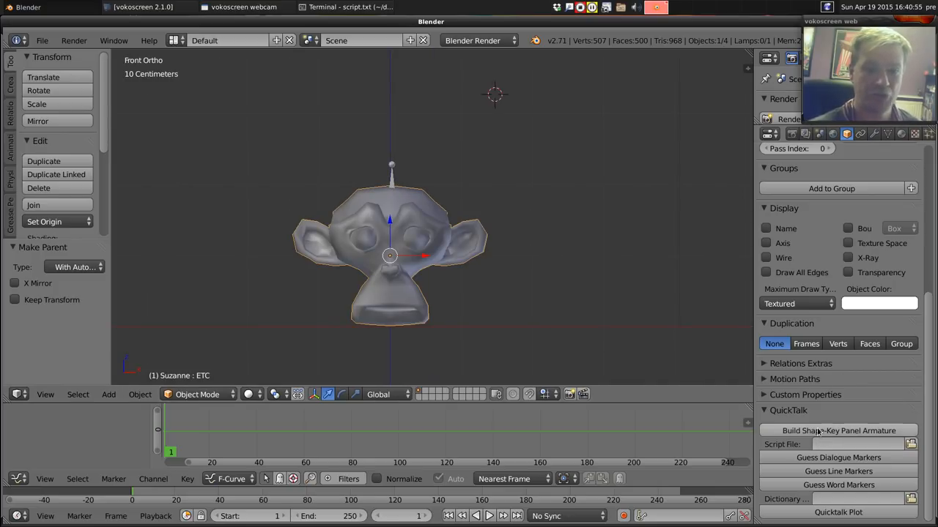
Step: Build the QuickTalk shape-key panel armature and test-rotate a control bone, then cancel
left_click(839, 431)
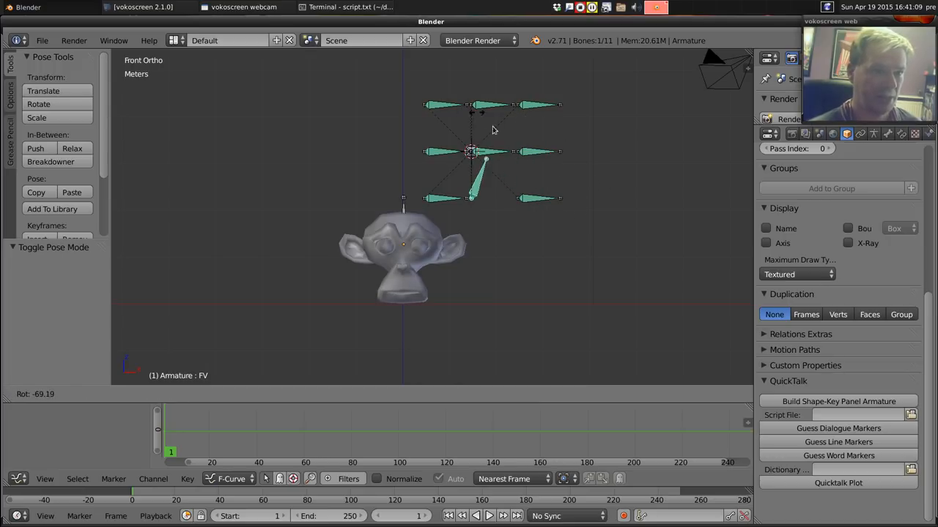
left_click(470, 198)
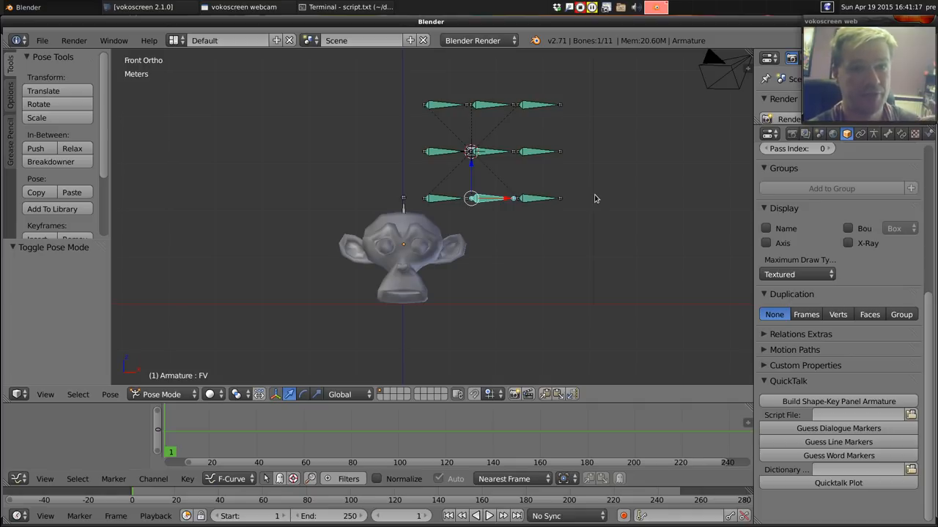
mouse_move(608, 207)
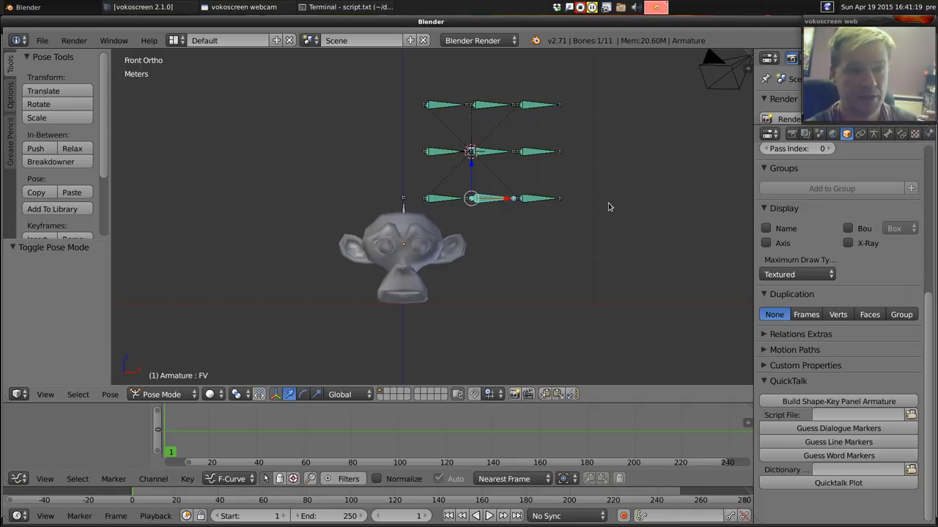
mouse_move(611, 193)
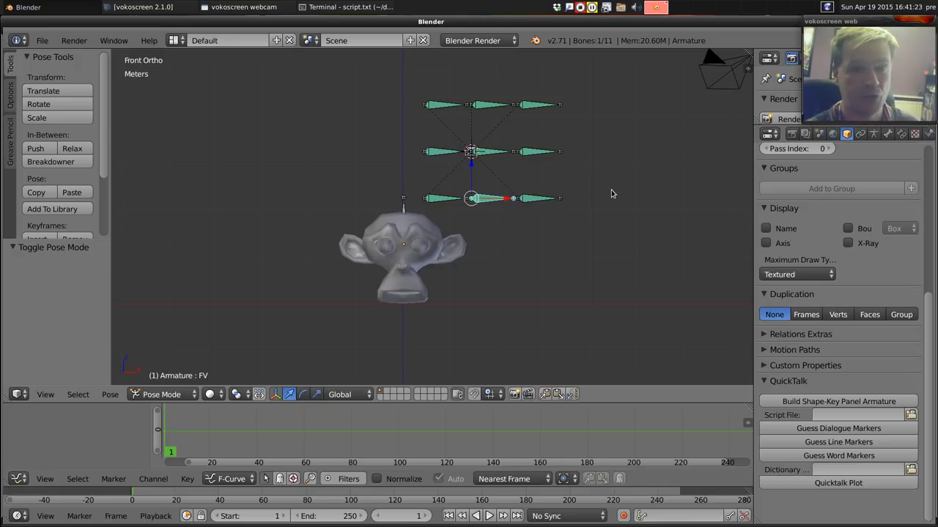
mouse_move(545, 214)
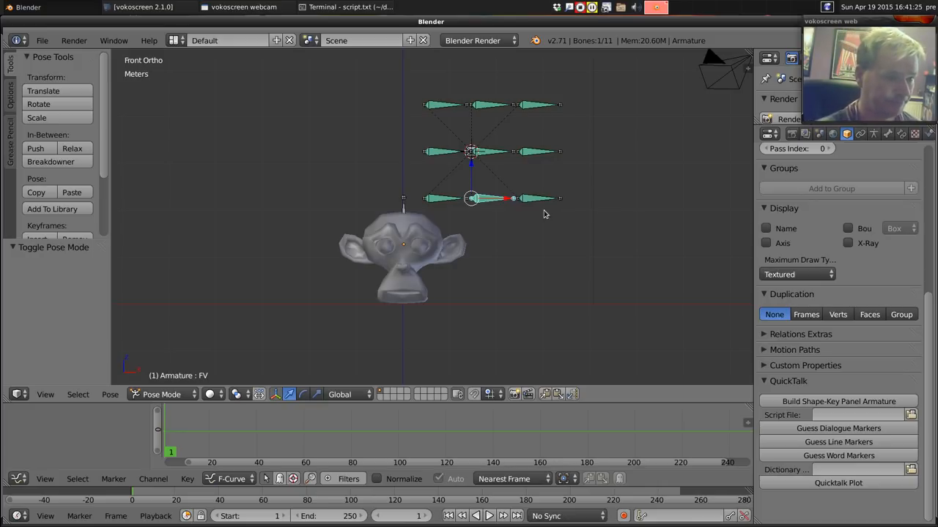
mouse_move(386, 226)
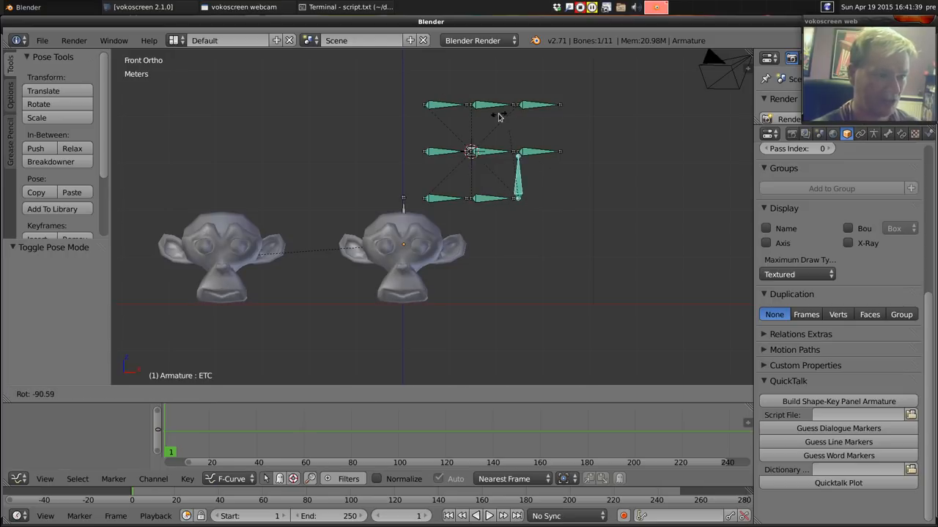
left_click(473, 198)
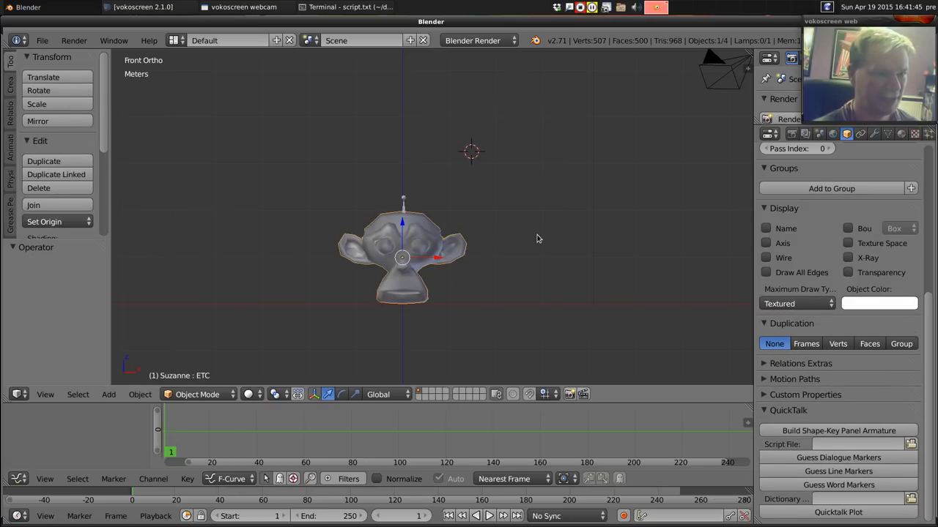
mouse_move(439, 224)
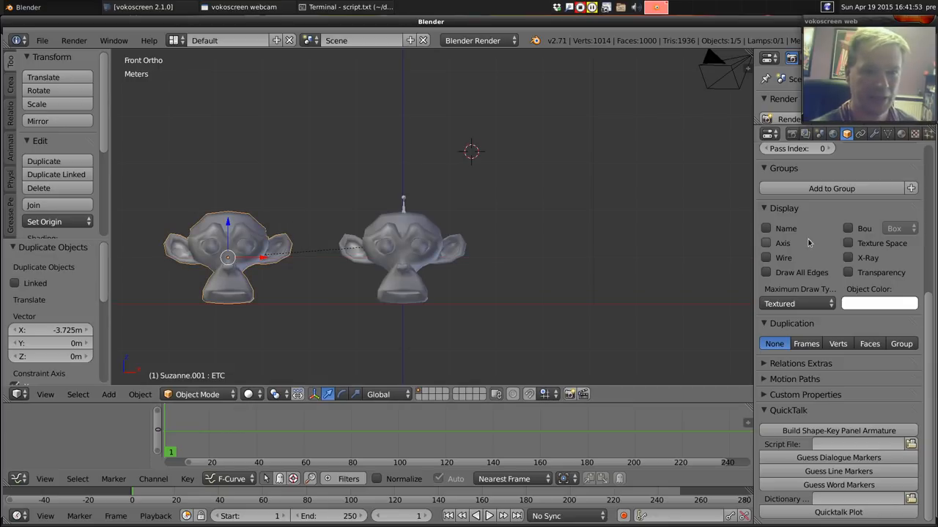
mouse_move(271, 231)
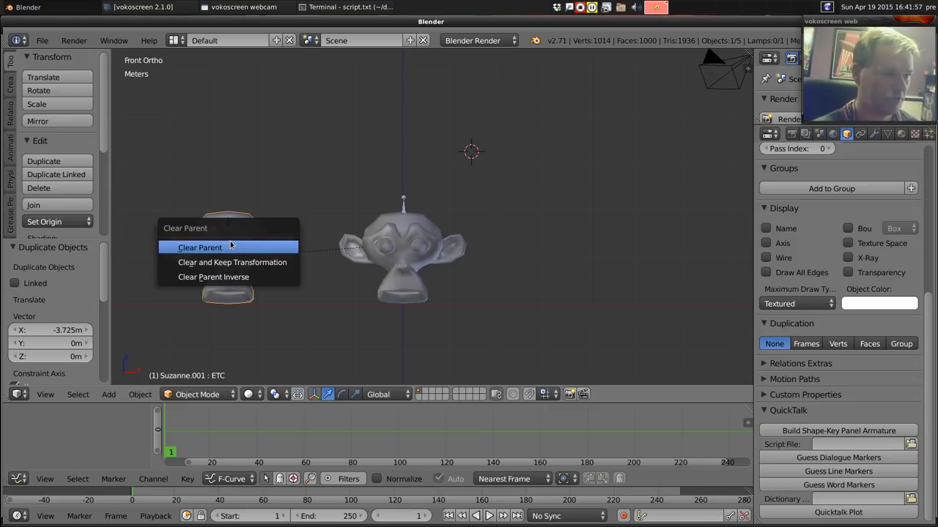
Step: Clear the copied head's parent and select the original Suzanne head
left_click(199, 247)
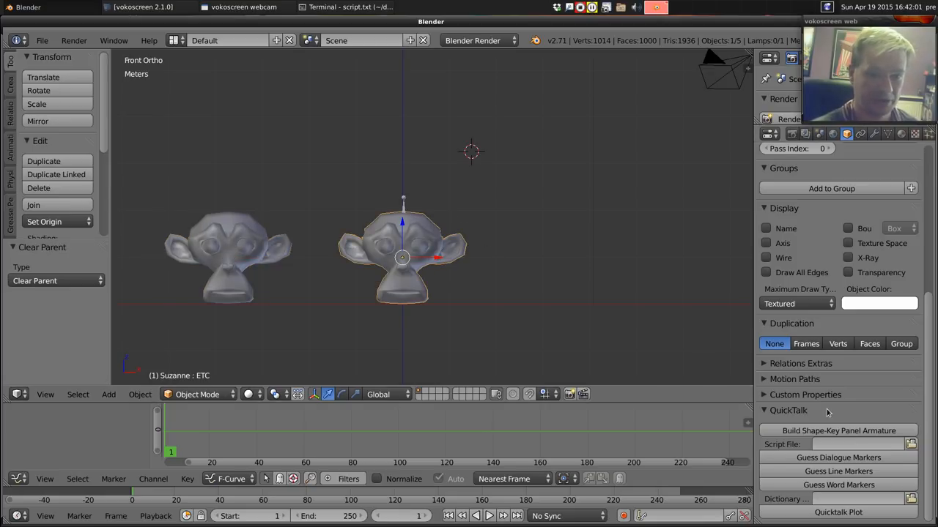
left_click(838, 431)
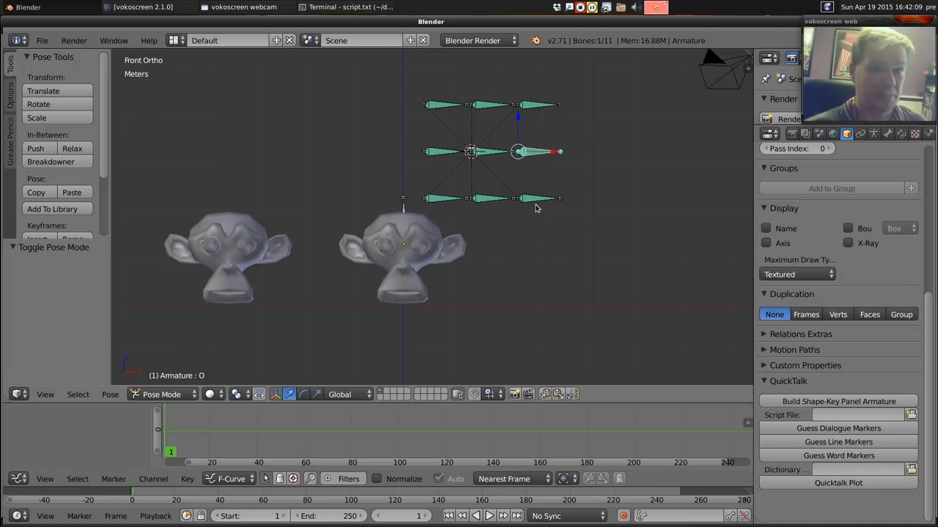
mouse_move(436, 242)
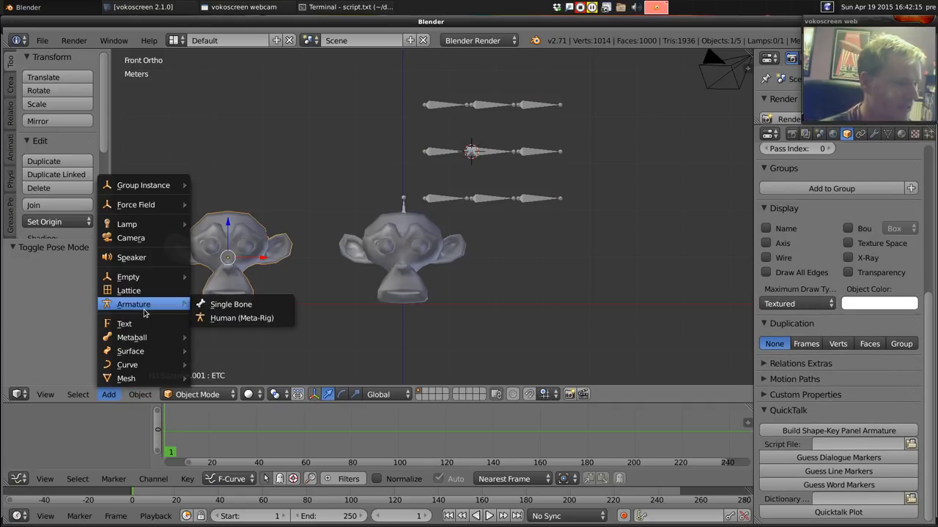
Step: Duplicate the armature as Armature.001 over the left head, then pose the original rig
left_click(230, 304)
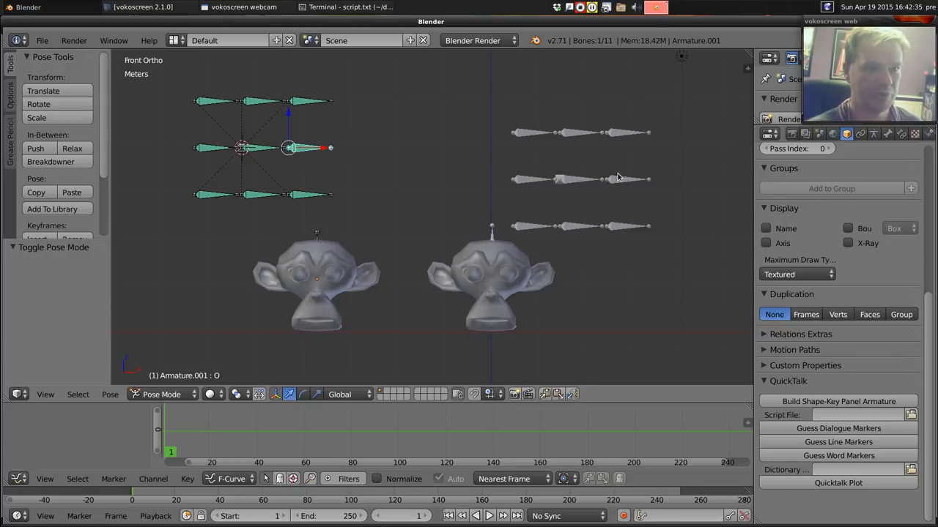
left_click(608, 180)
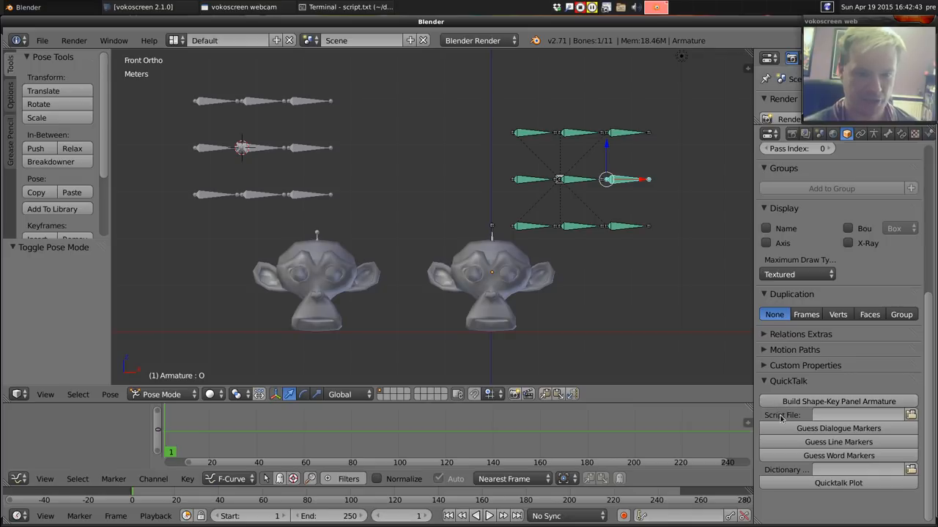
Step: Browse into testdata and accept script.txt as QuickTalk's script file
left_click(910, 415)
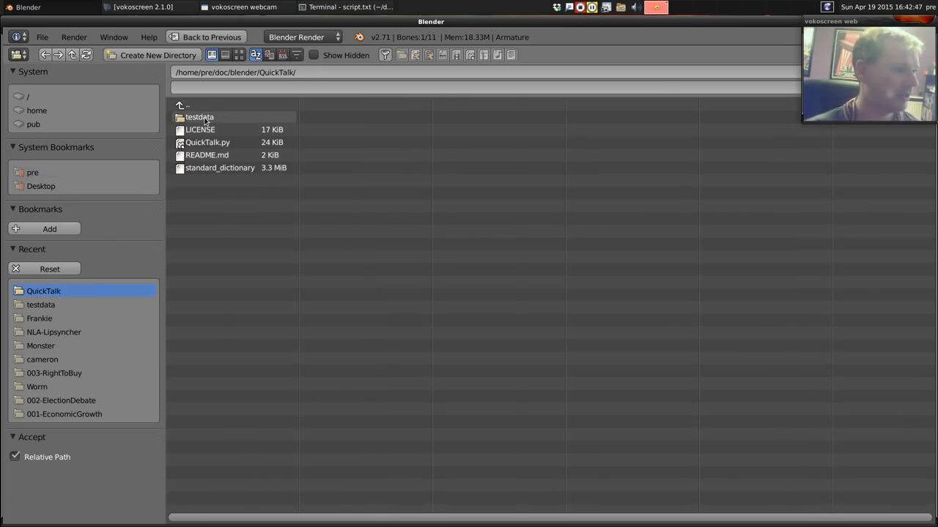
double_click(199, 117)
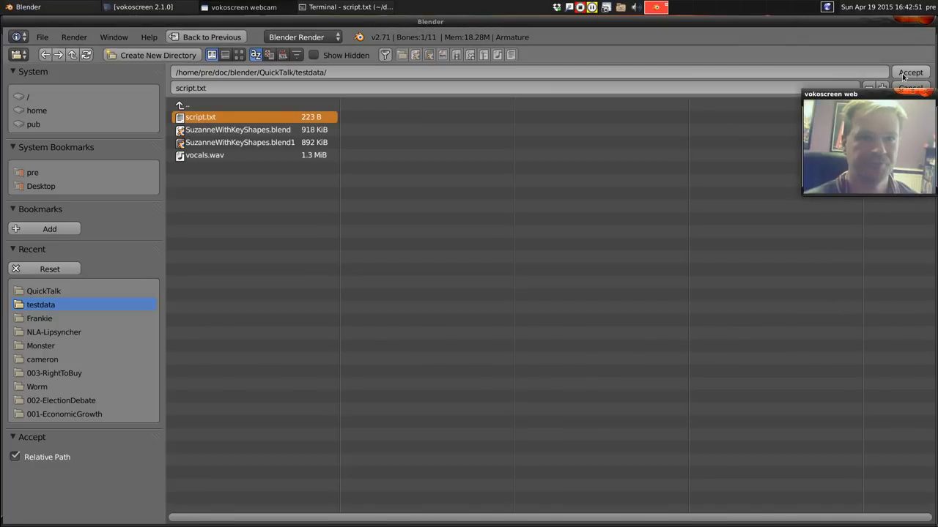
left_click(910, 72)
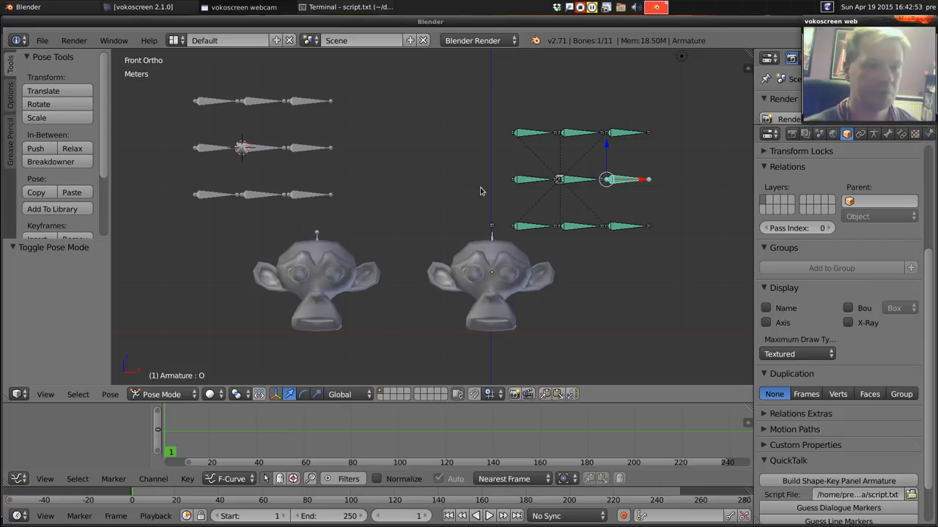
left_click(349, 7)
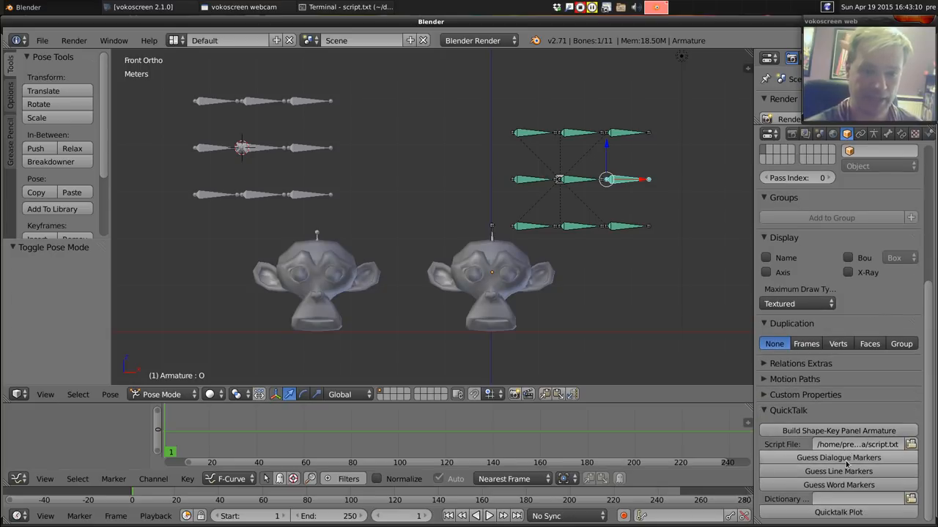
mouse_move(716, 401)
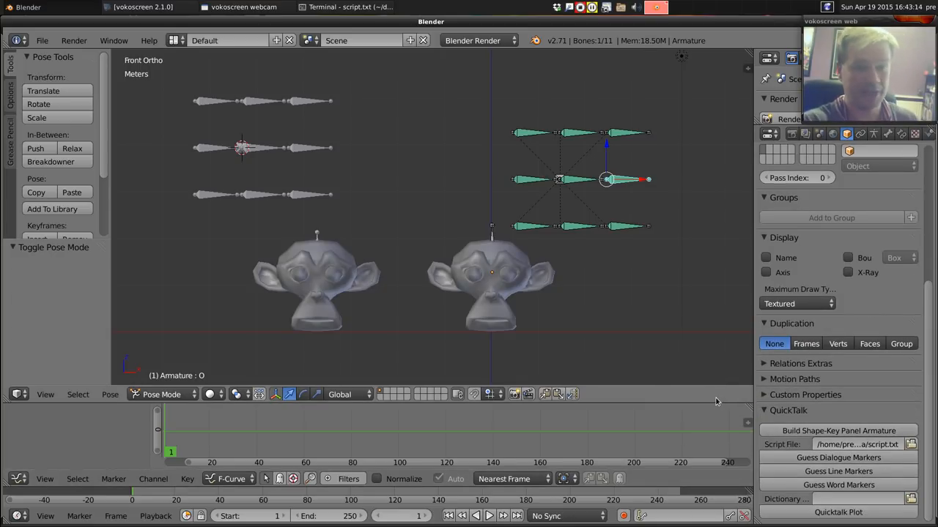
mouse_move(582, 431)
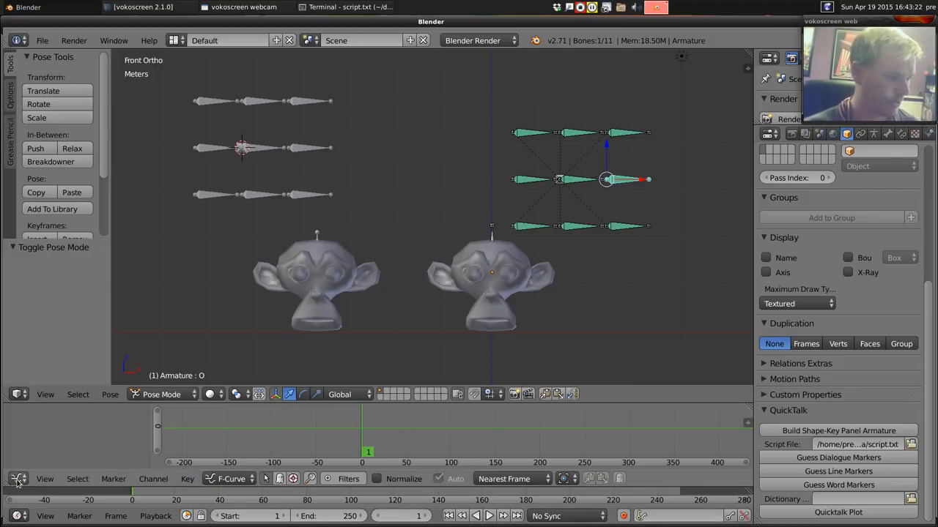
Step: Switch the timeline to the Video Sequence Editor and add vocals.wav as a sound strip
left_click(19, 479)
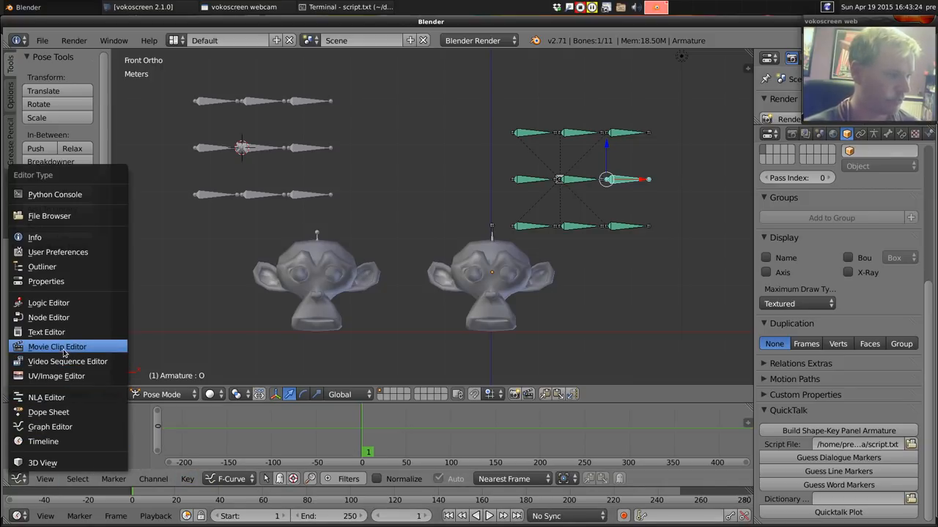
mouse_move(58, 347)
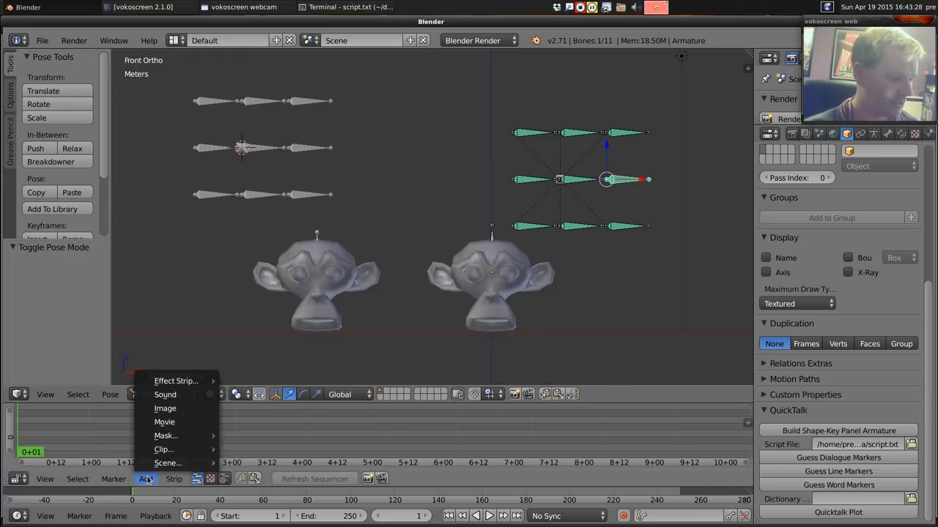
left_click(164, 394)
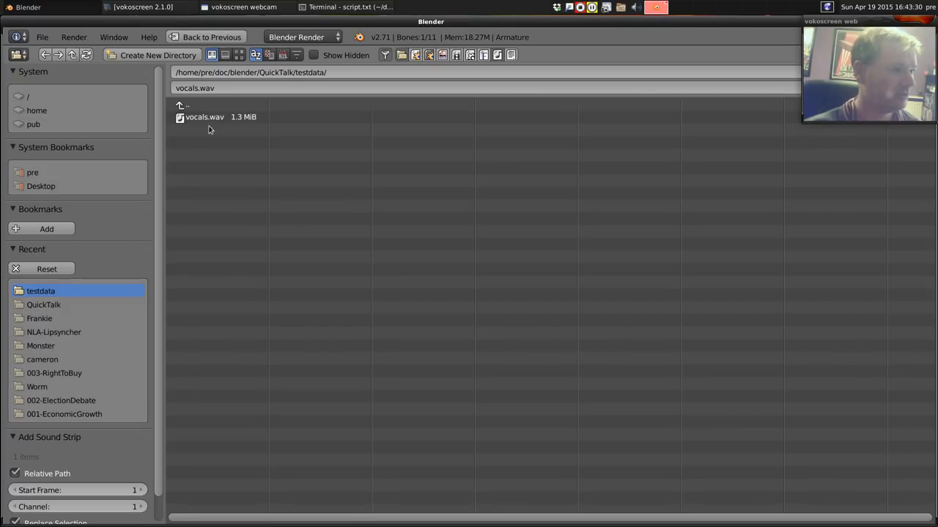
left_click(204, 117)
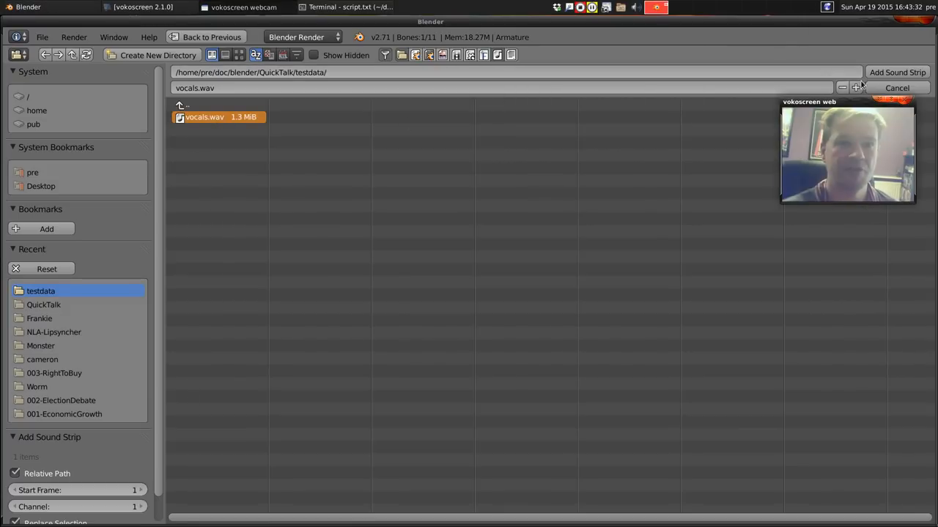
left_click(897, 72)
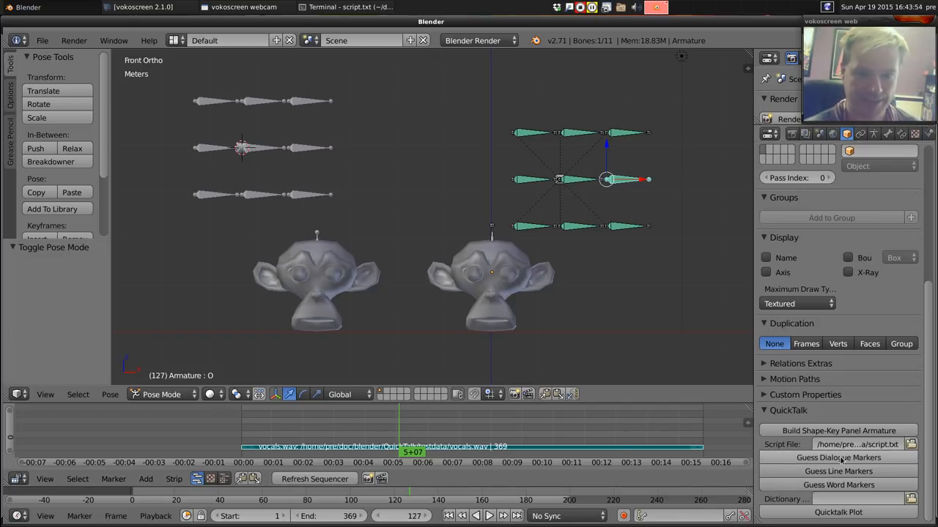
left_click(839, 457)
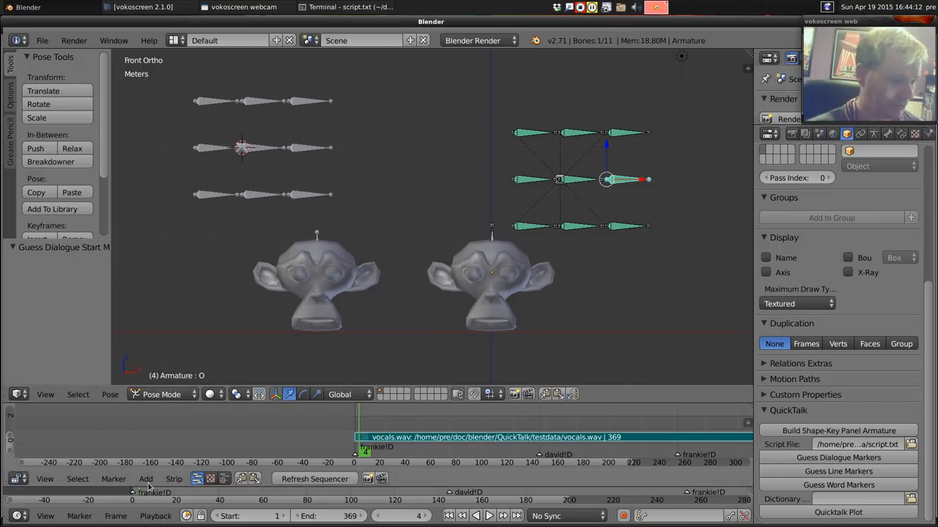
Step: Turn on Audio Scrubbing and set playback sync to Frame Dropping
left_click(156, 515)
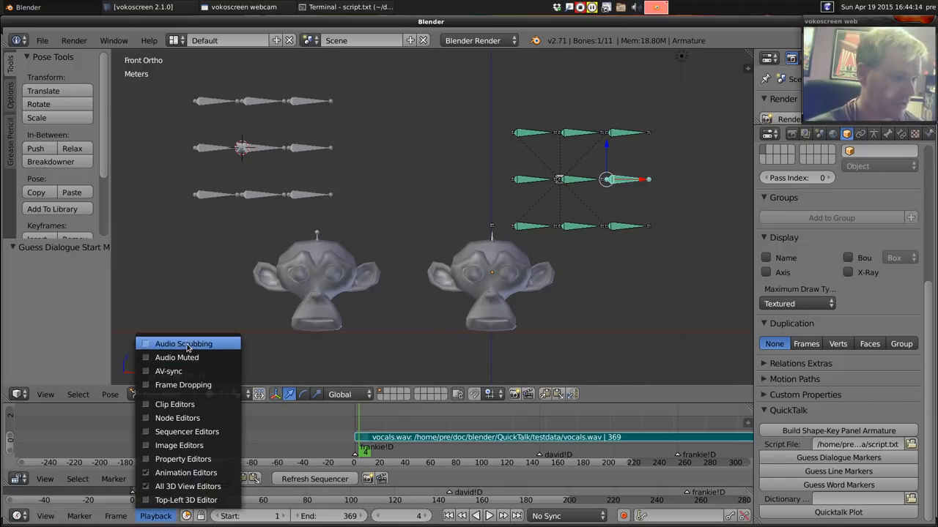
mouse_move(183, 385)
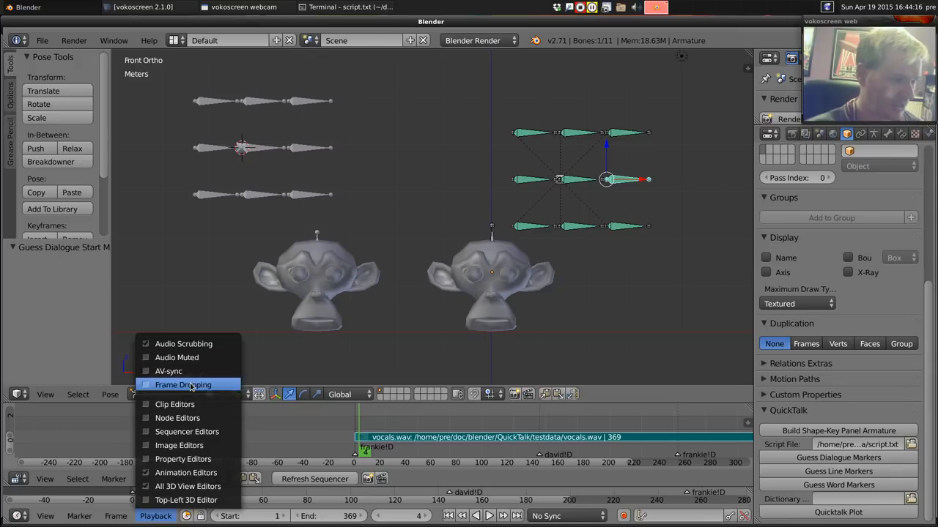
left_click(182, 385)
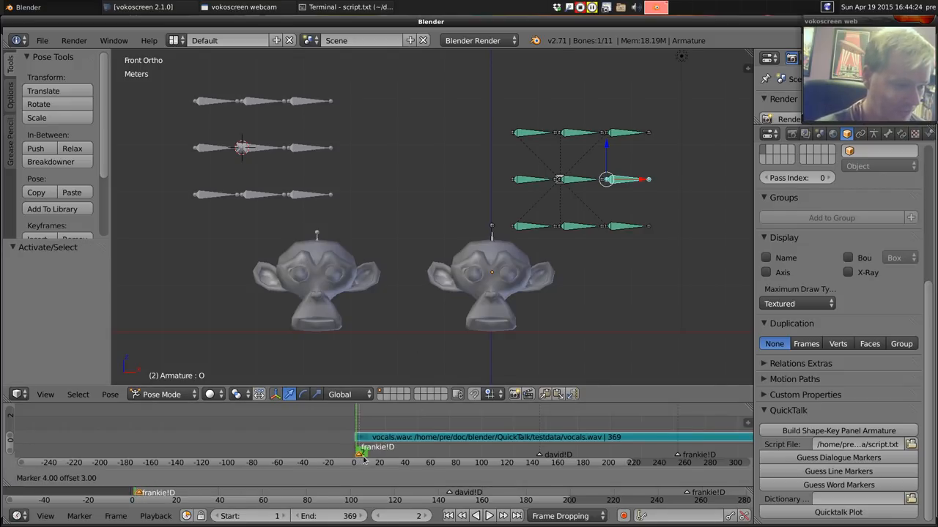
Step: Shift the first frankie marker and check the timing at frame 319
left_click(359, 454)
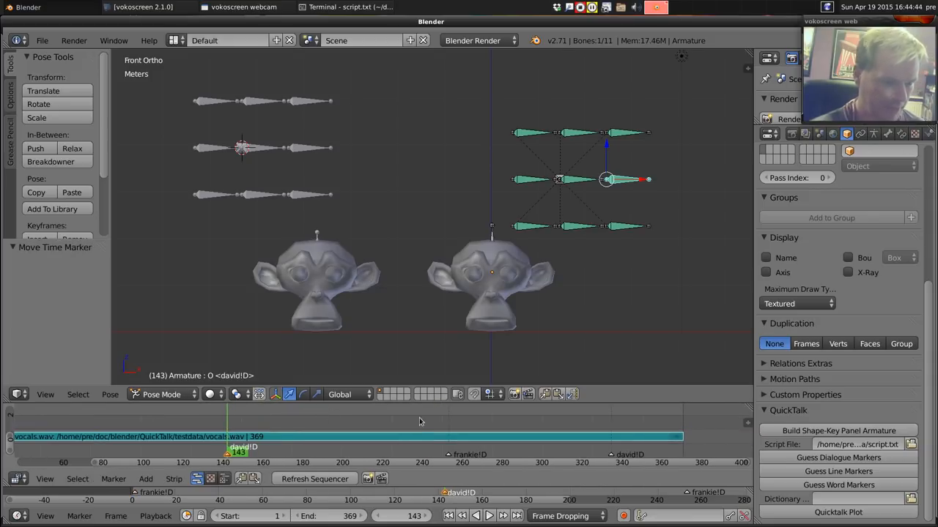
left_click(489, 516)
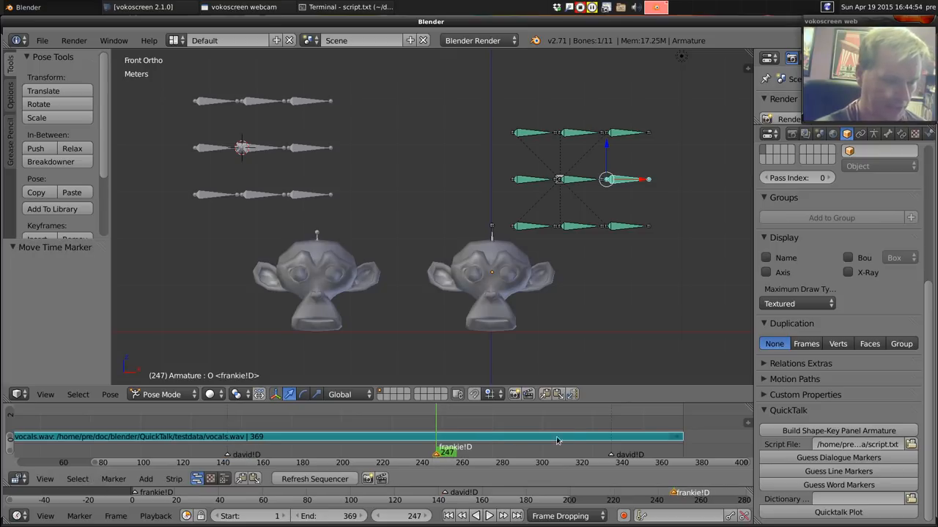
left_click(586, 417)
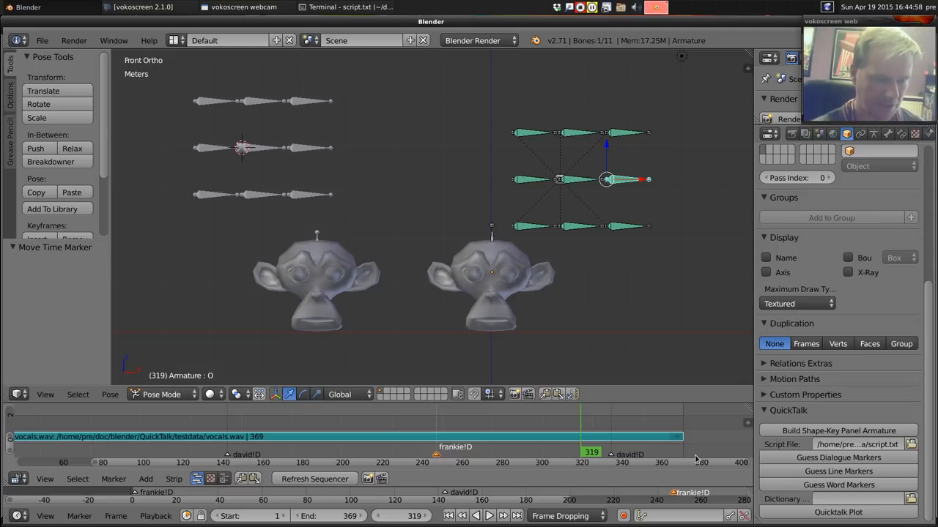
mouse_move(611, 460)
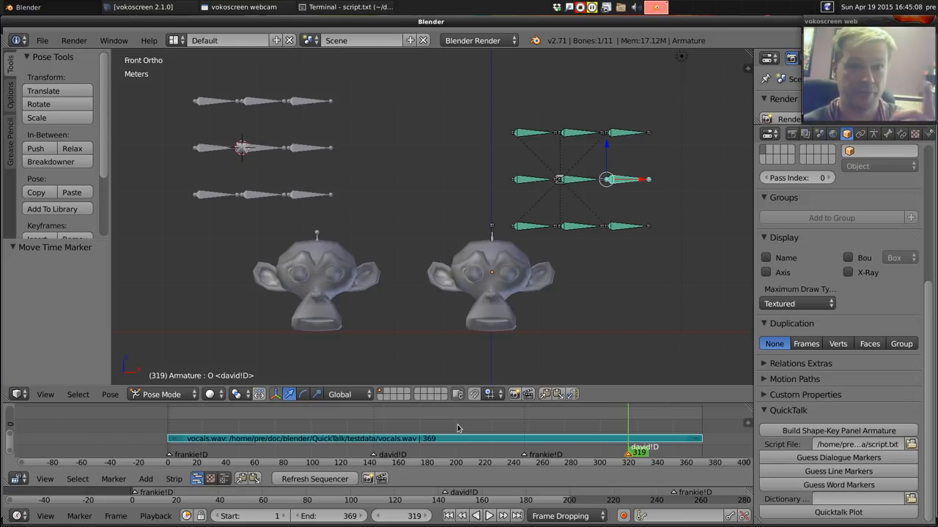
mouse_move(288, 450)
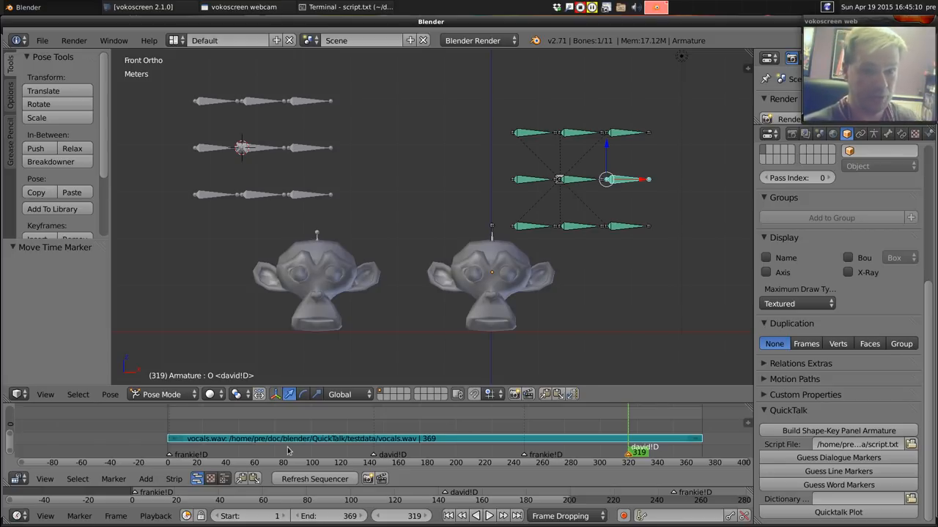
Step: Run Guess Line Markers to add script line markers like 'how!L' at frame 67
left_click(838, 471)
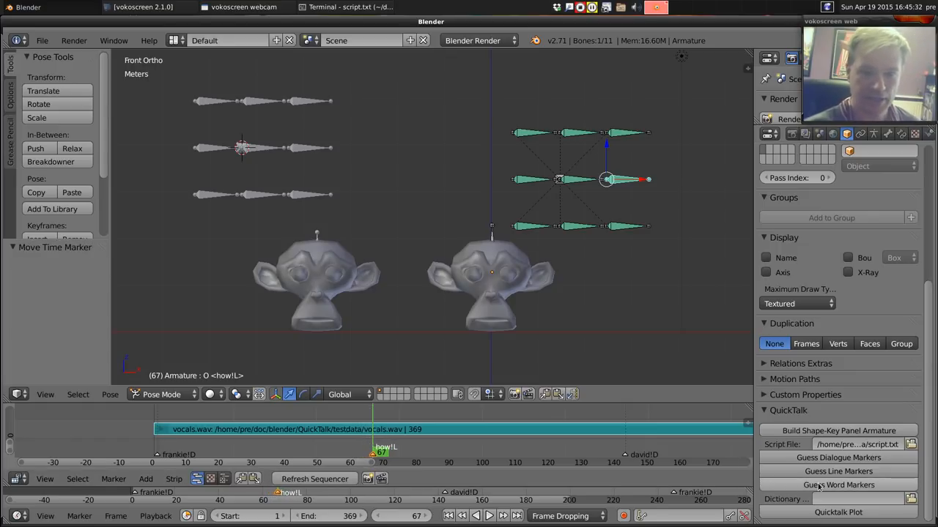
Step: Guess word markers such as 'heres!W' and 'joke!W' and scroll toward frame 17
left_click(838, 485)
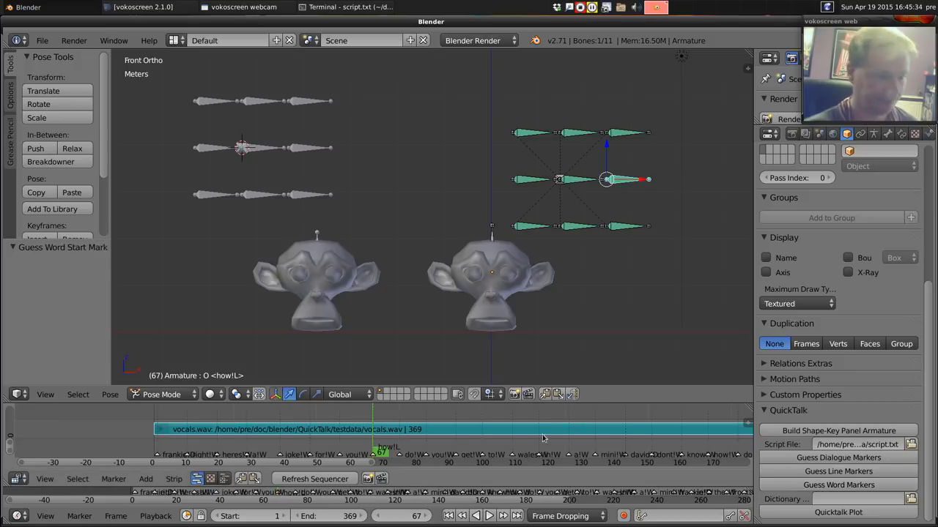
mouse_move(451, 441)
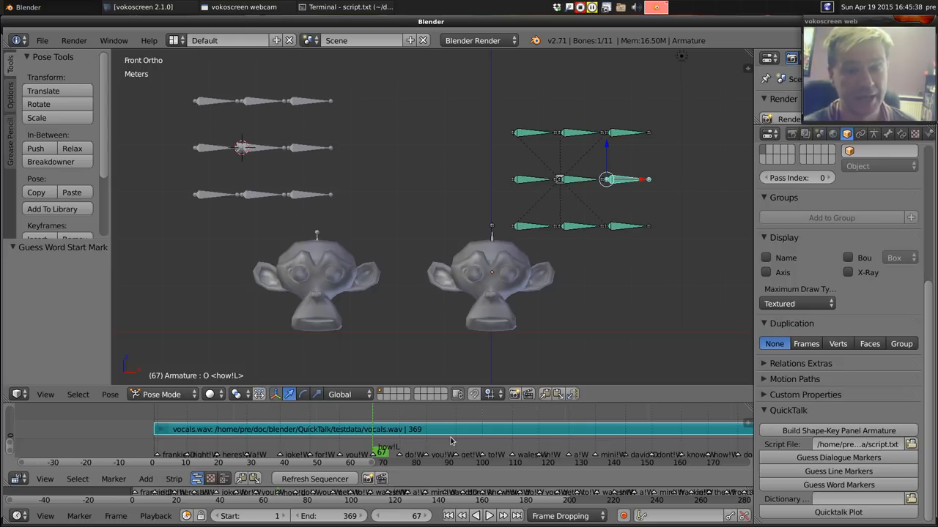
scroll("right", 3)
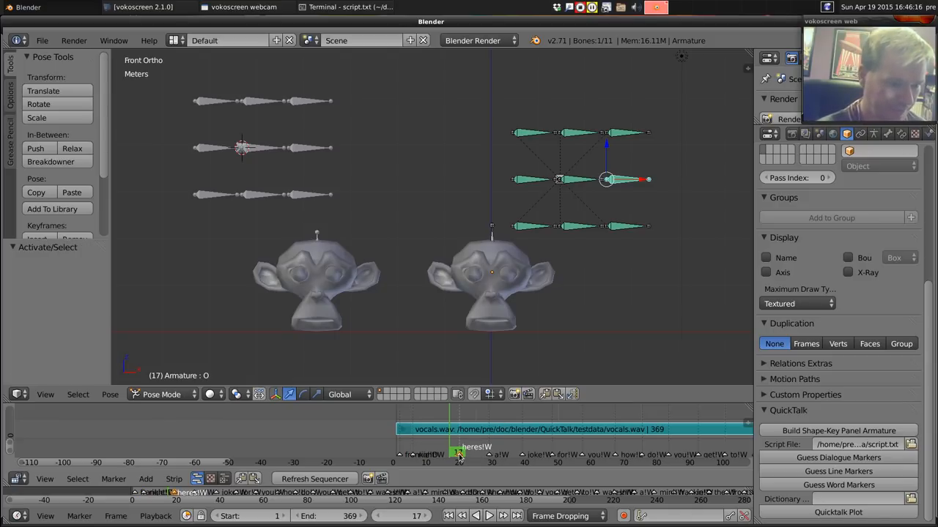
Step: Drag word markers to match the vocals, advancing to 'mini!W' at frame 218
left_click_drag(458, 453, 466, 453)
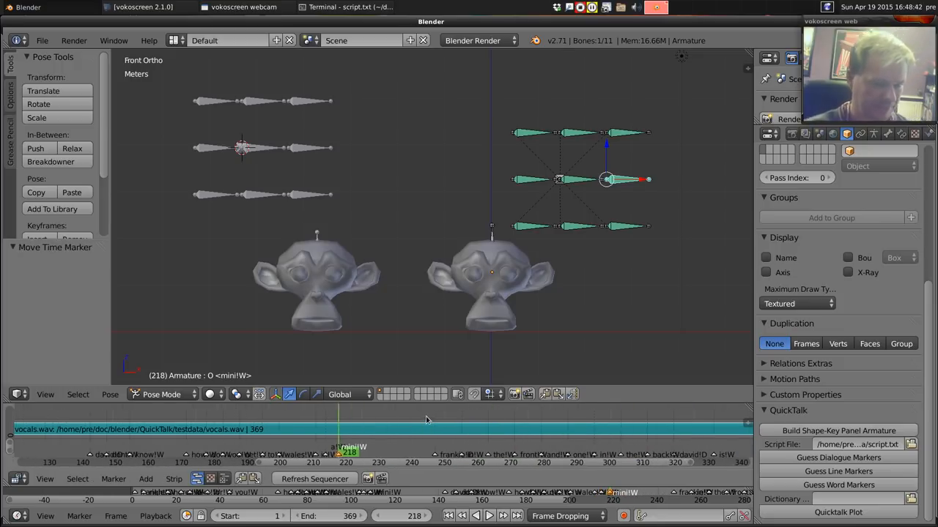
Step: Retime word markers past 'back' and 'david', reaching 'awful!W' at frame 351
left_click(455, 429)
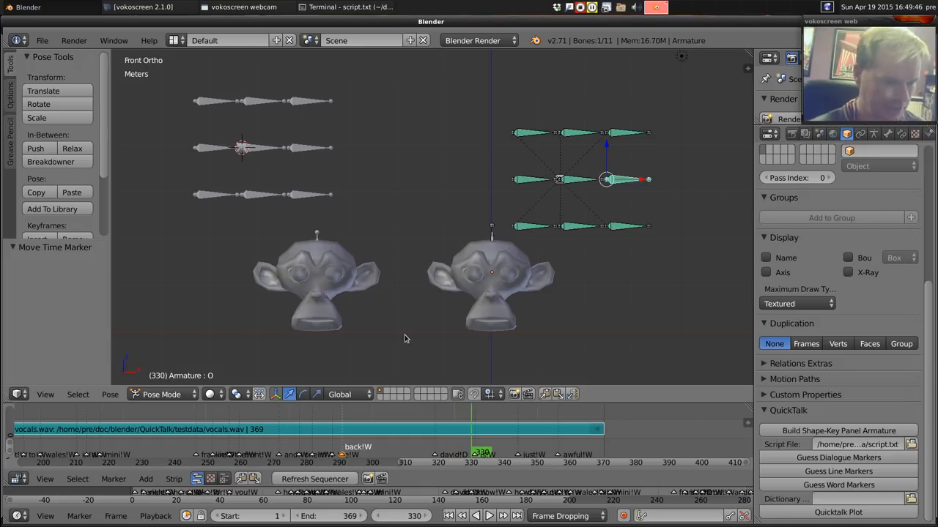
left_click(475, 454)
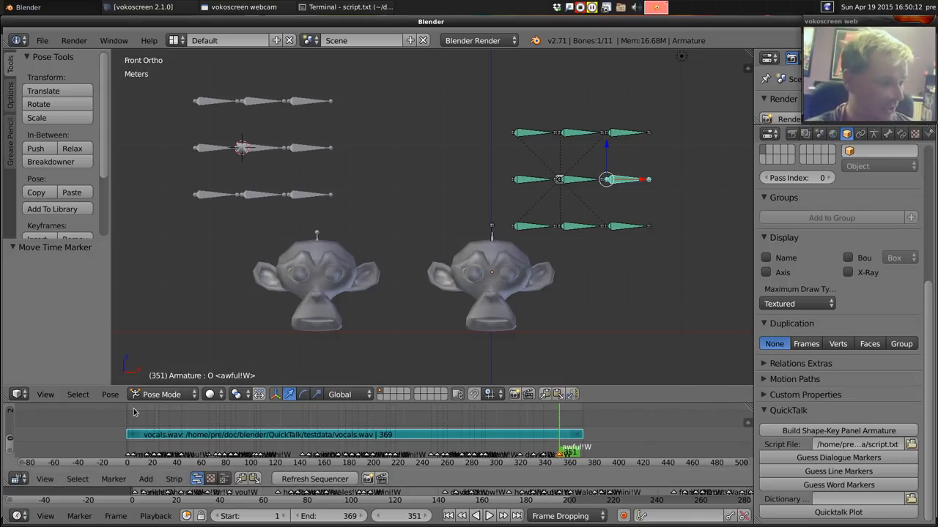
mouse_move(129, 412)
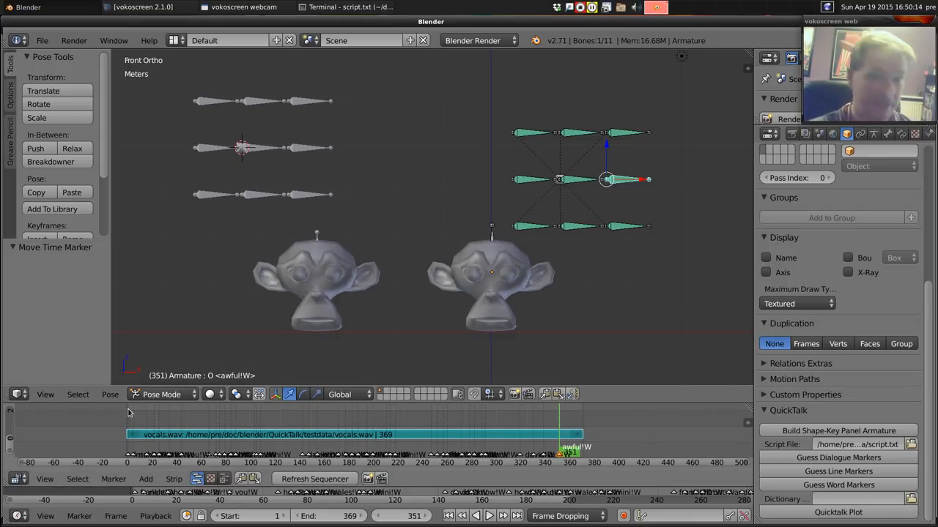
mouse_move(230, 382)
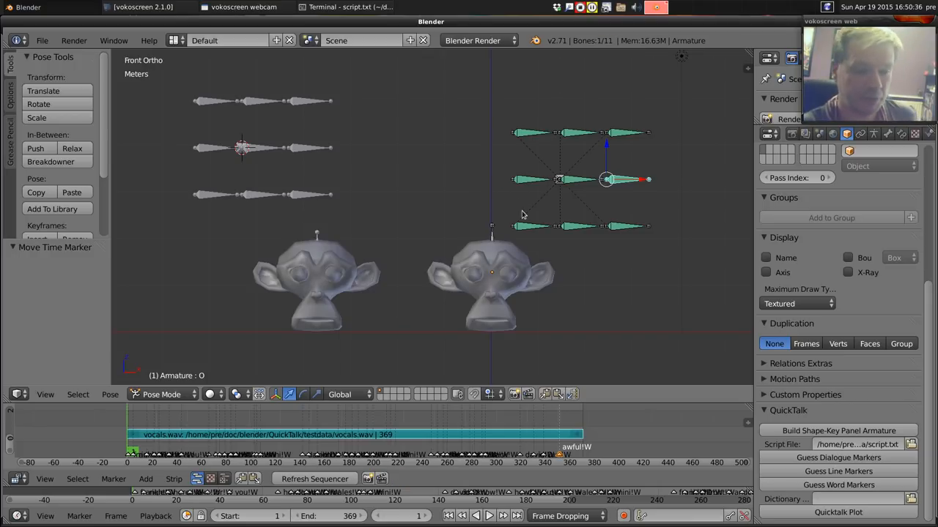
mouse_move(648, 263)
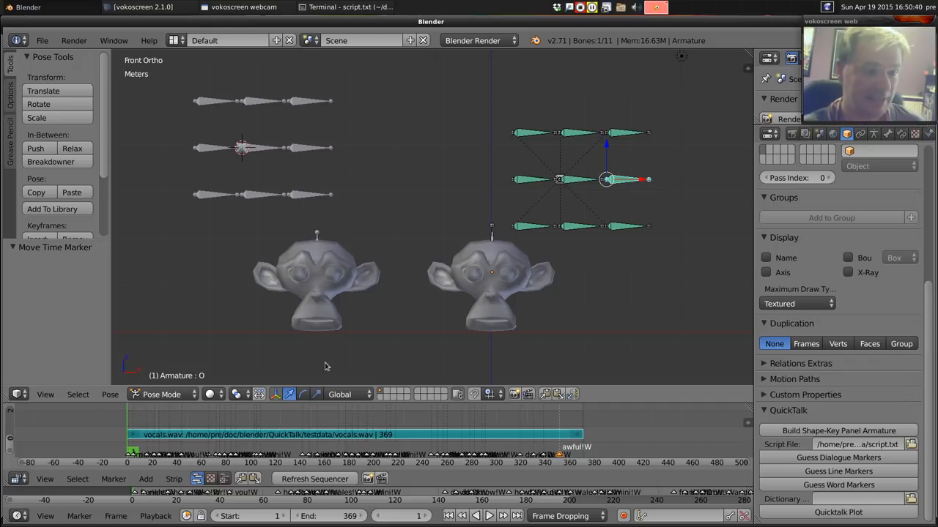
mouse_move(560, 207)
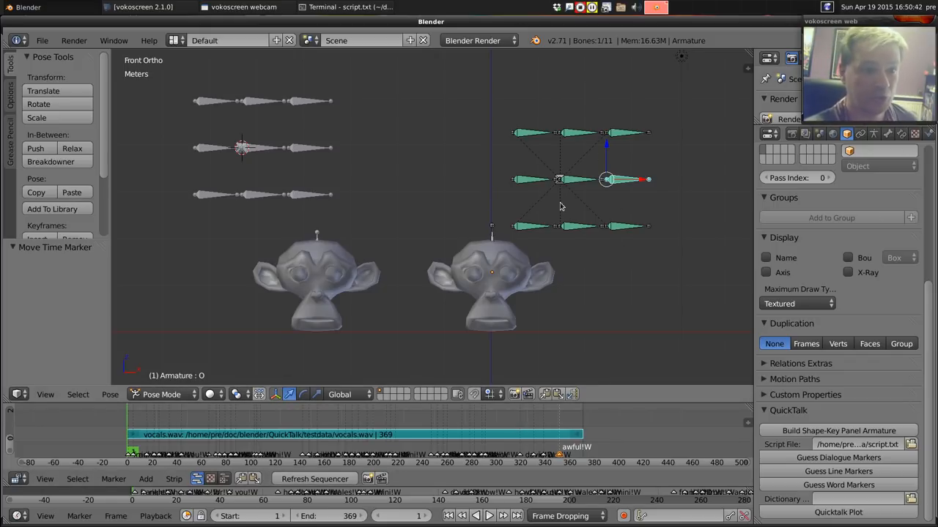
mouse_move(616, 181)
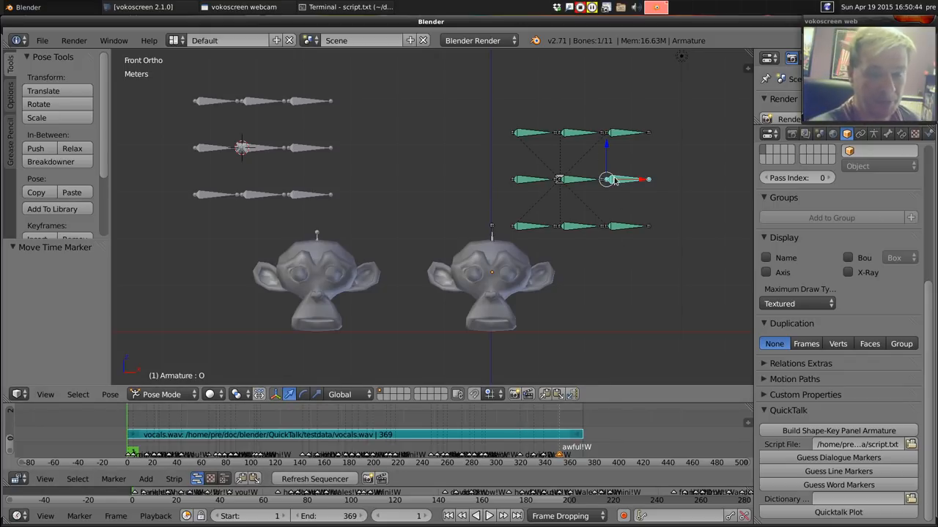
mouse_move(707, 309)
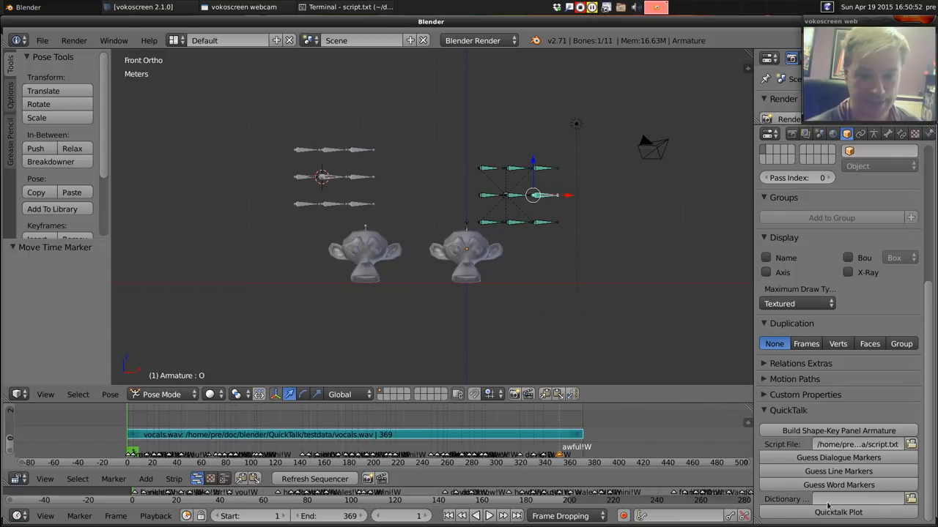
mouse_move(839, 499)
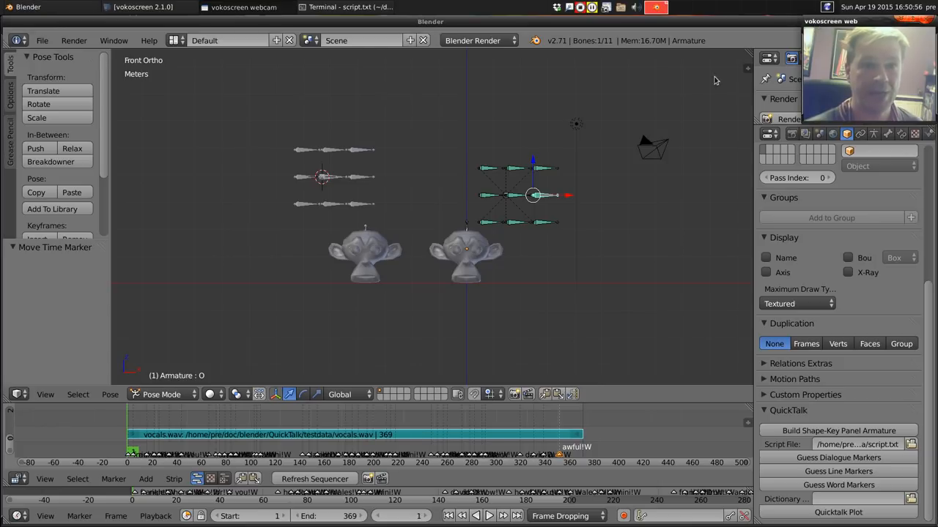
mouse_move(656, 152)
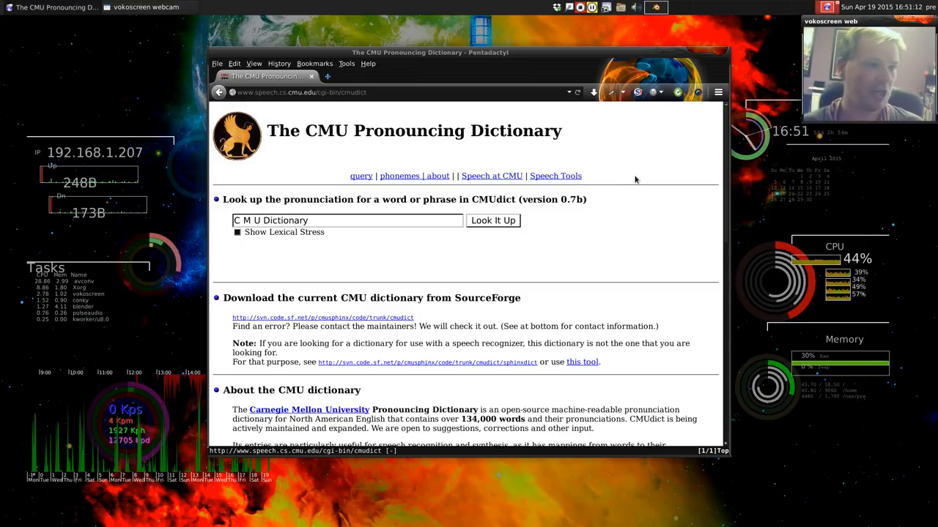
mouse_move(482, 247)
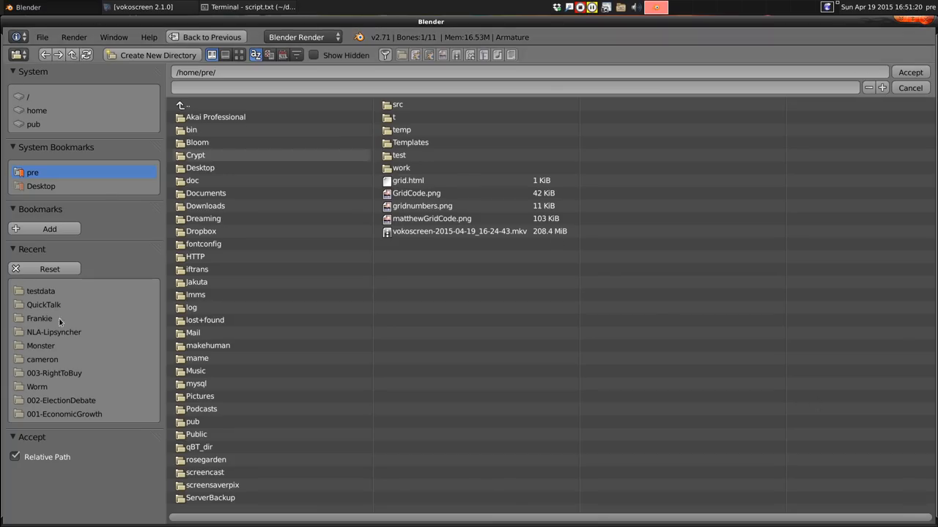
Step: Choose standard_dictionary from the recent QuickTalk folder and accept it
left_click(43, 304)
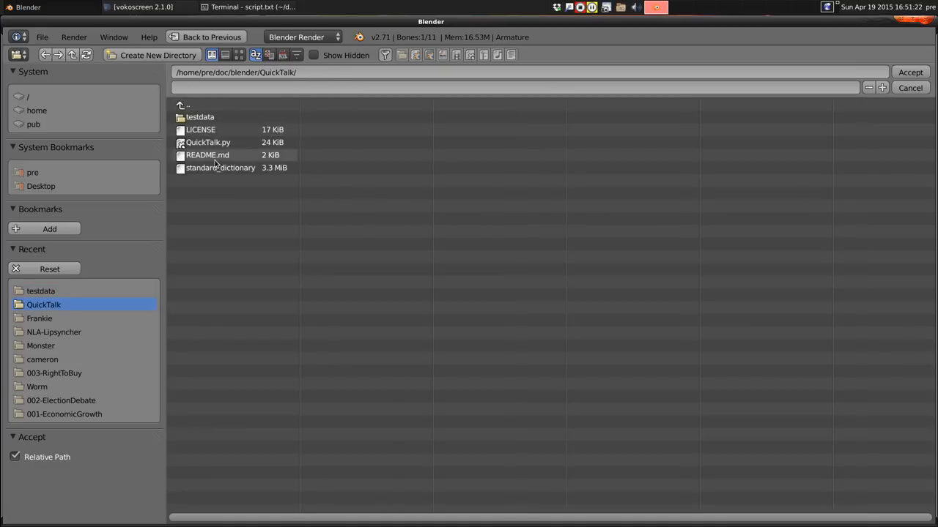
left_click(220, 167)
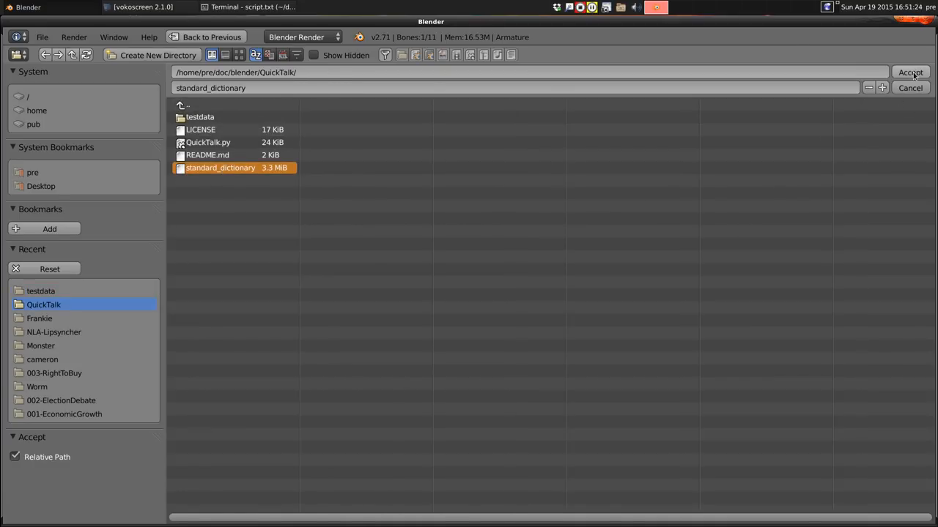
left_click(910, 71)
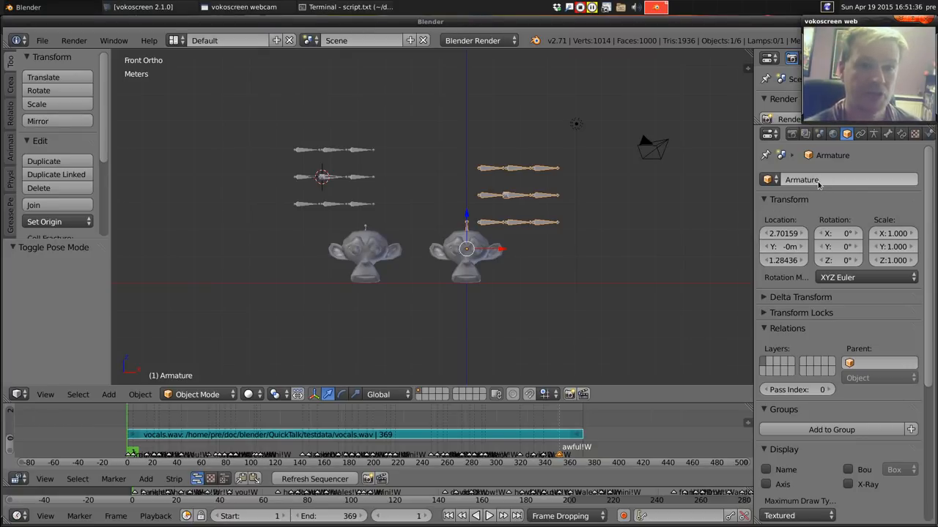
mouse_move(817, 185)
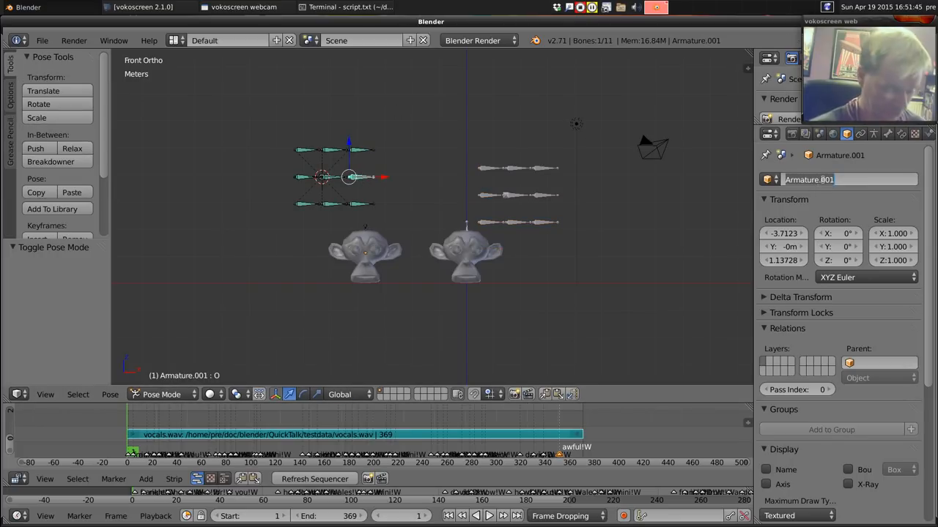
Step: Enter 'David' as the left armature's name and confirm it
type("David")
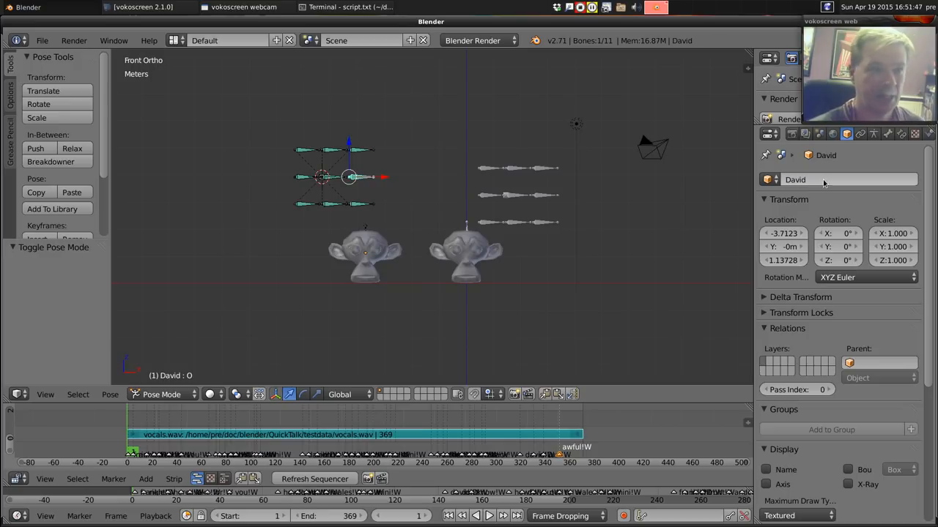
left_click(466, 249)
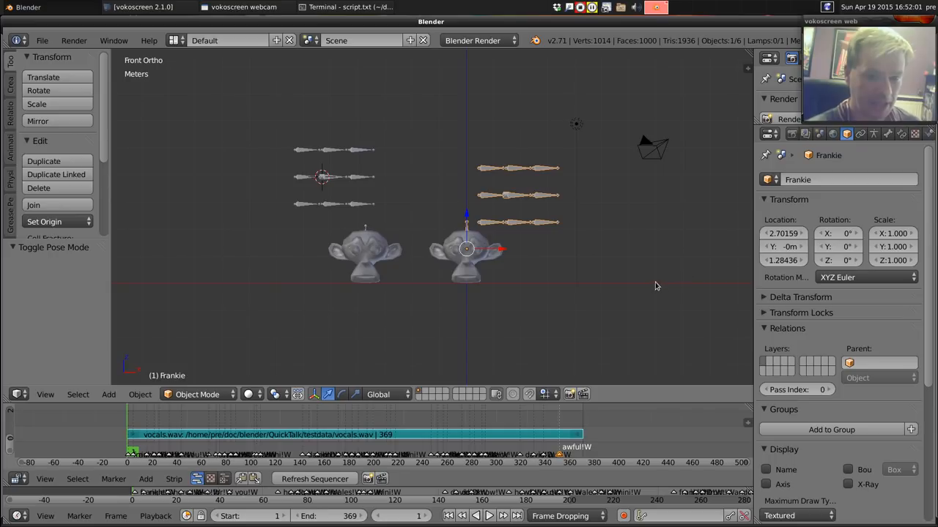
Step: Switch the lower area to the Graph Editor and plot FrankieAction lip-sync keyframes
scroll("down", 3)
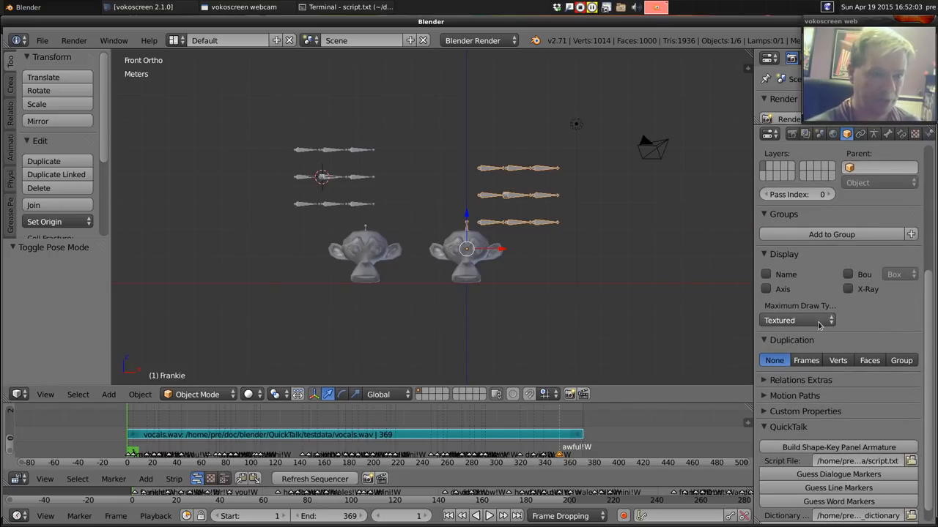
left_click(18, 394)
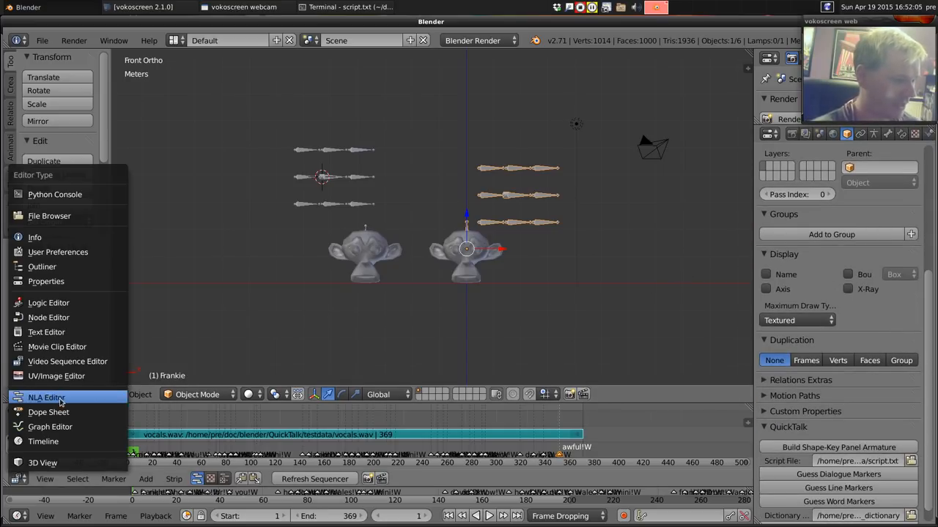
mouse_move(74, 387)
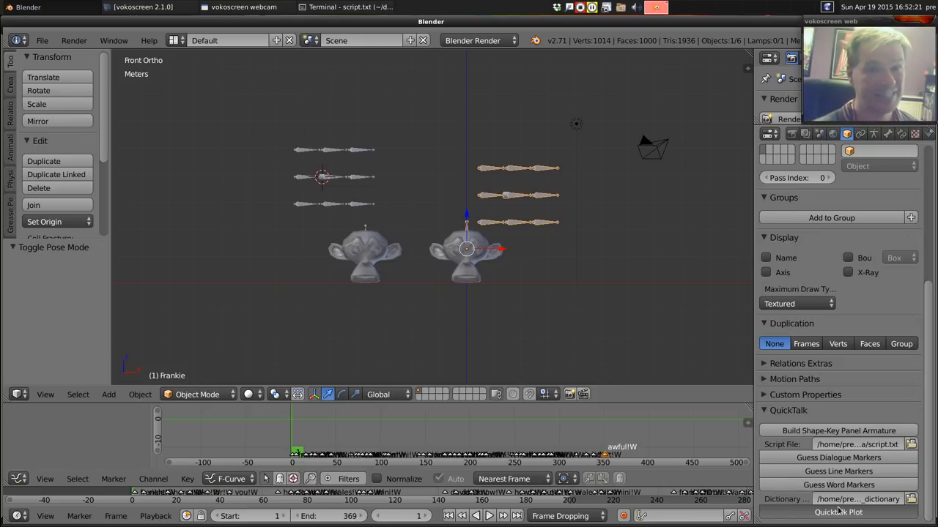
left_click(838, 512)
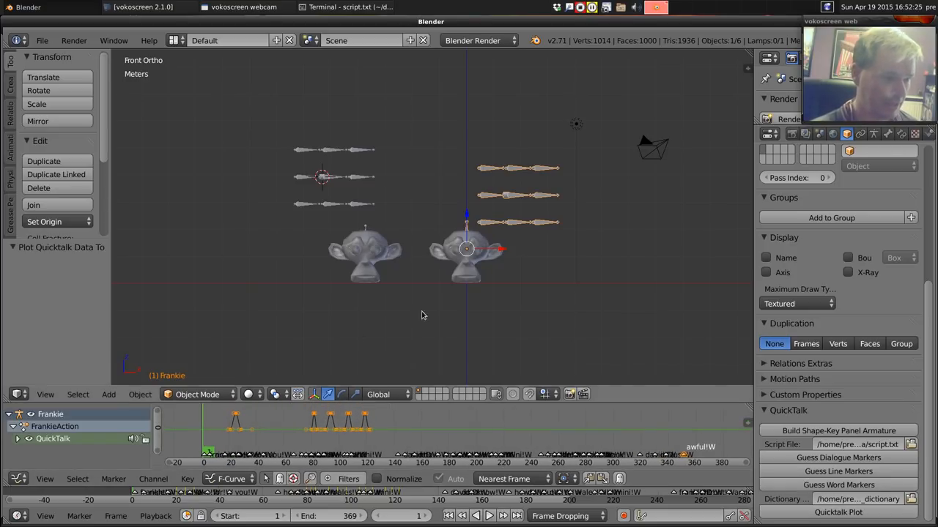
left_click_drag(475, 154, 571, 236)
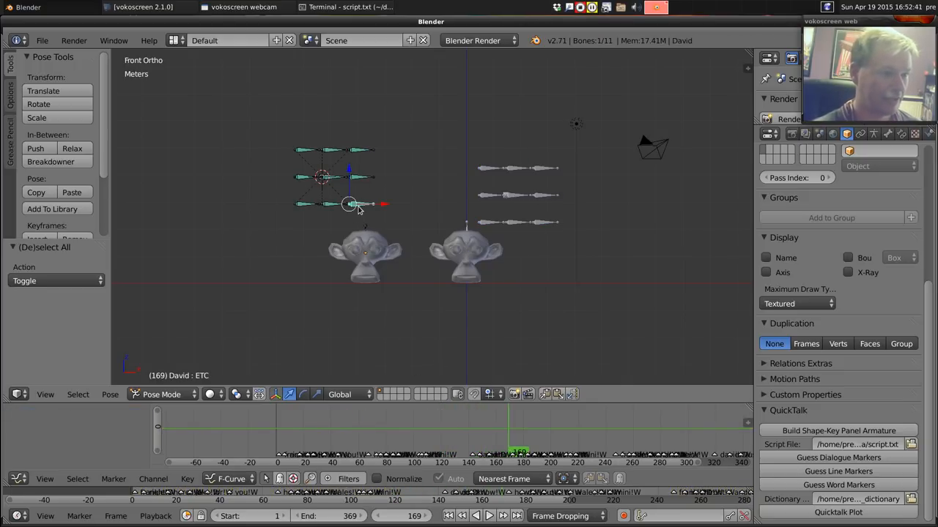
mouse_move(436, 277)
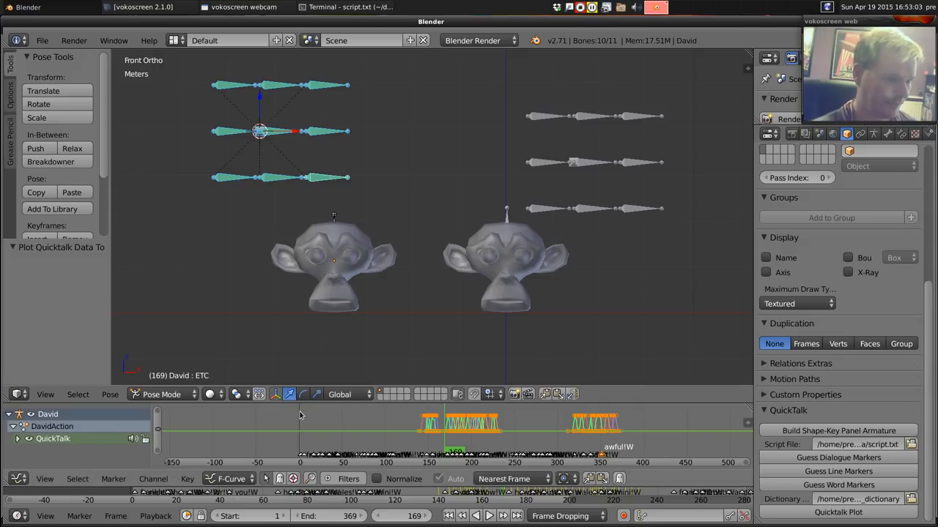
Step: Start animation playback to watch the mouths move
left_click(488, 516)
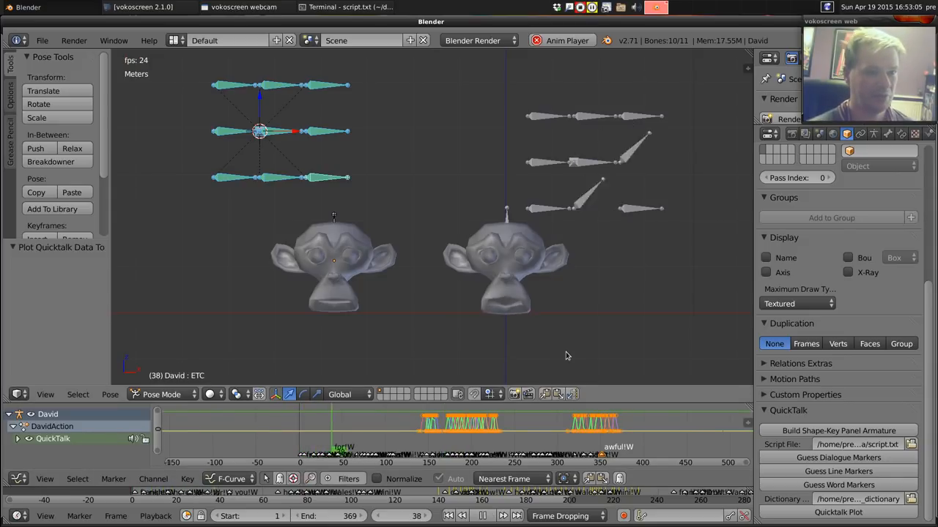